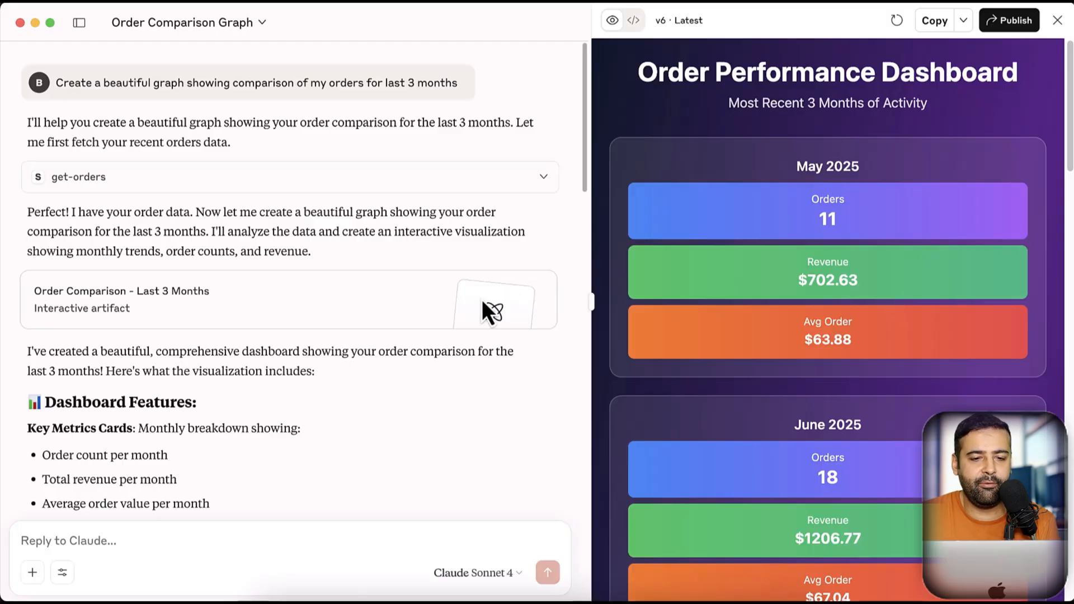
mouse_move(63, 91)
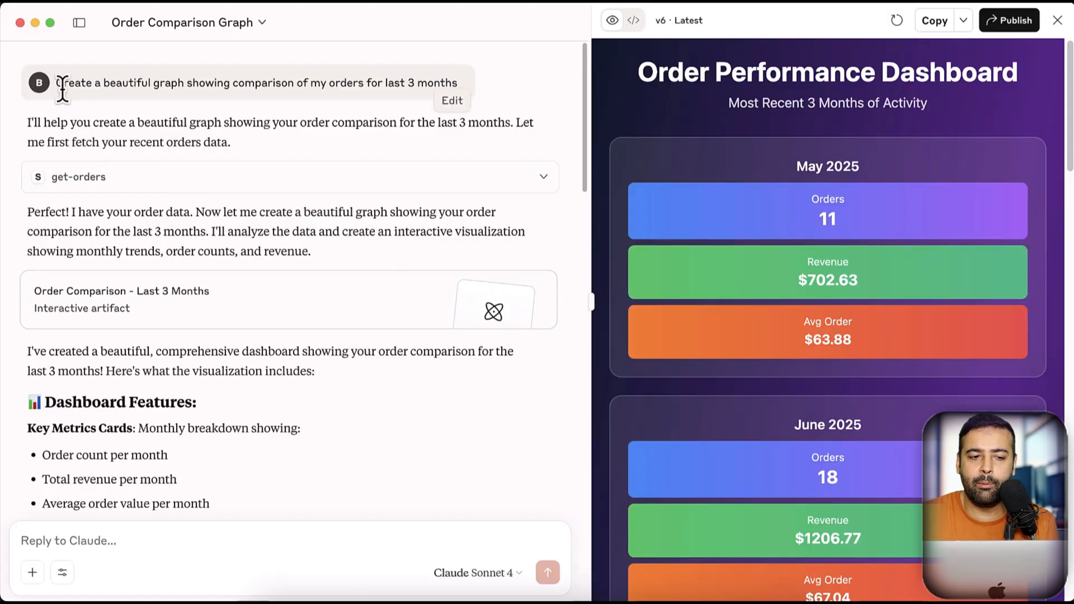
mouse_move(315, 132)
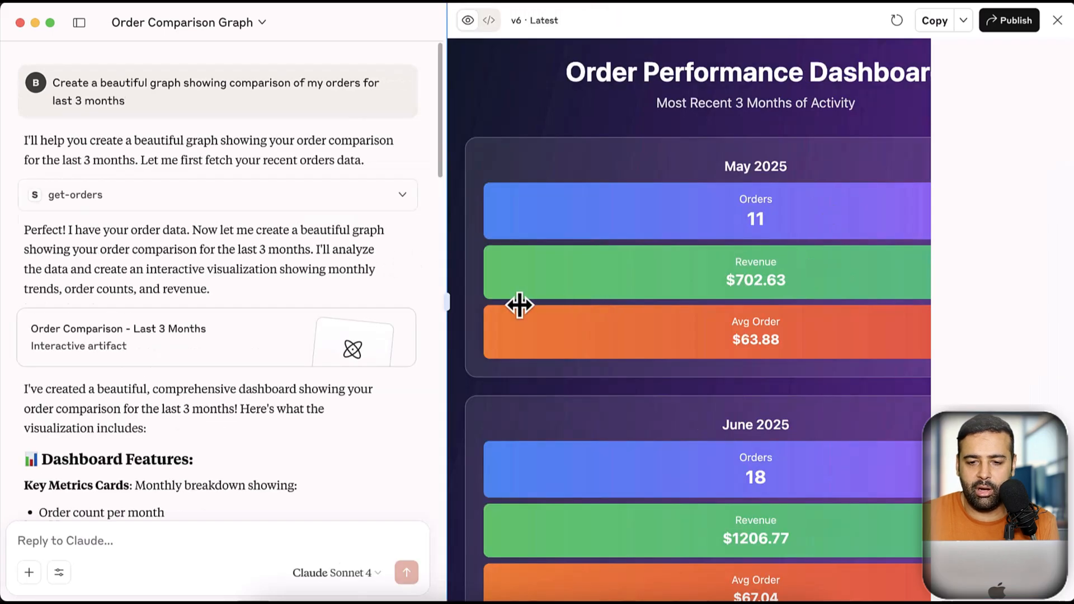
Step: Widen the dashboard artifact panel by dragging the chat divider left, then review the May 2025 card and cards below
left_click_drag(449, 301, 384, 301)
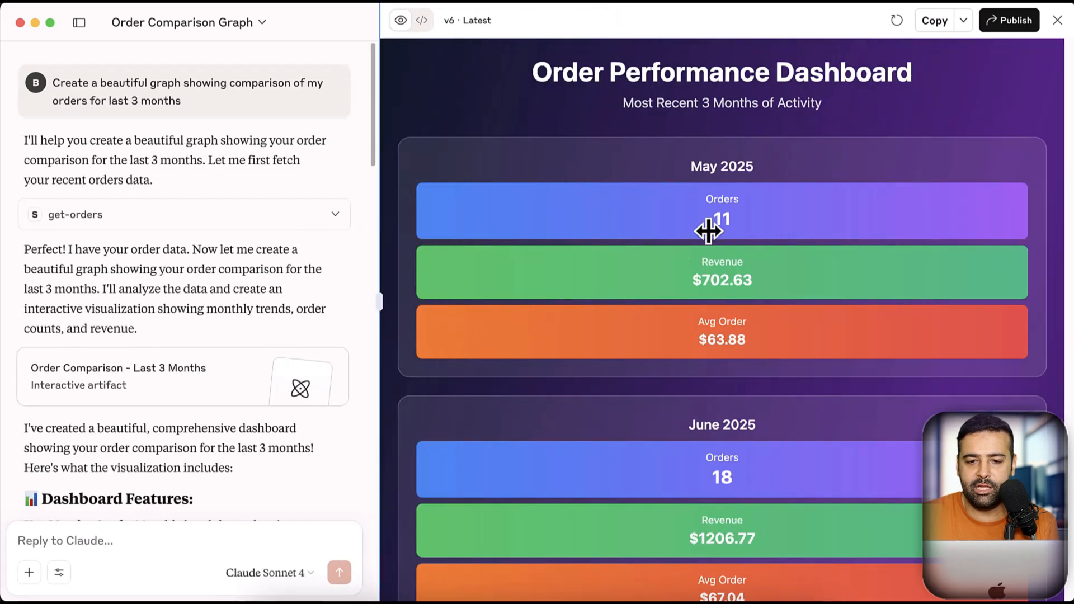
double_click(721, 165)
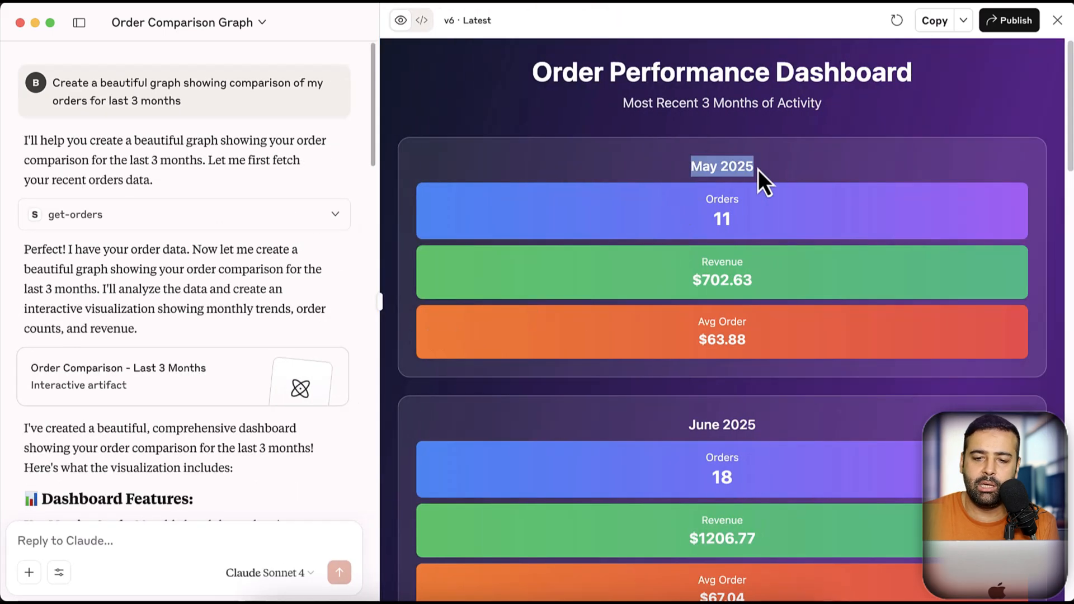
mouse_move(744, 237)
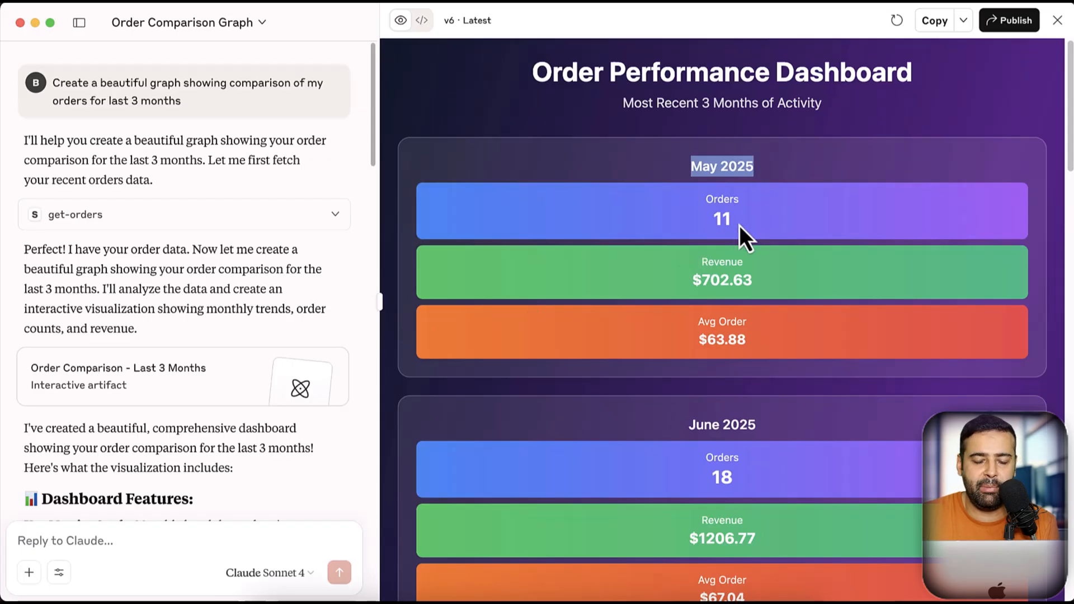
mouse_move(705, 287)
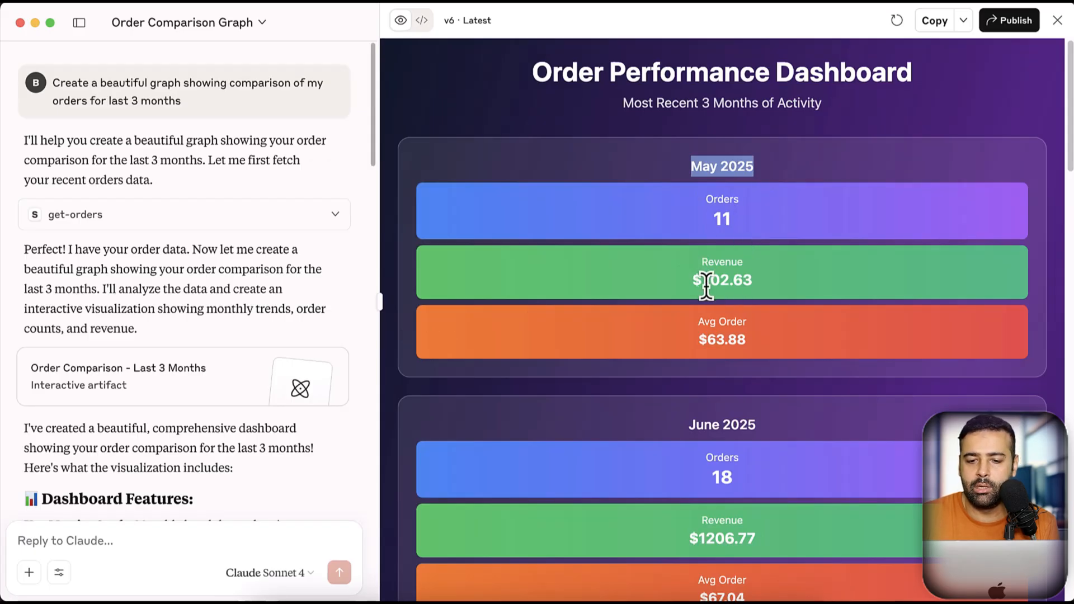
mouse_move(809, 236)
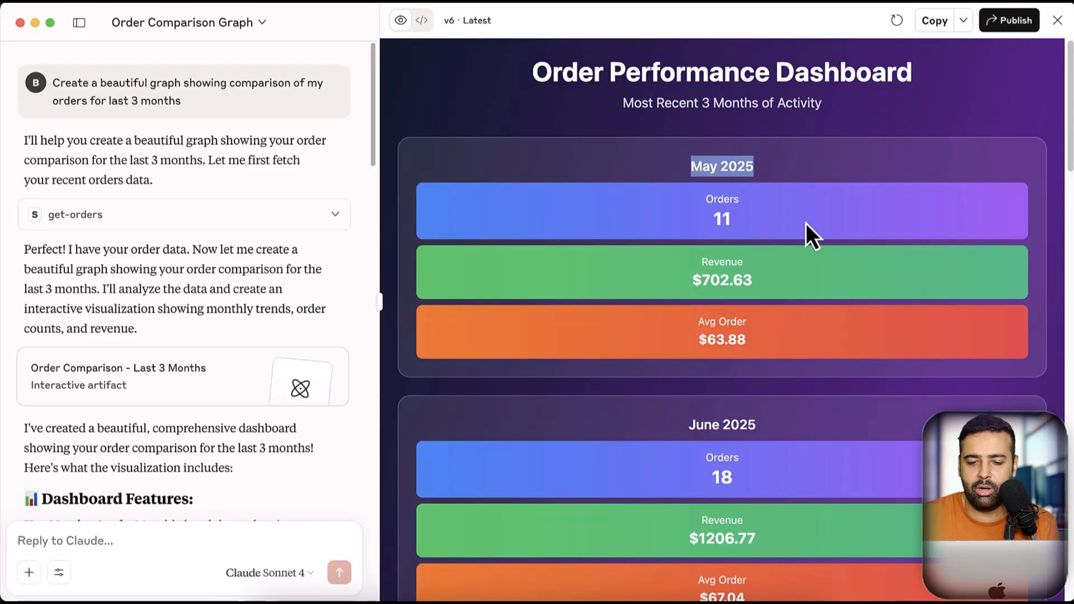
scroll("down", 3)
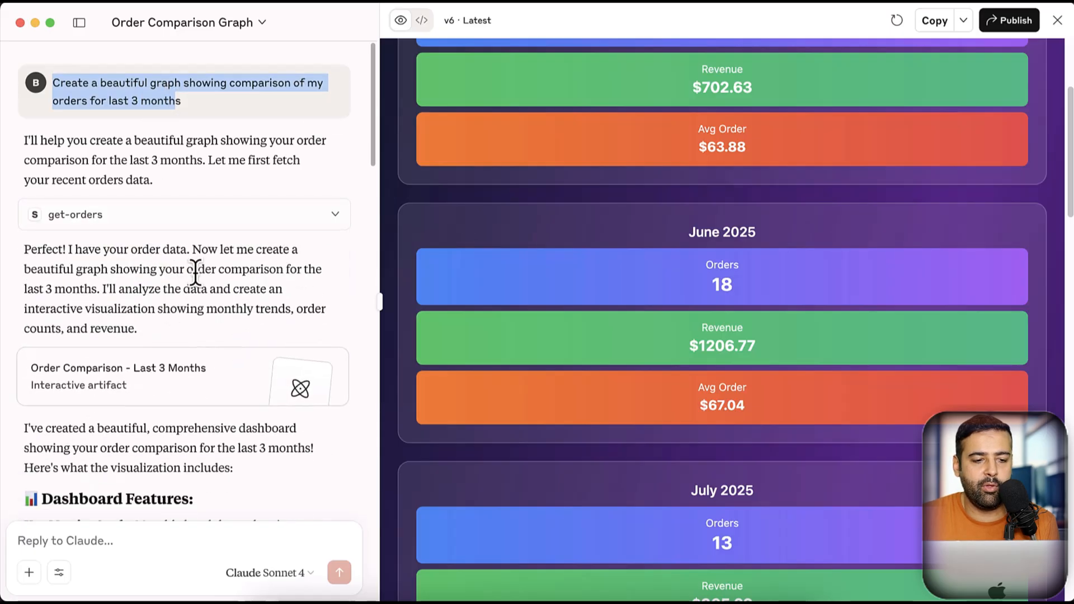
mouse_move(746, 295)
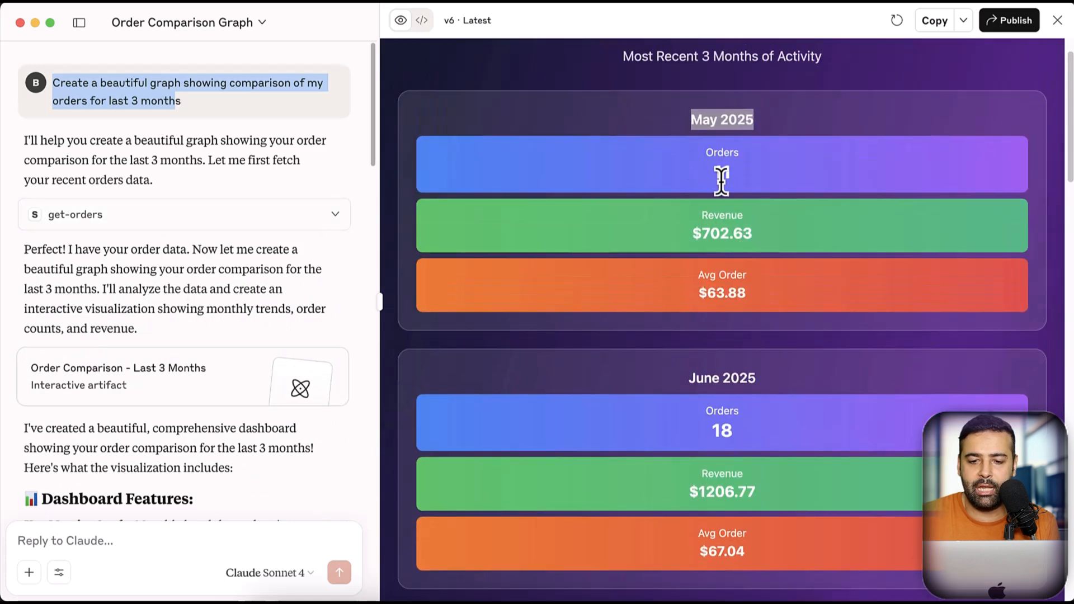
scroll("down", 3)
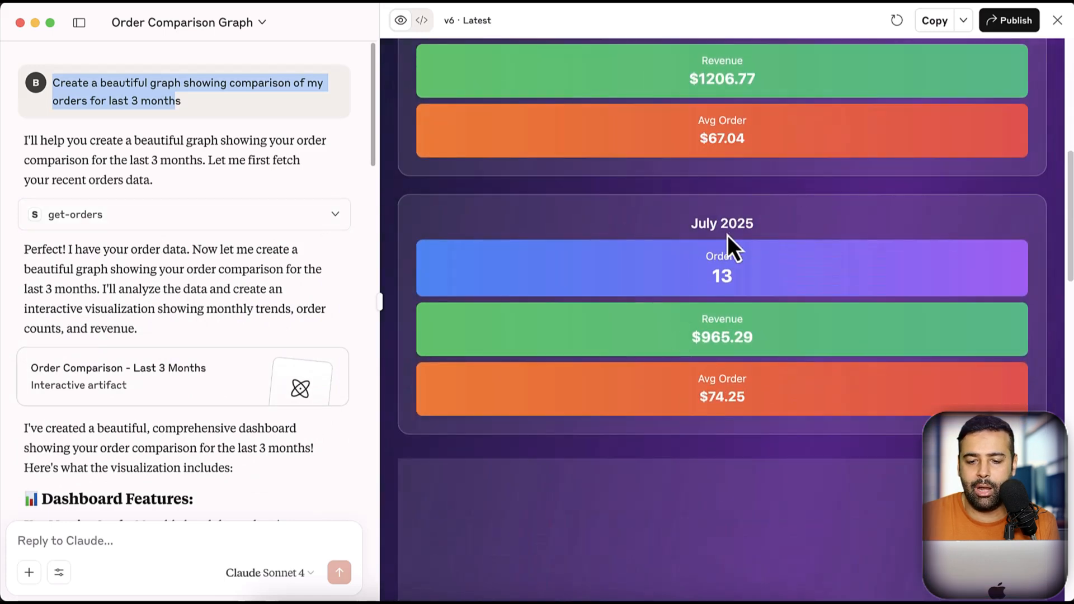
scroll("down", 3)
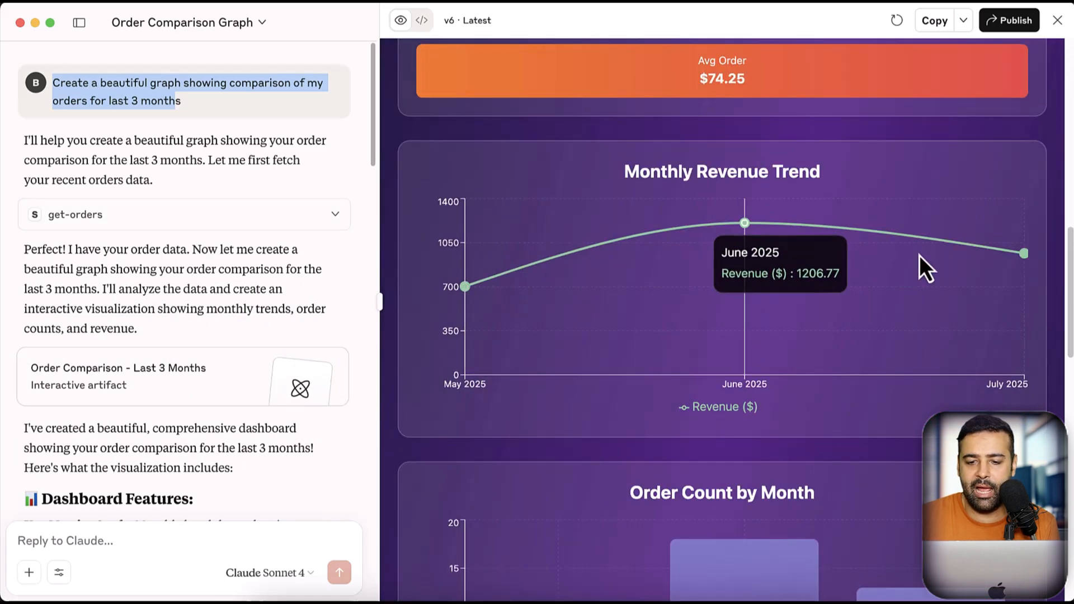
mouse_move(920, 273)
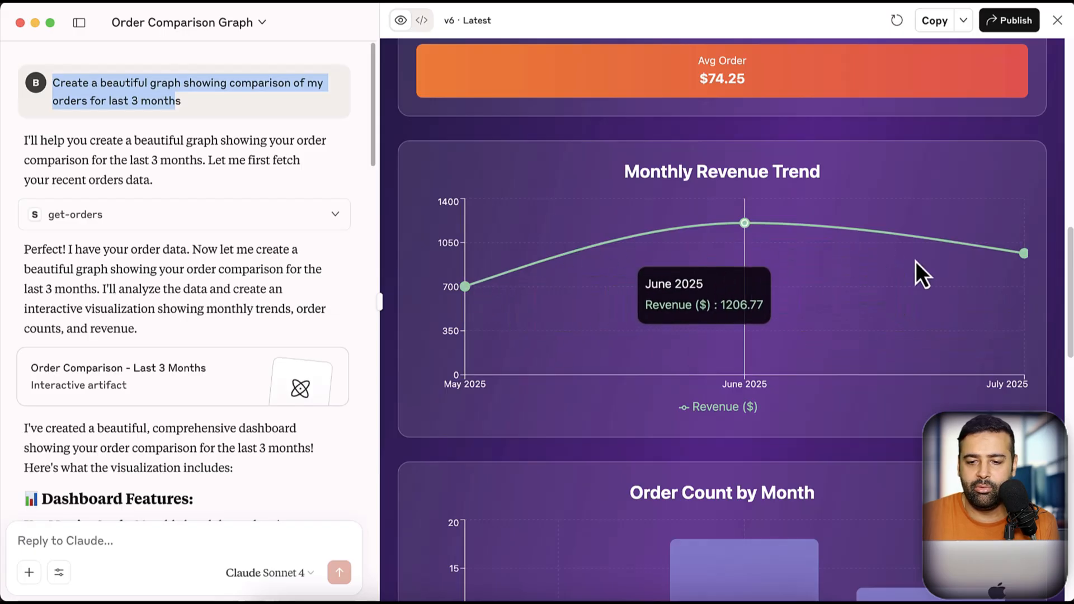
scroll("down", 3)
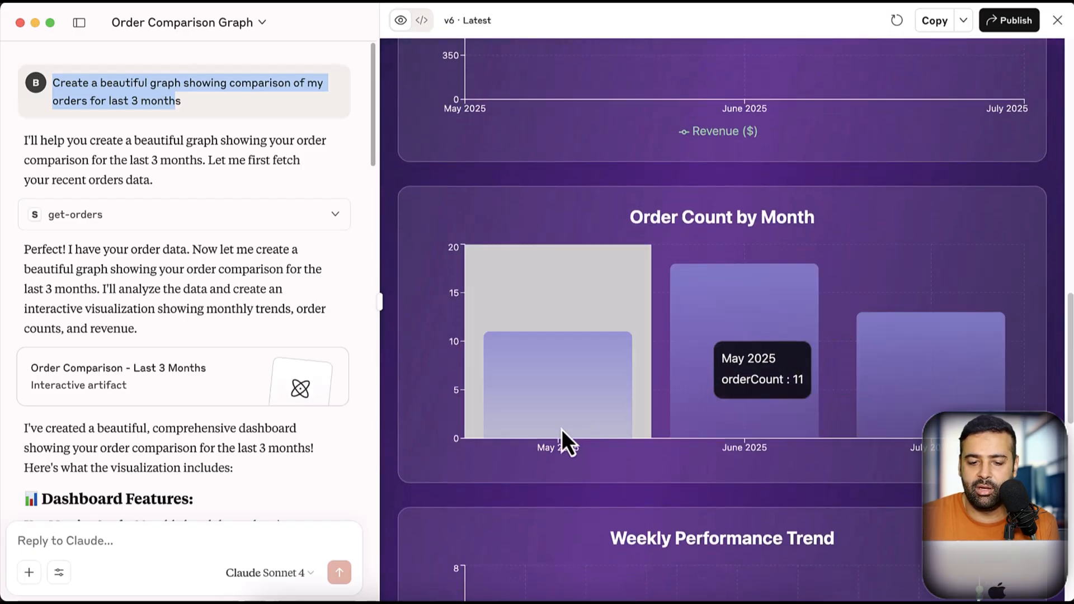
scroll("down", 3)
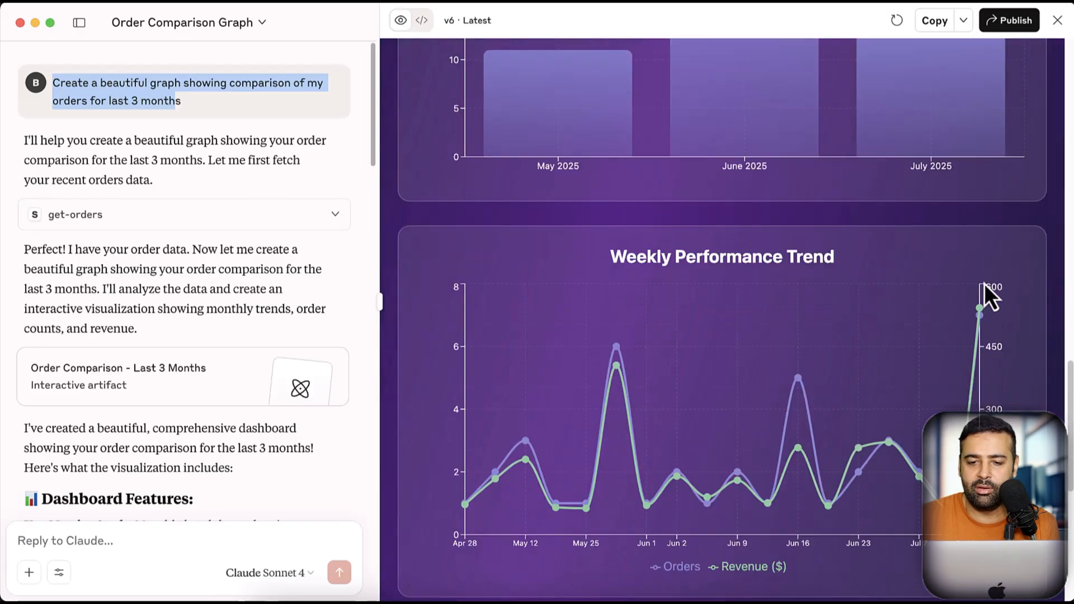
scroll("down", 3)
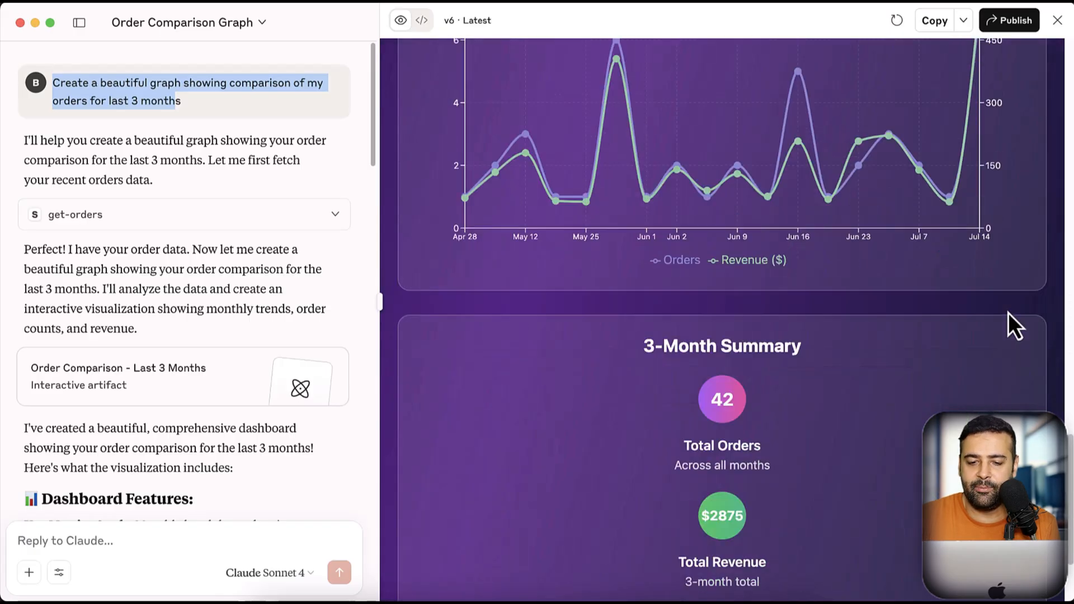
scroll("down", 3)
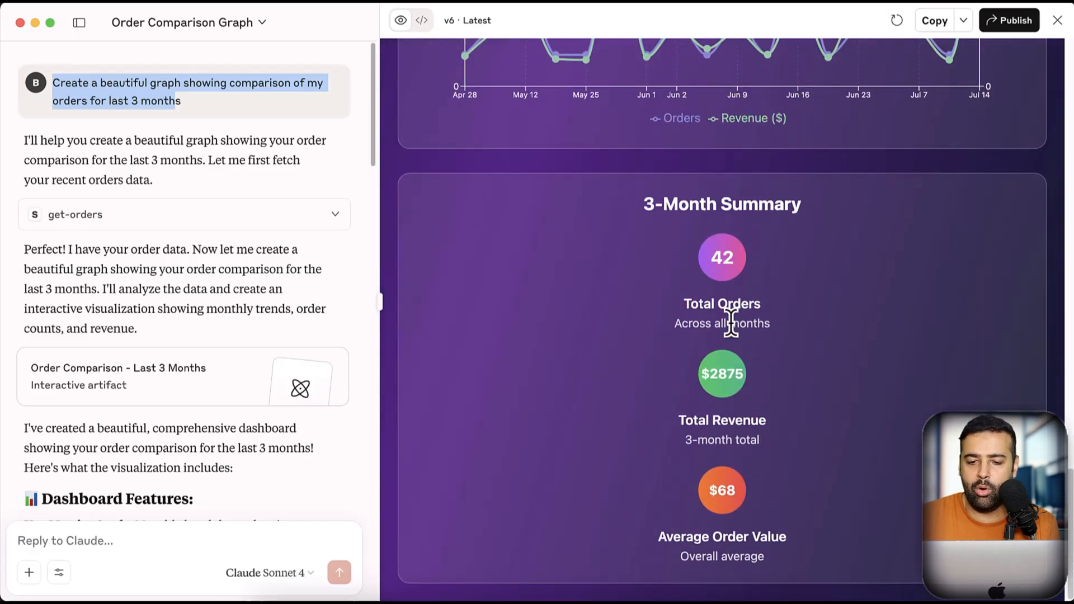
mouse_move(730, 428)
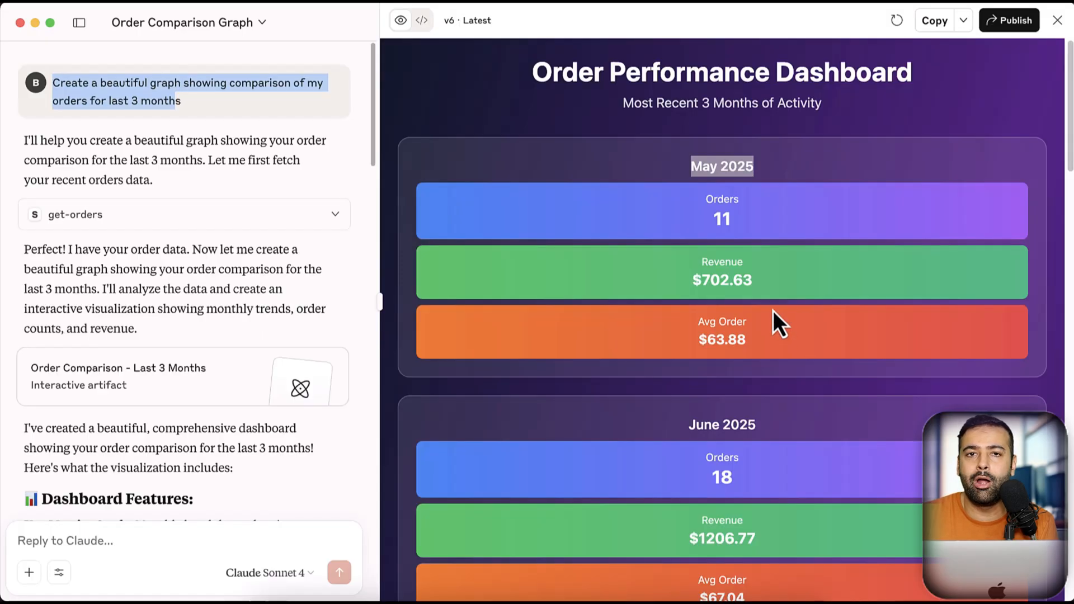
mouse_move(781, 316)
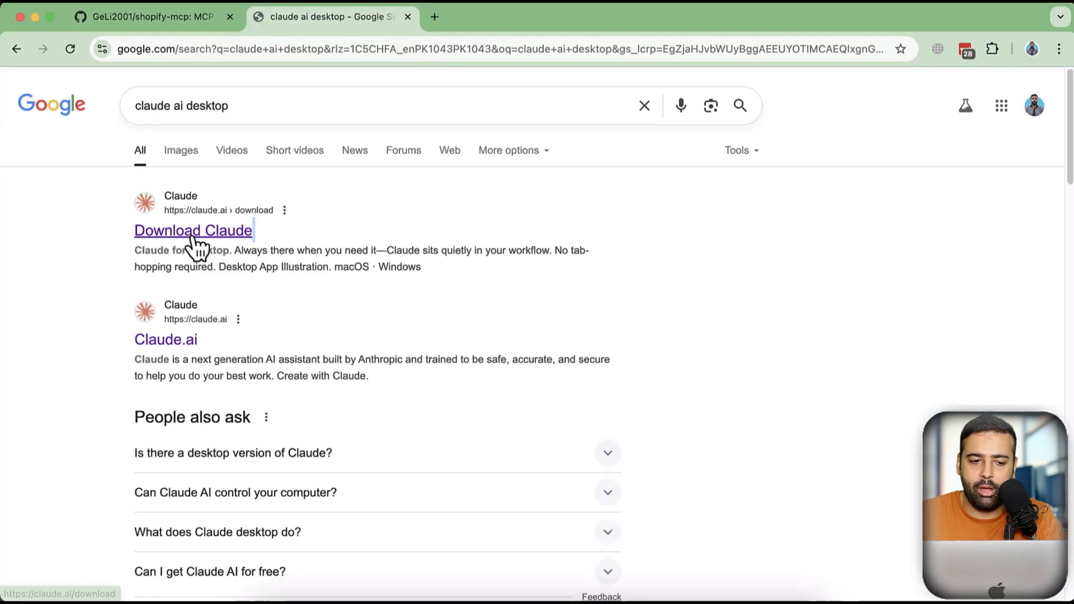
Step: Load claude.ai/download from the Google results, then show Claude Desktop's recent chats list
left_click(193, 230)
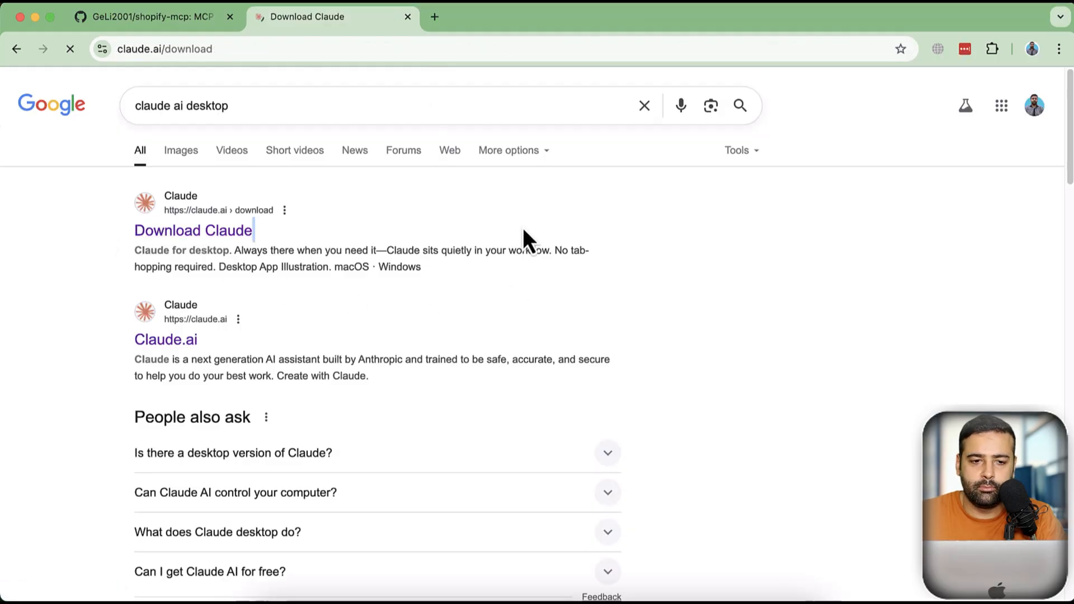
left_click(192, 231)
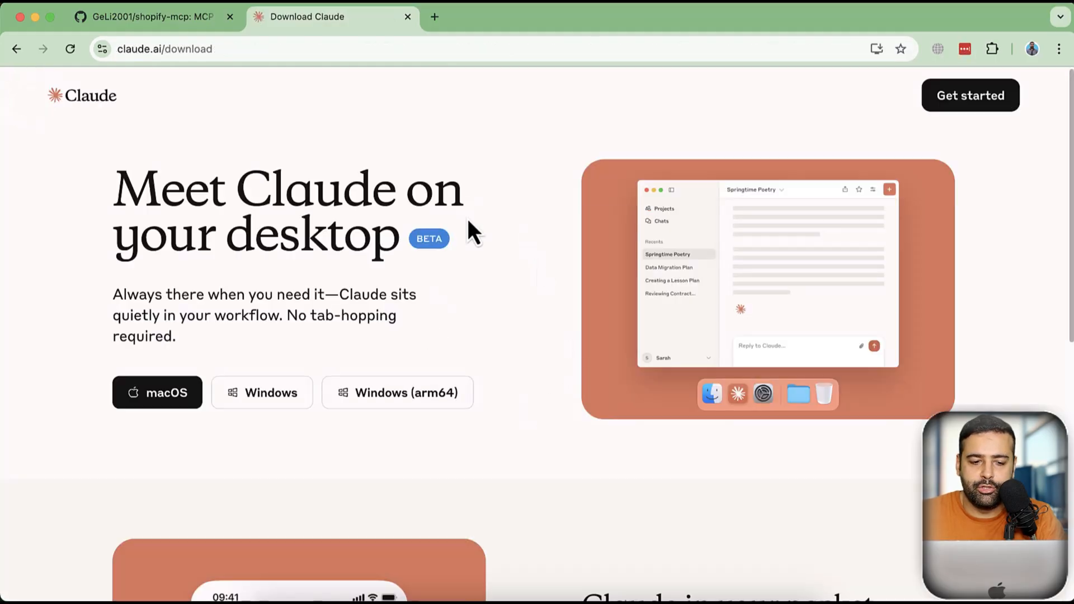
left_click(262, 377)
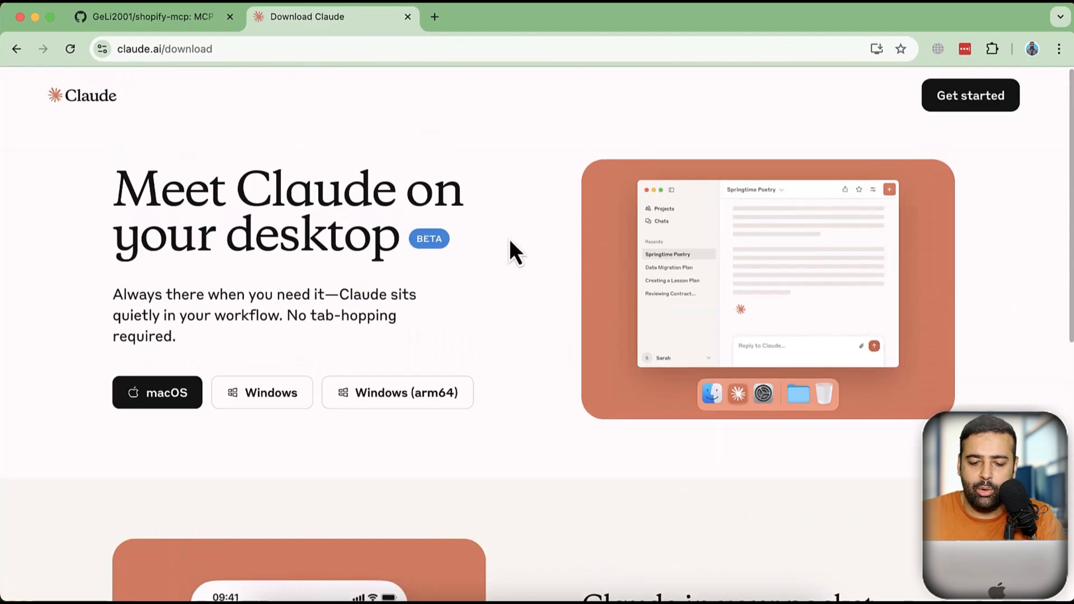
mouse_move(667, 467)
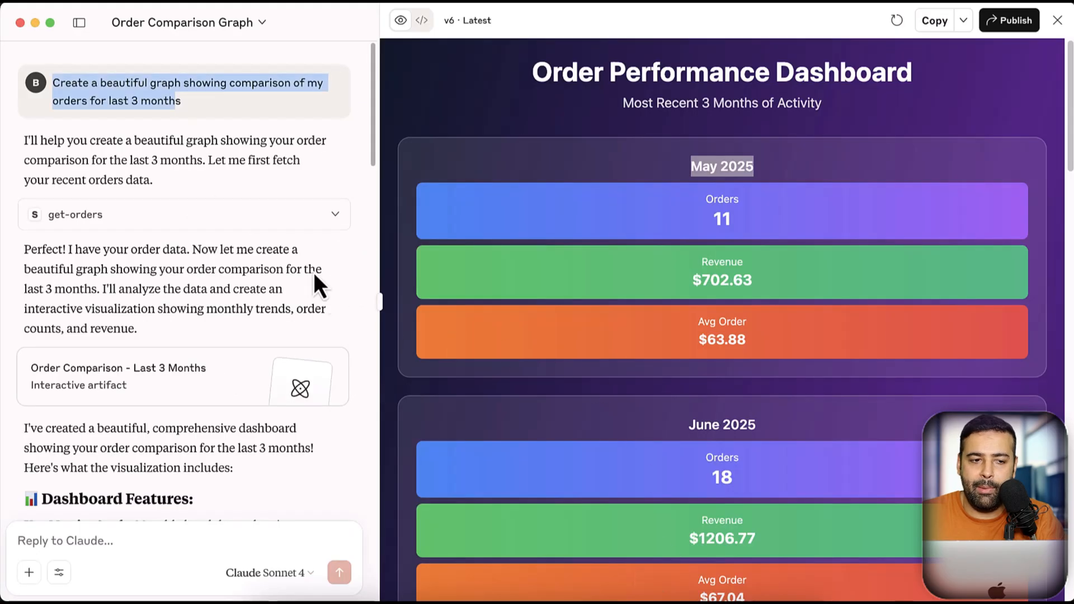
left_click(76, 23)
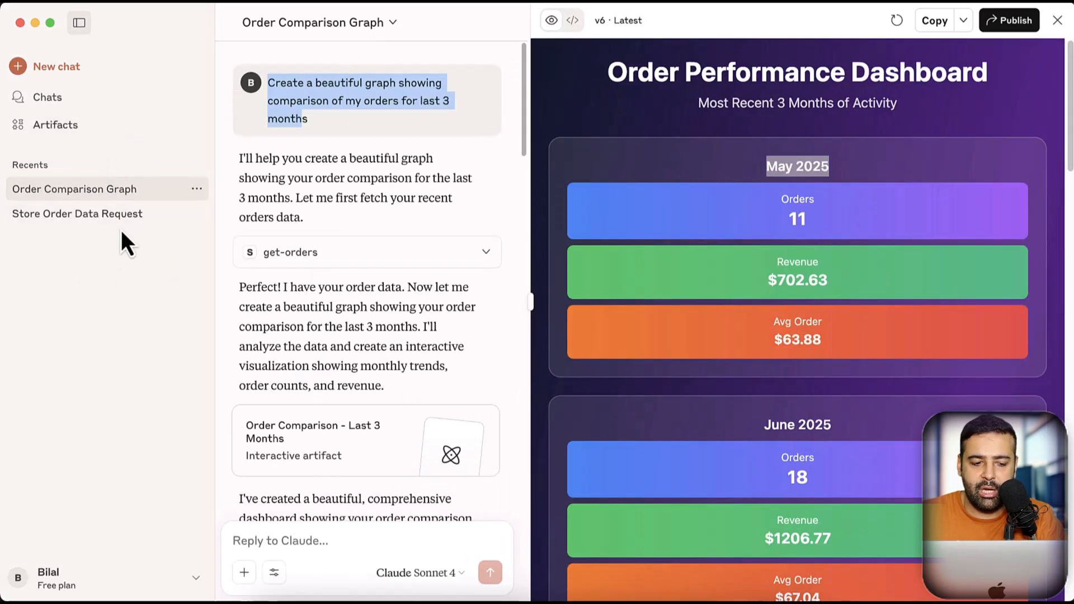
mouse_move(595, 163)
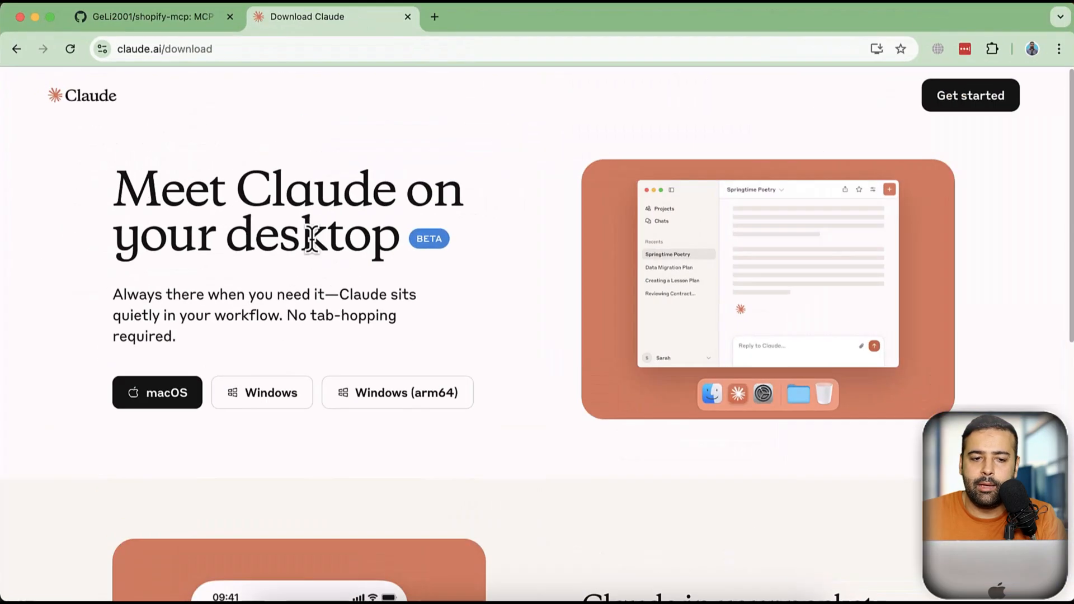
Step: Review the shopify-mcp README on GitHub, scrolling through app scopes and order management tools
left_click(151, 18)
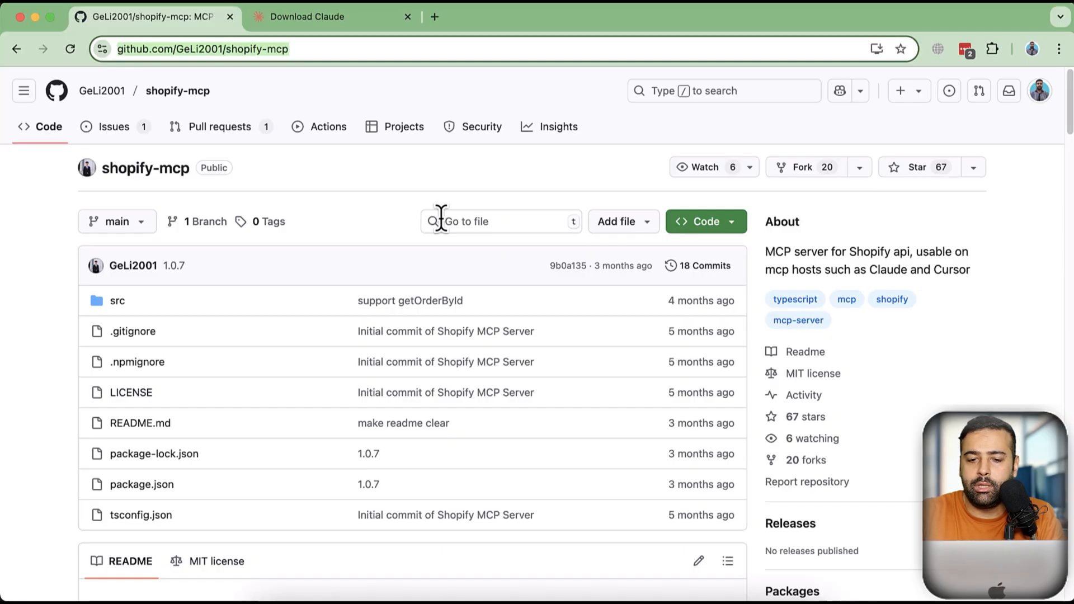
scroll("down", 3)
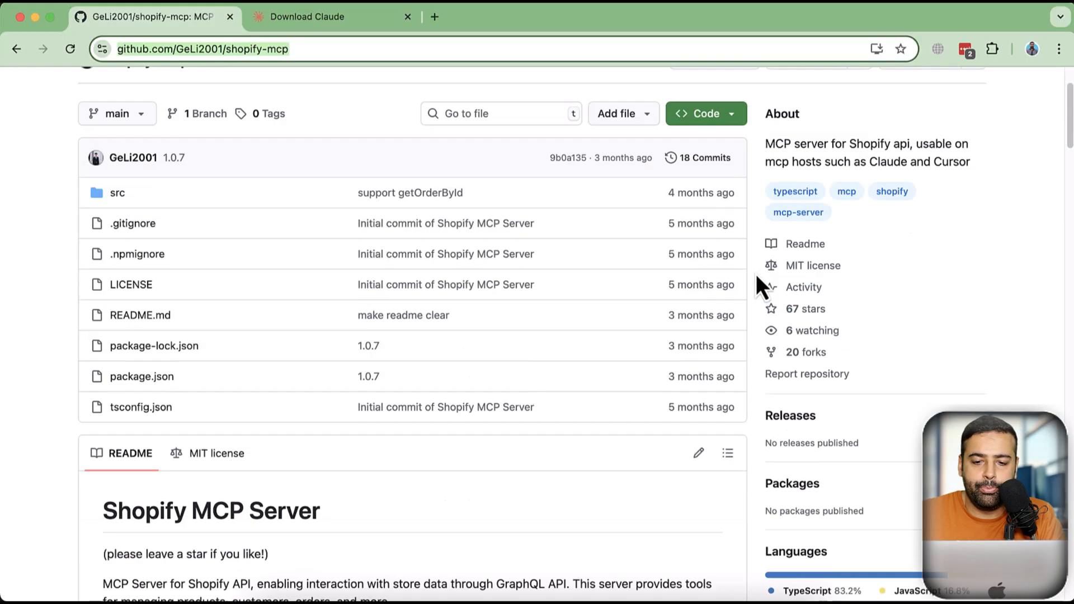
scroll("down", 3)
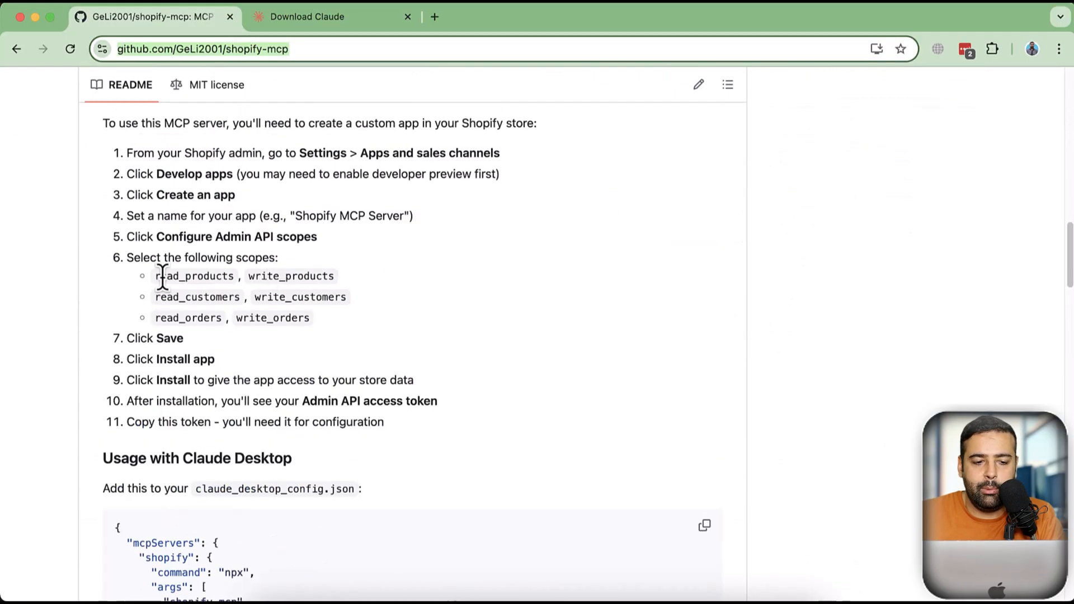
mouse_move(233, 360)
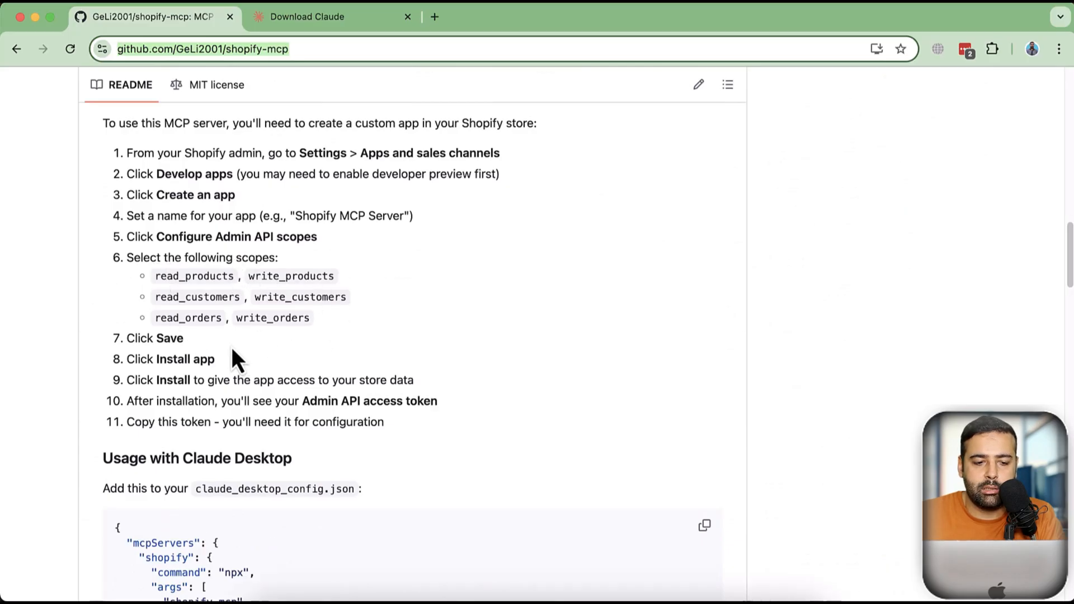
scroll("down", 3)
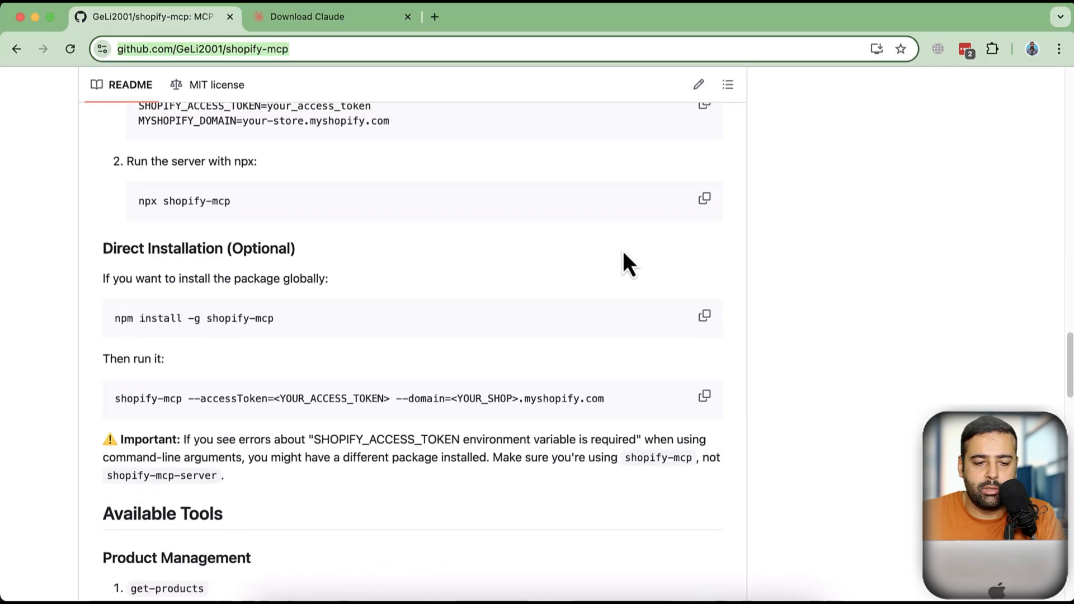
scroll("down", 3)
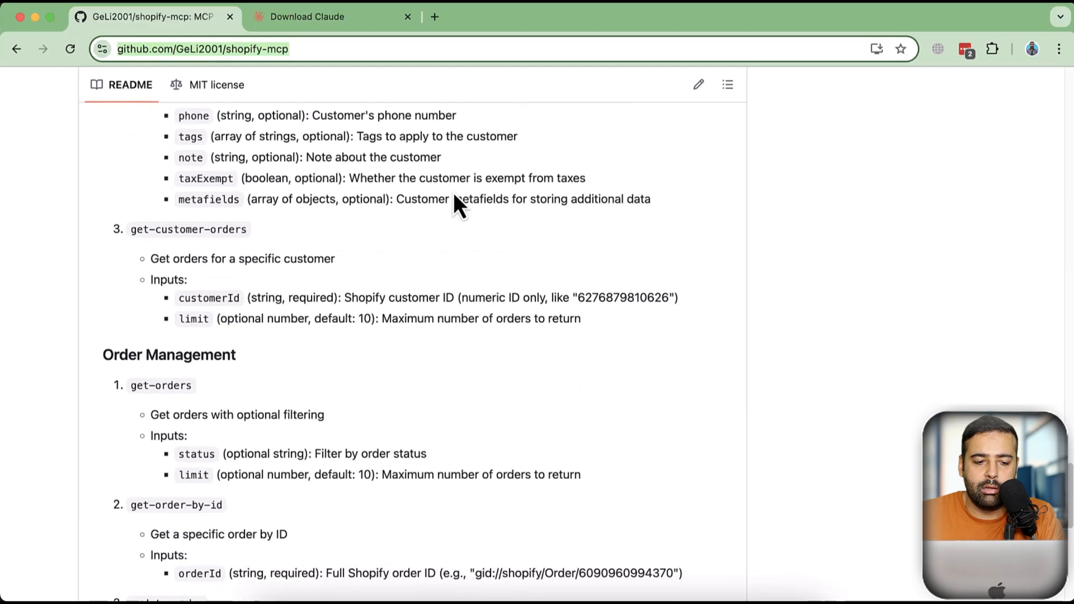
scroll("down", 3)
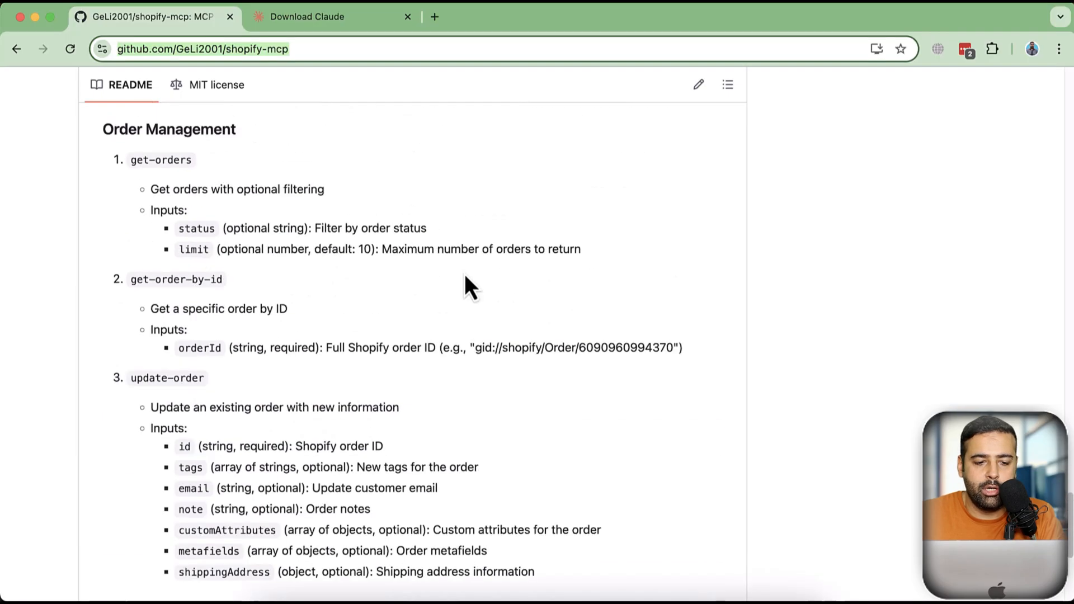
scroll("down", 3)
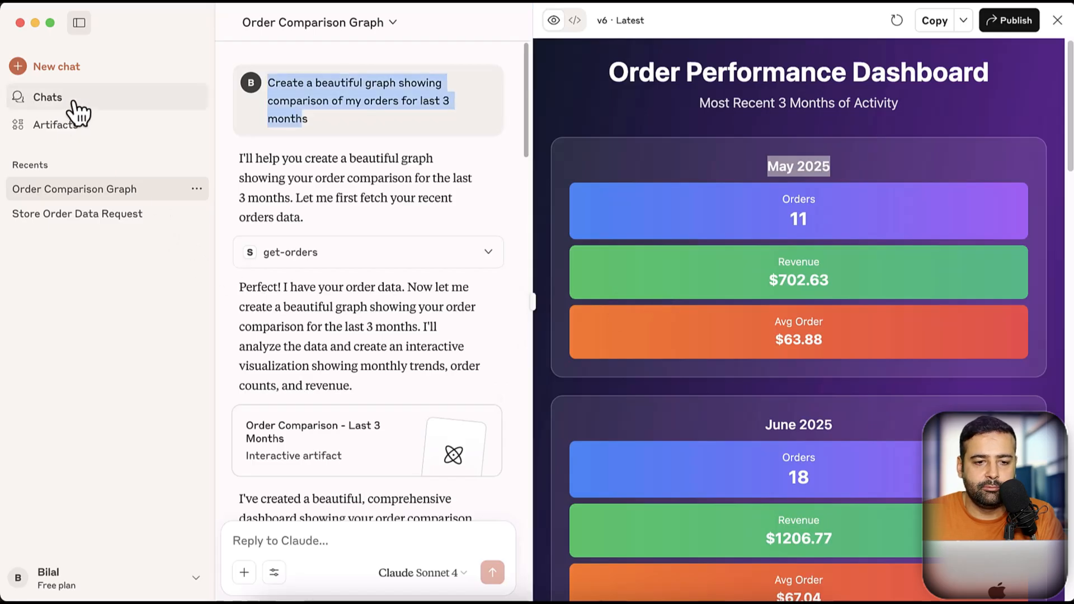
Step: Start a new chat and expand the shopify connector in Search and tools to list get-products, get-orders, update-order
left_click(47, 96)
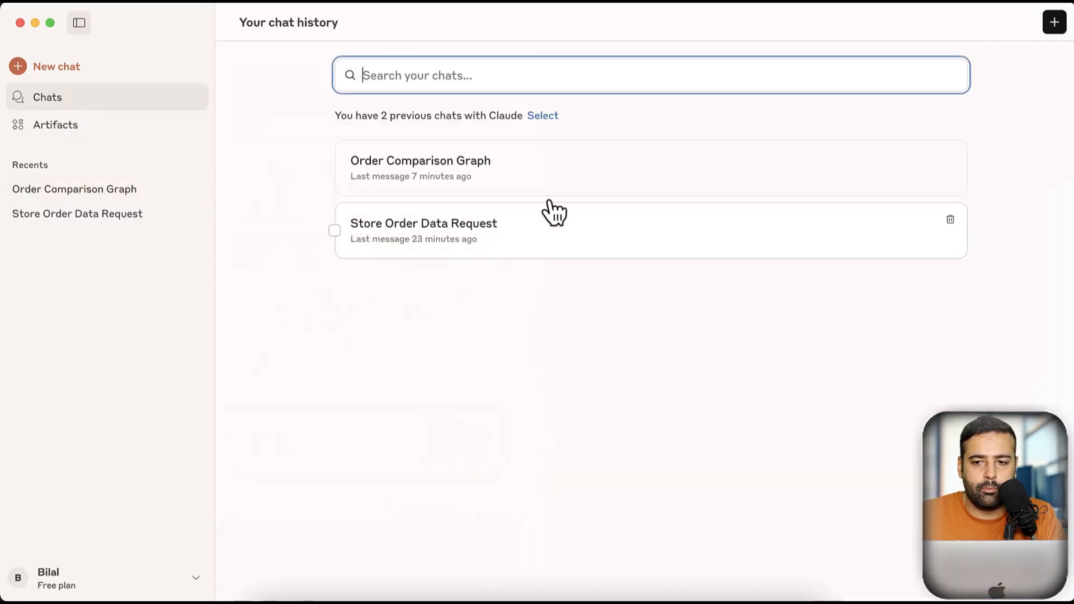
left_click(53, 66)
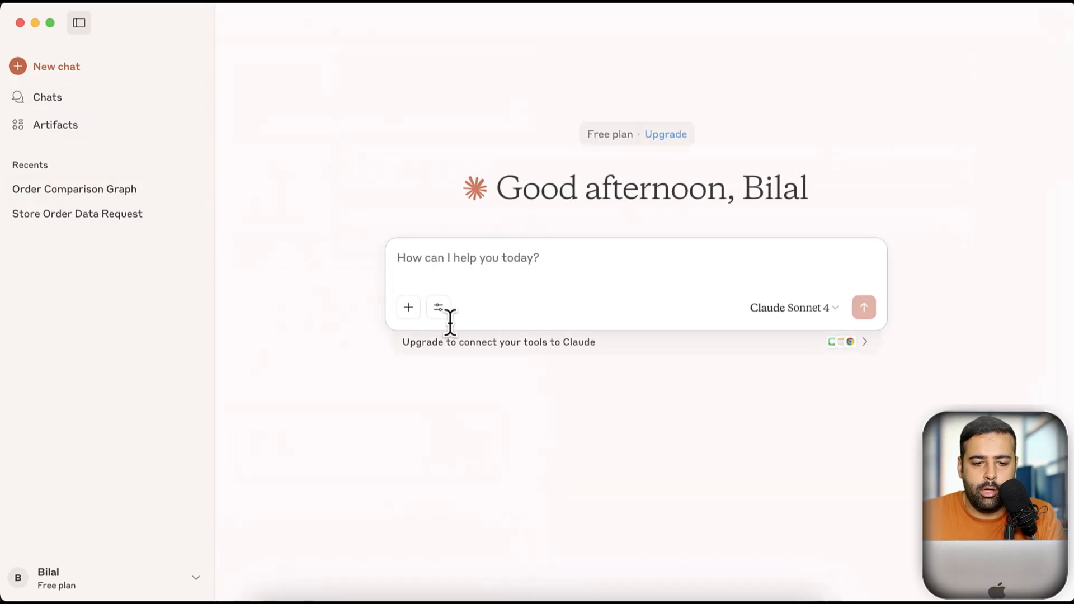
mouse_move(437, 307)
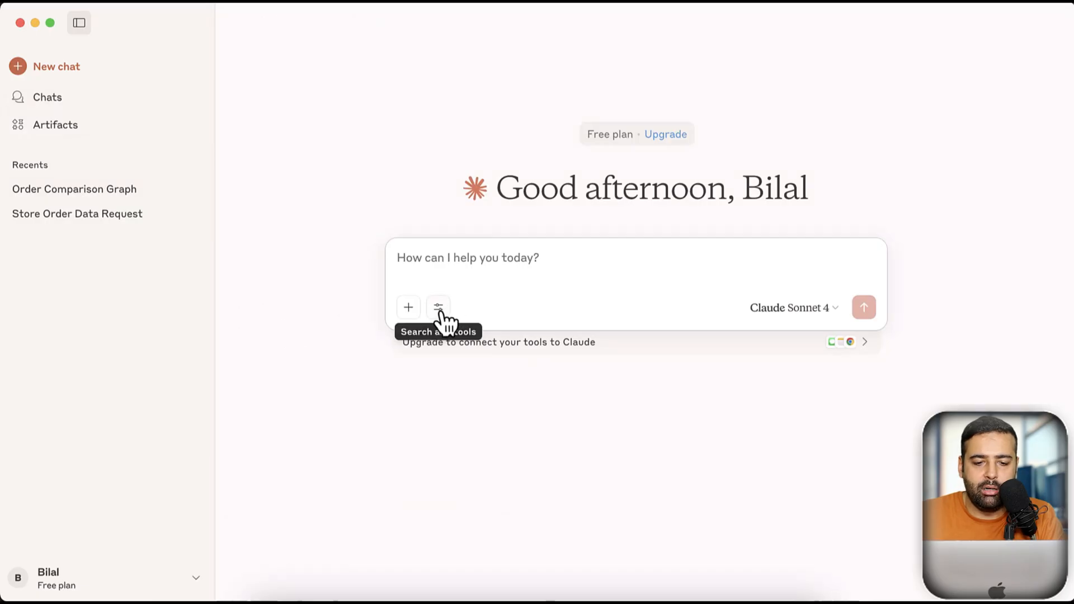
left_click(437, 307)
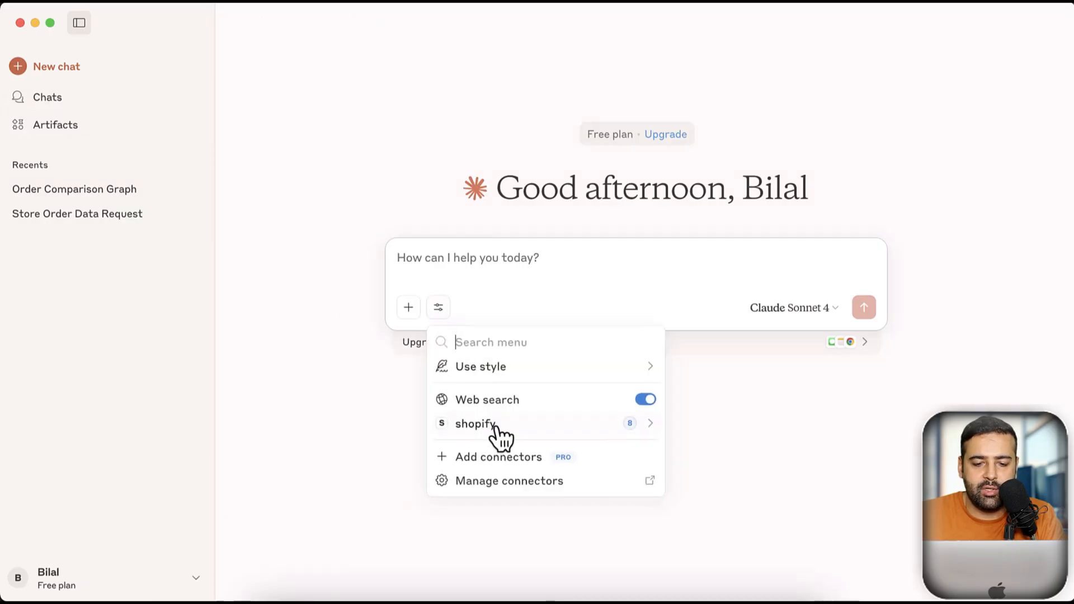
mouse_move(584, 441)
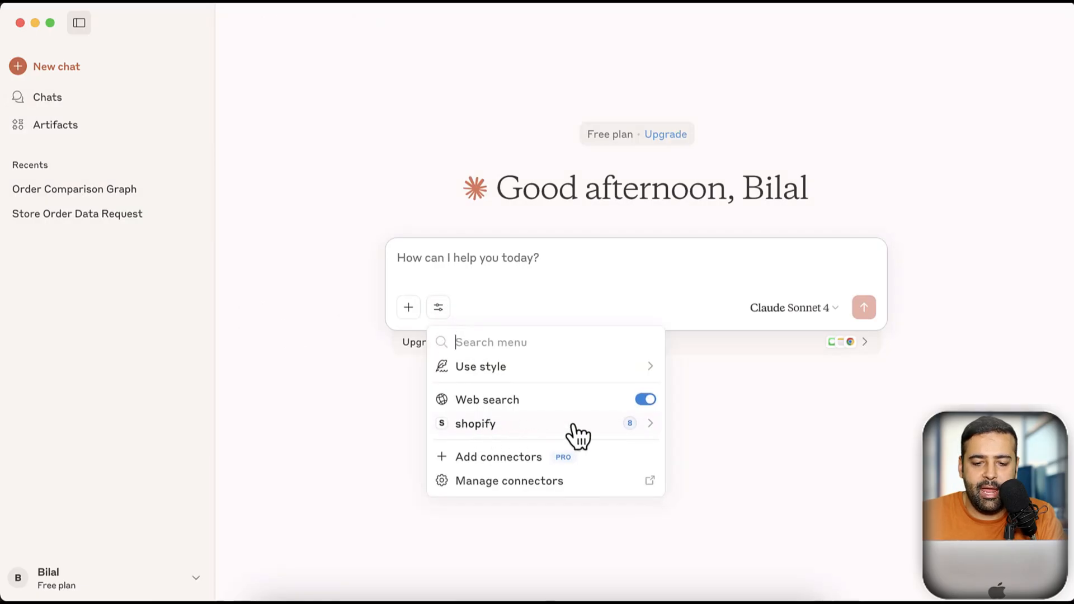
left_click(474, 424)
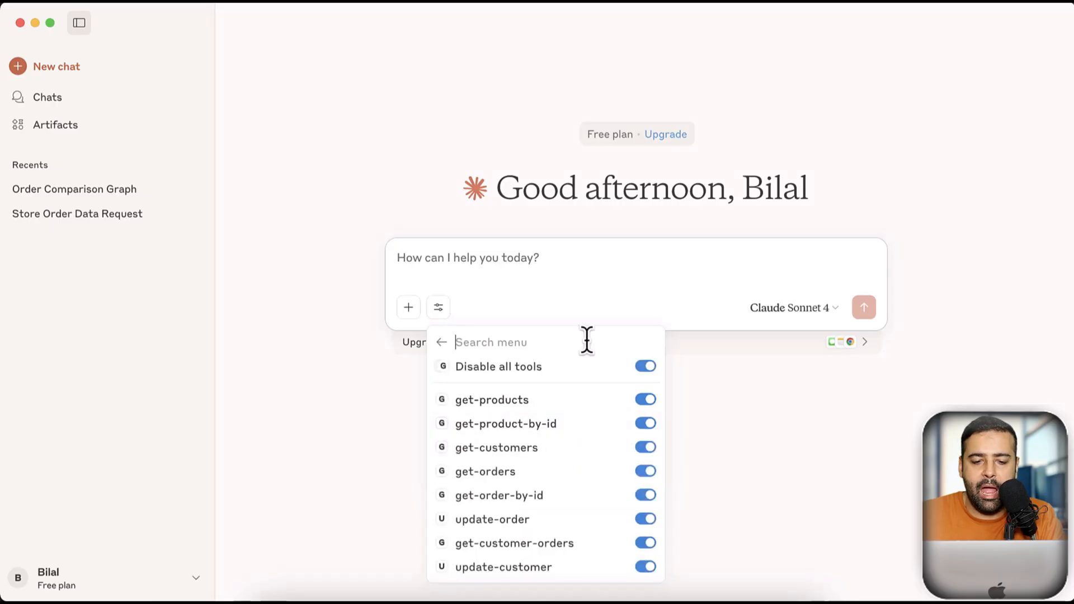
mouse_move(510, 460)
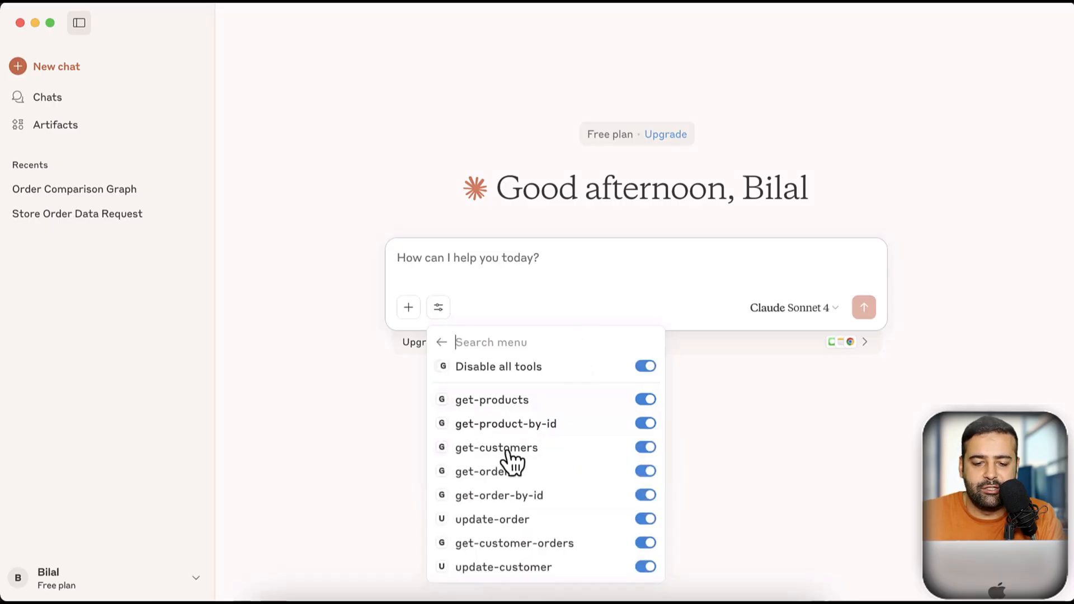
mouse_move(567, 438)
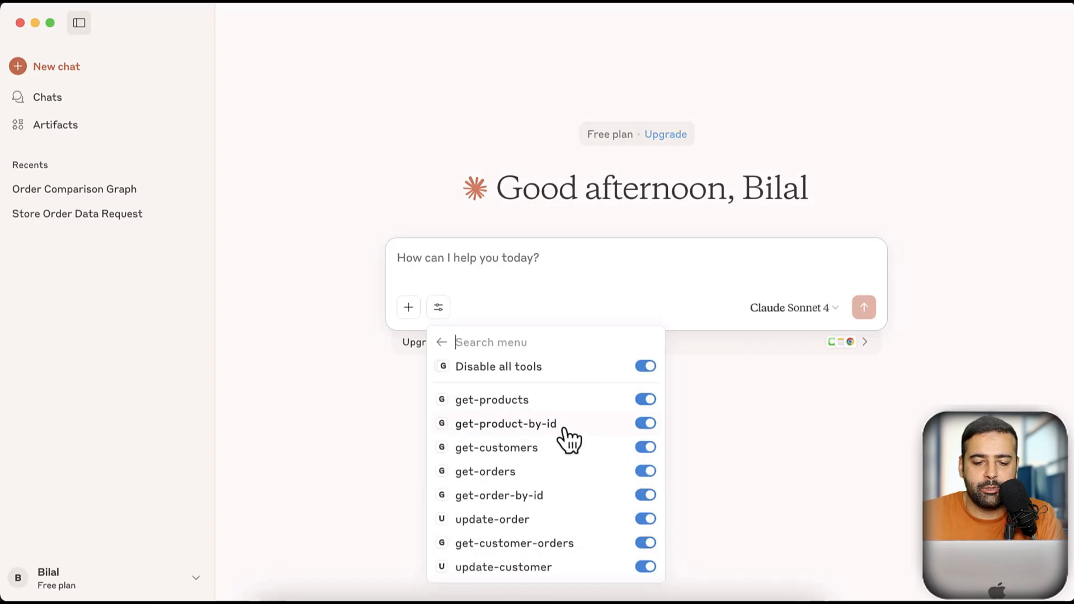
mouse_move(535, 549)
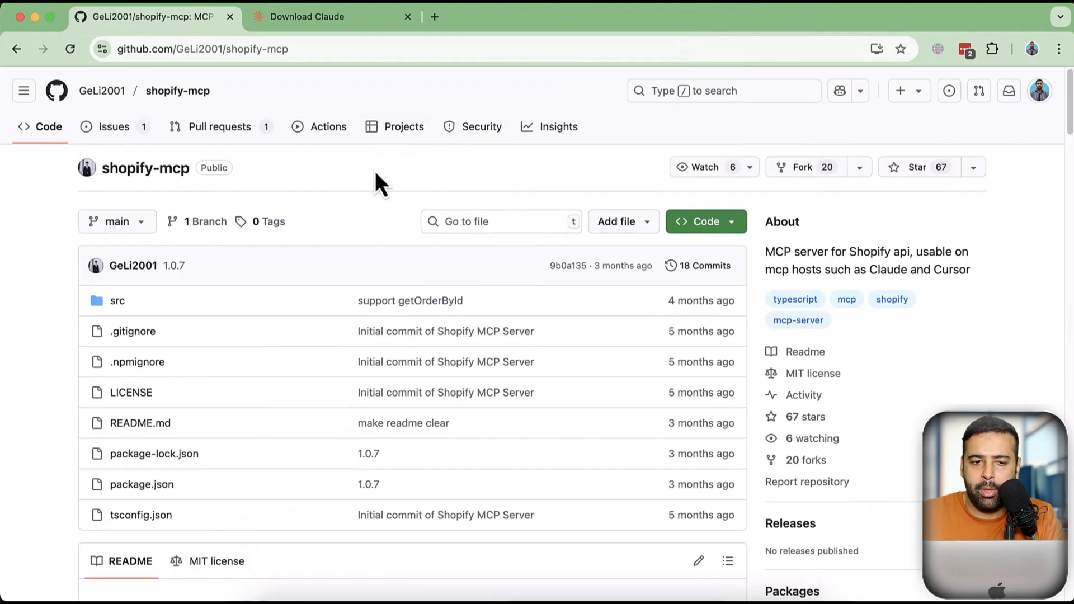
mouse_move(454, 101)
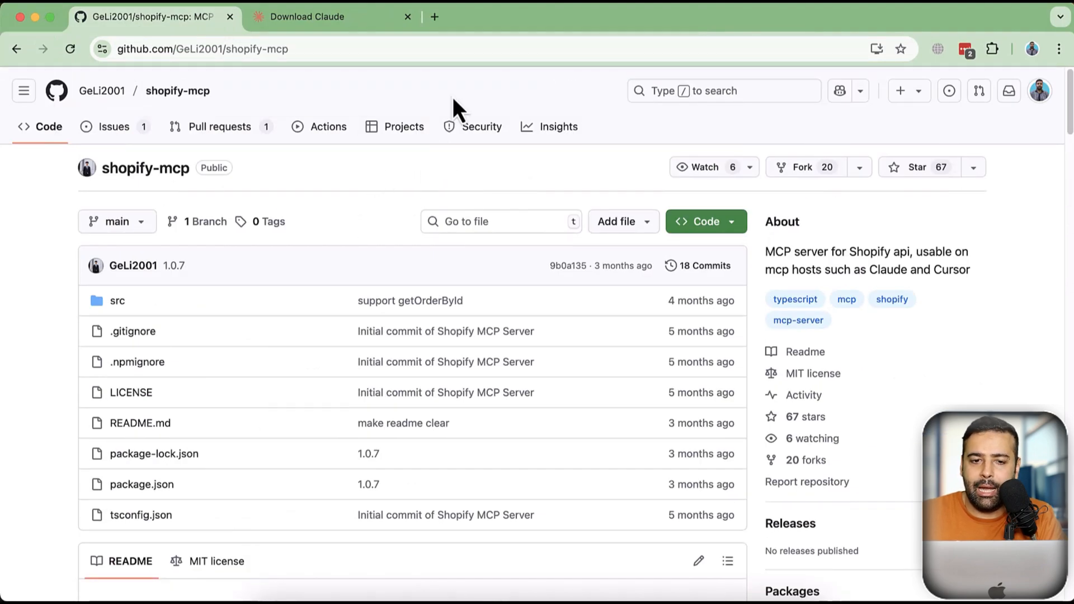
mouse_move(443, 50)
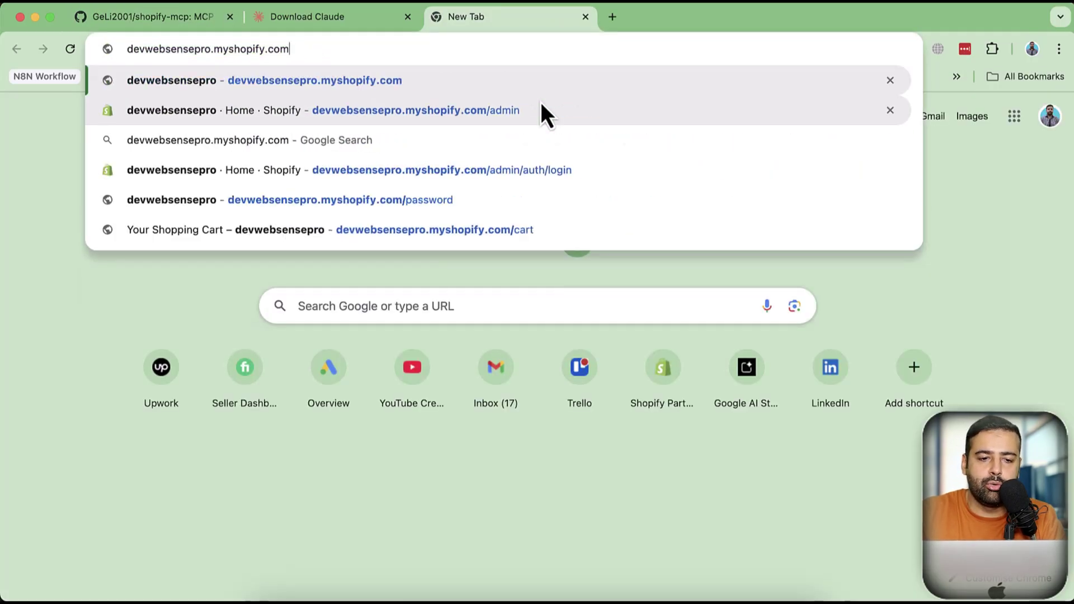
Step: Enter the devwebsensepro store's admin with its password and bring up the Orders list from #1059 down
left_click(367, 200)
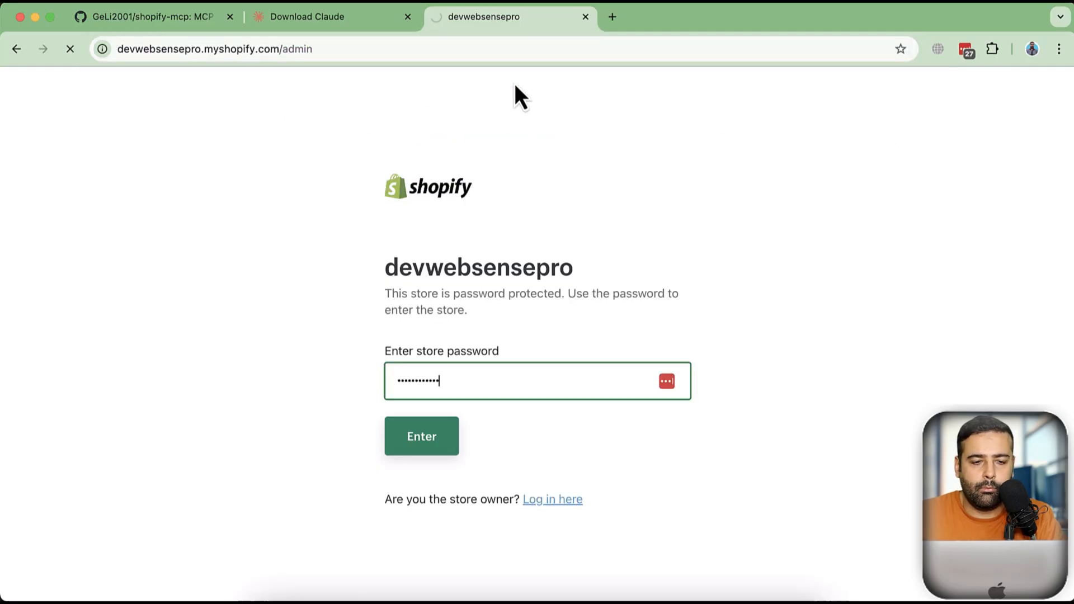
left_click(421, 437)
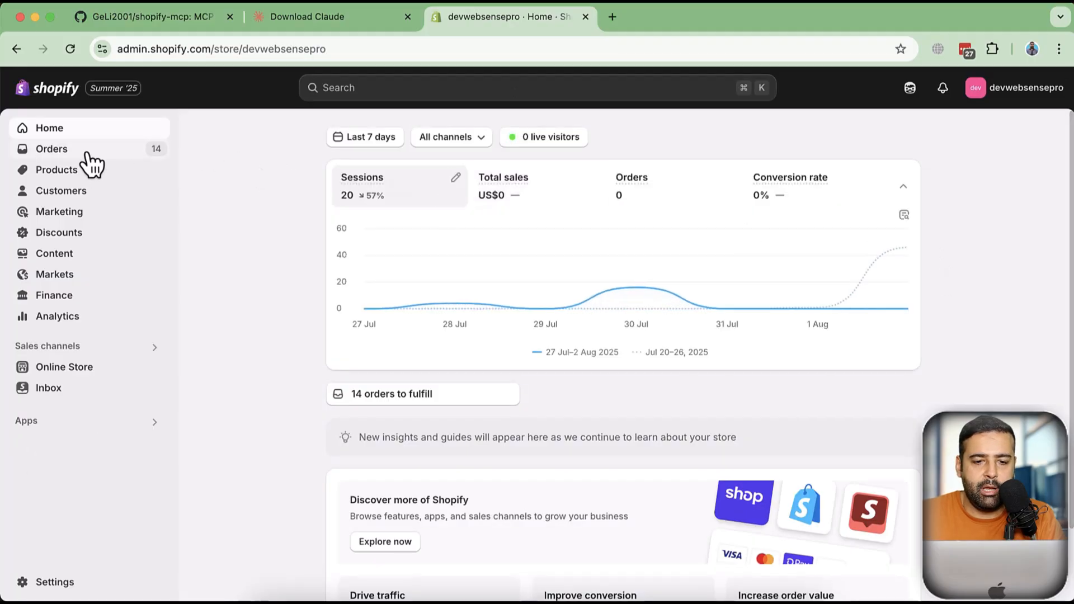
left_click(51, 149)
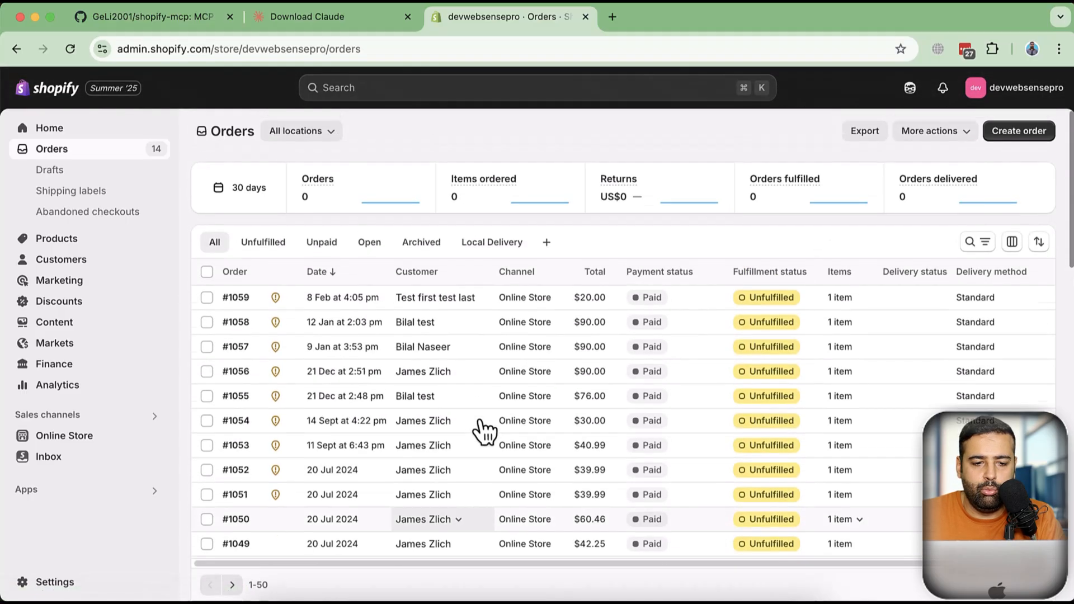
scroll("down", 3)
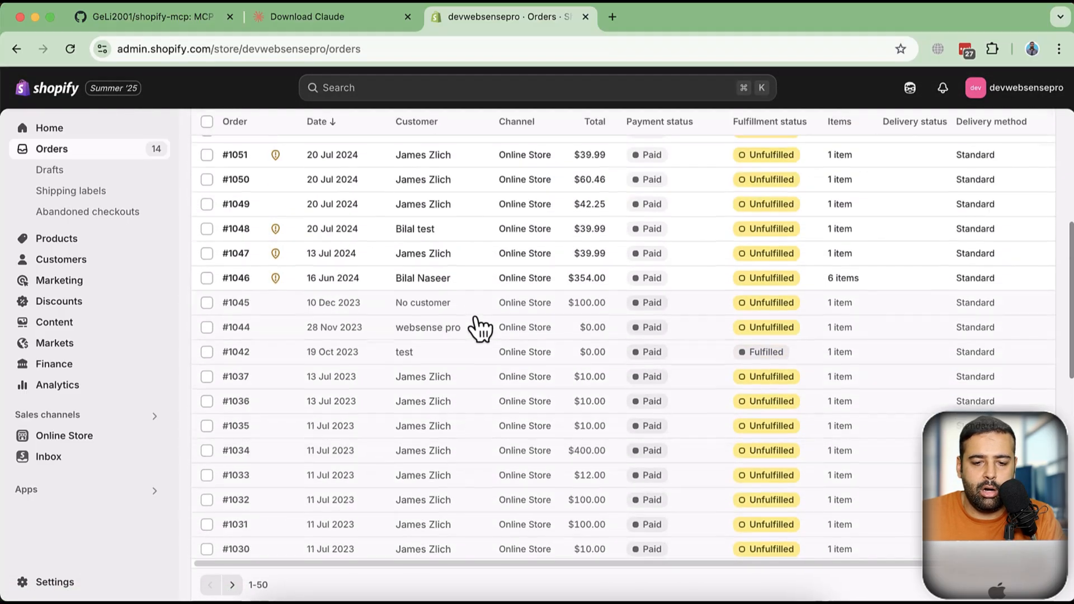
scroll("up", 3)
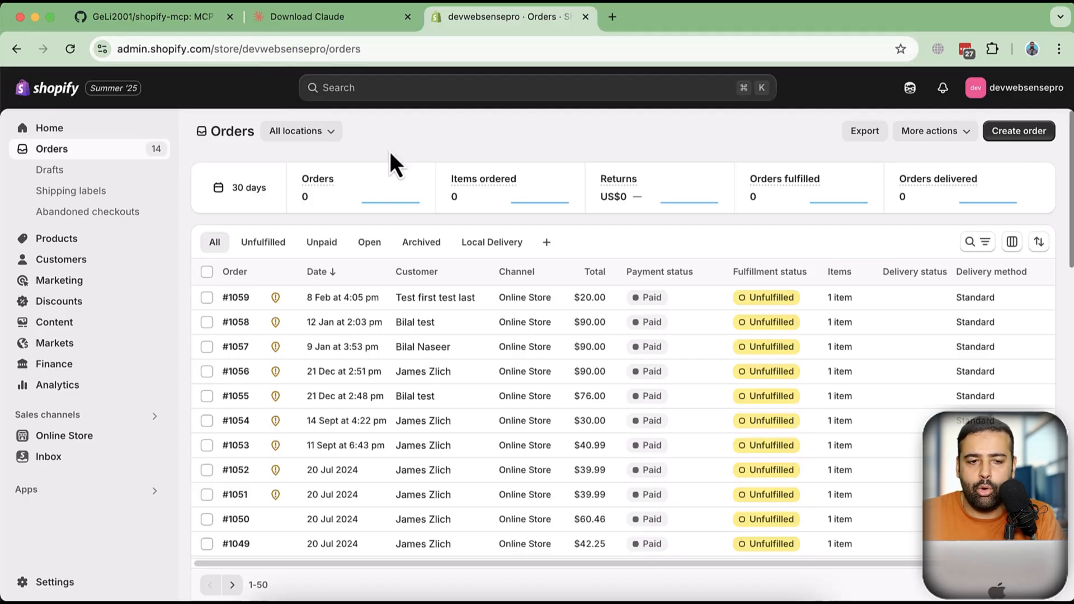
mouse_move(367, 170)
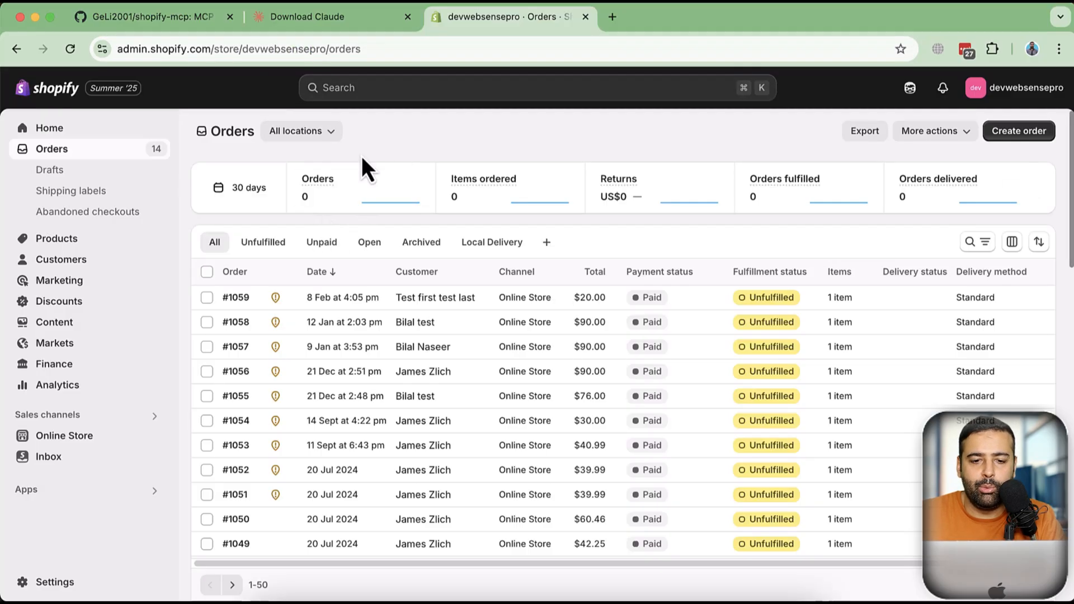
mouse_move(65, 554)
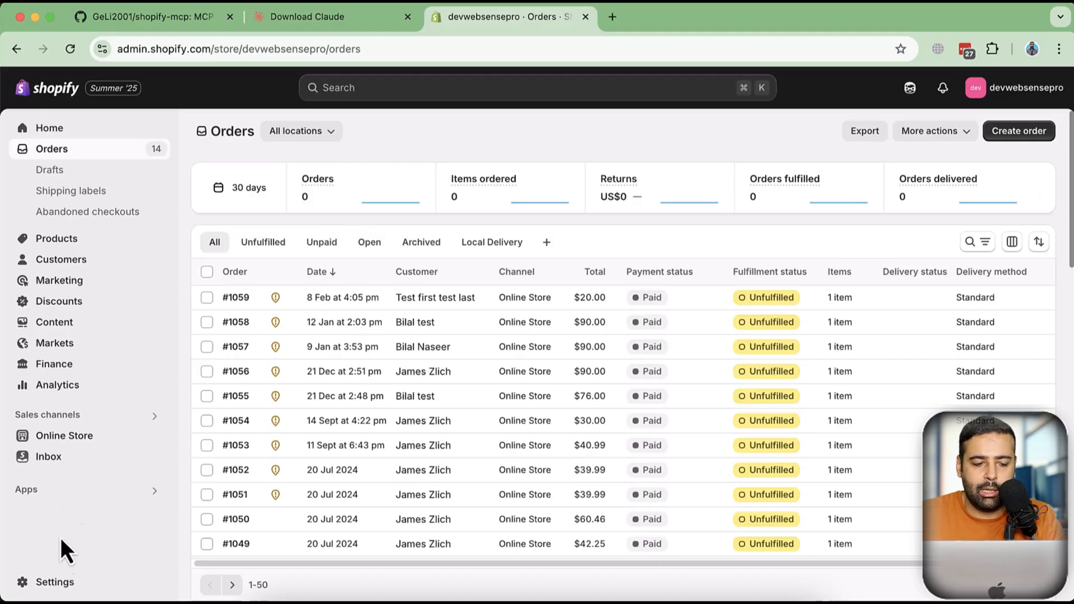
Step: From Settings > Apps and sales channels, create a custom app named claude-connection
left_click(56, 582)
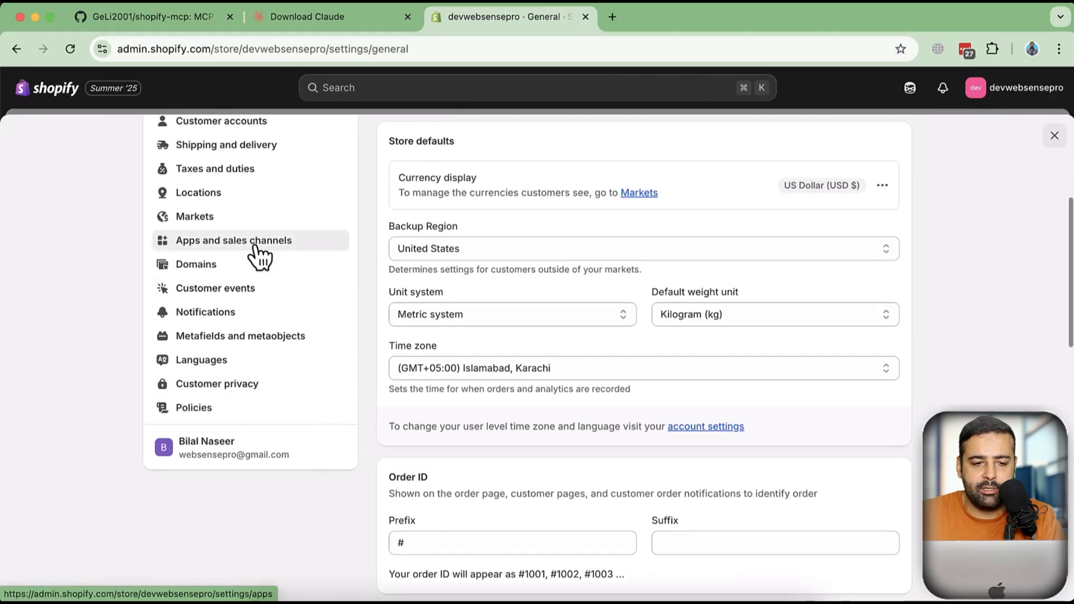
left_click(233, 240)
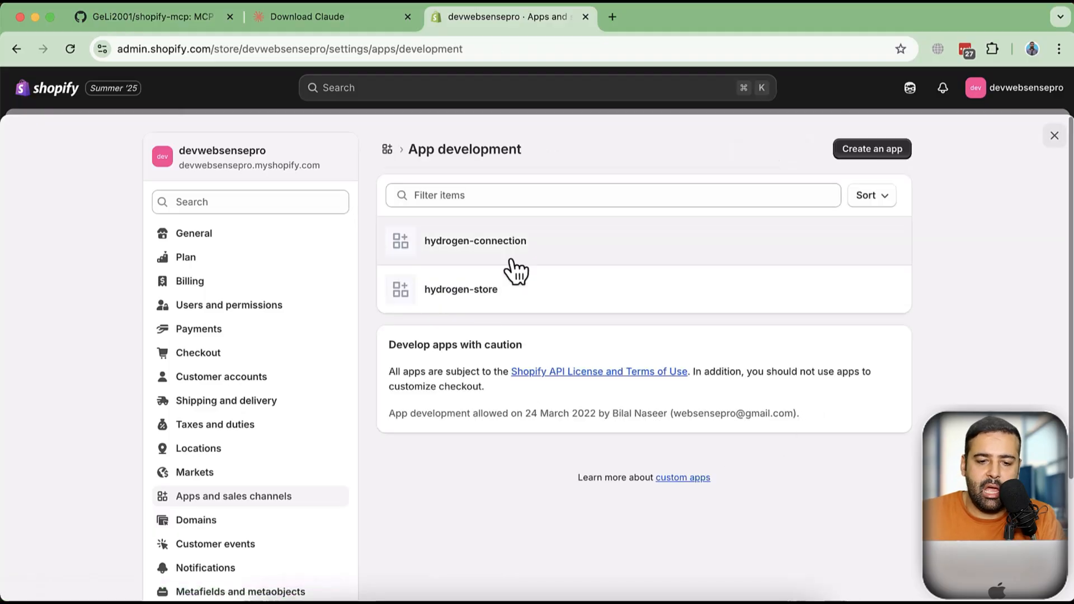
mouse_move(545, 246)
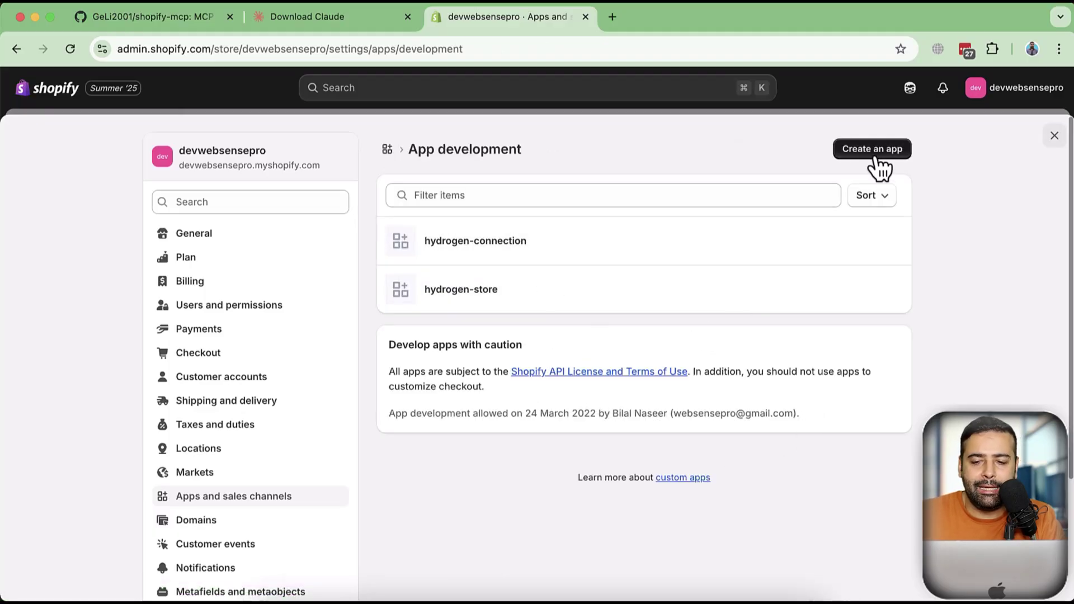
left_click(872, 149)
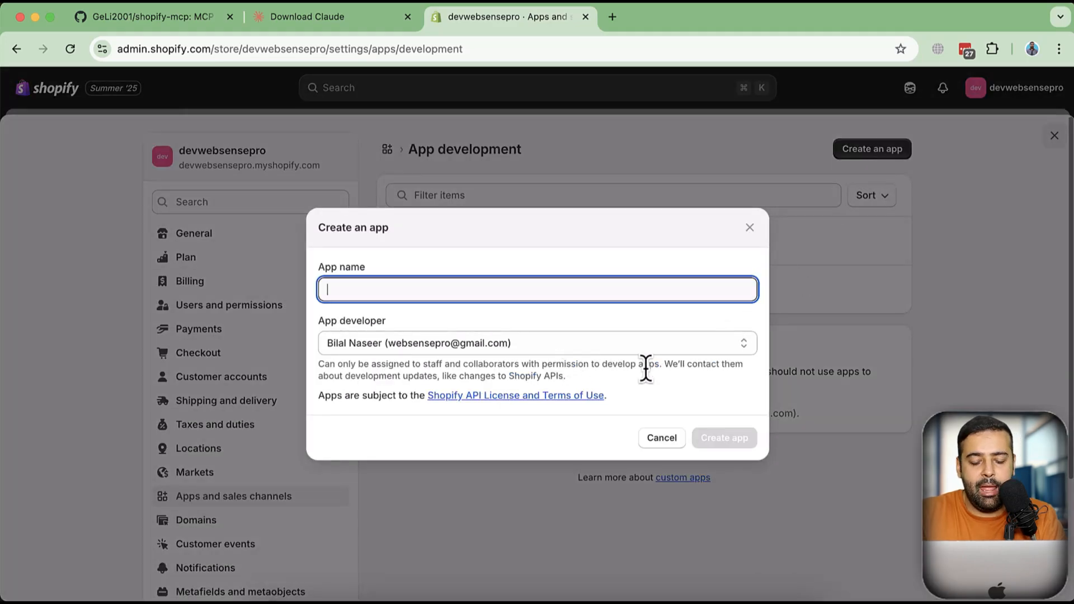
type("claude-connection")
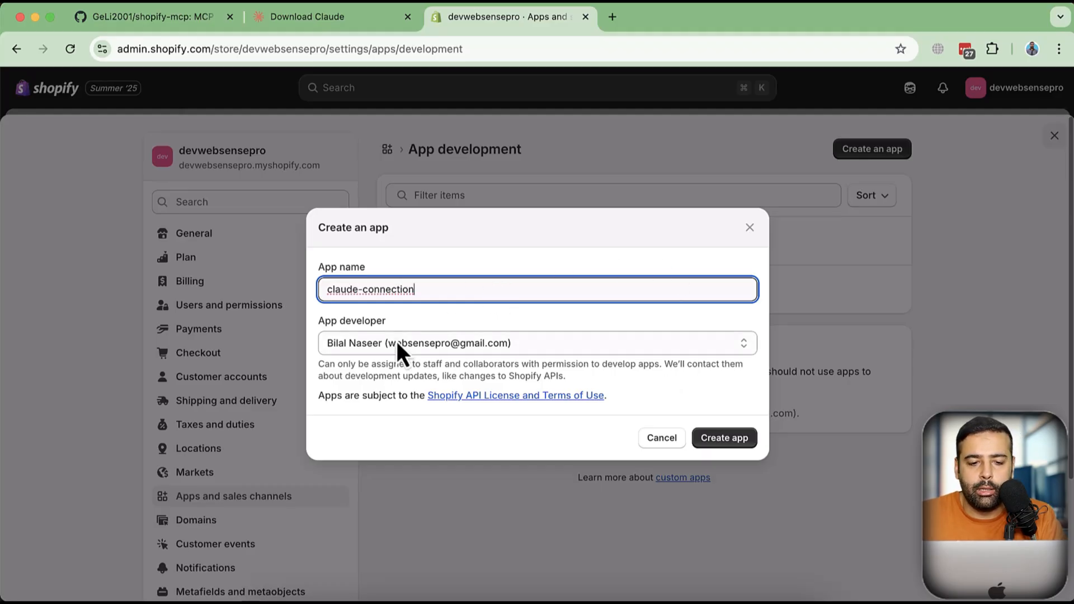
mouse_move(405, 316)
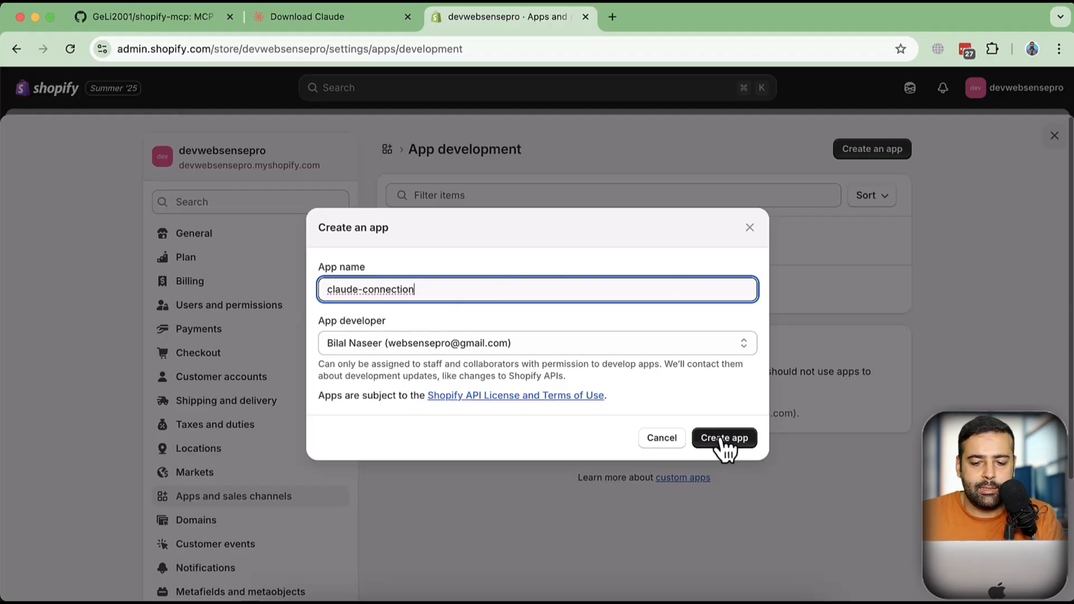
left_click(725, 438)
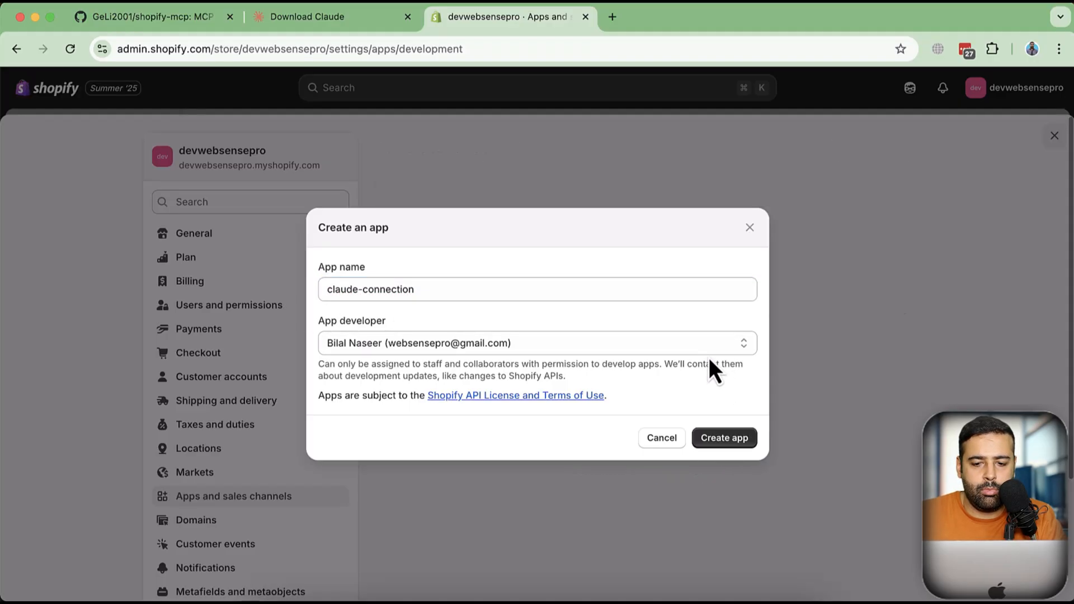
Step: Create the claude-connection app, go to its Admin API scopes and check the required scopes in the shopify-mcp README
left_click(725, 439)
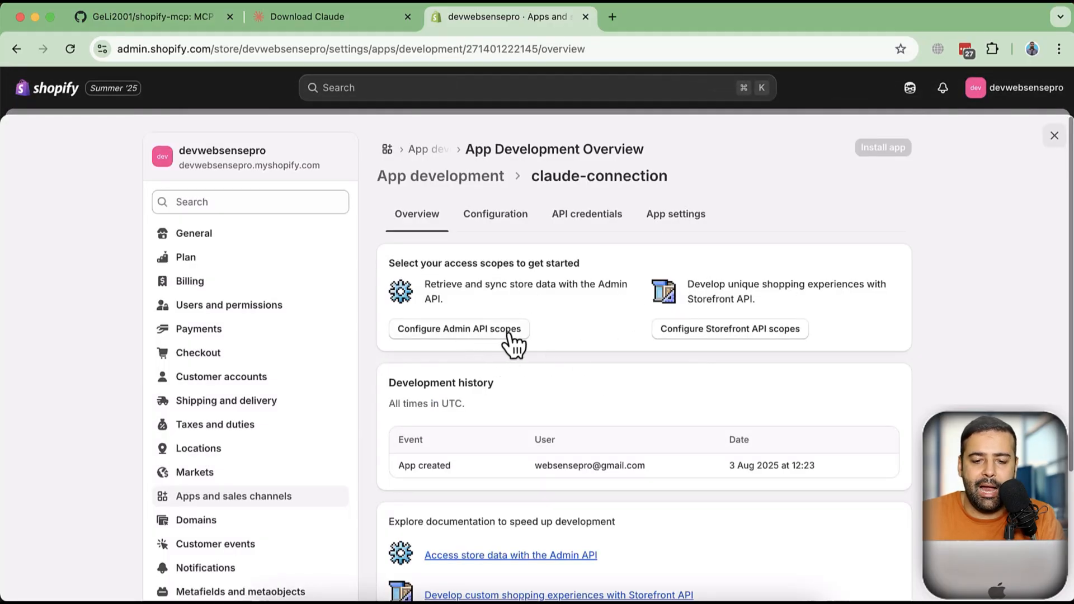
left_click(459, 329)
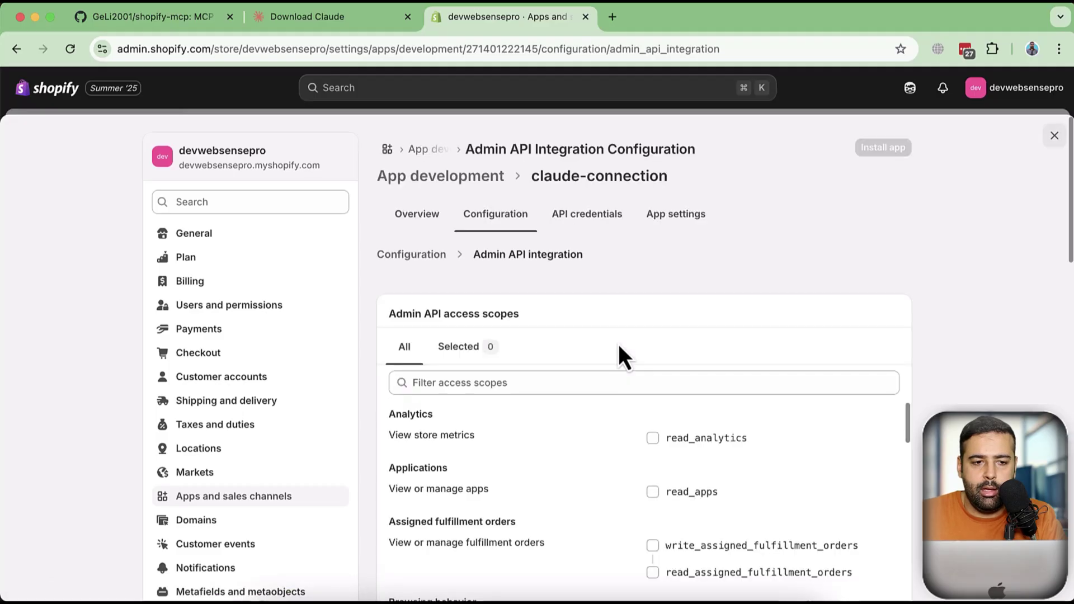
left_click(146, 16)
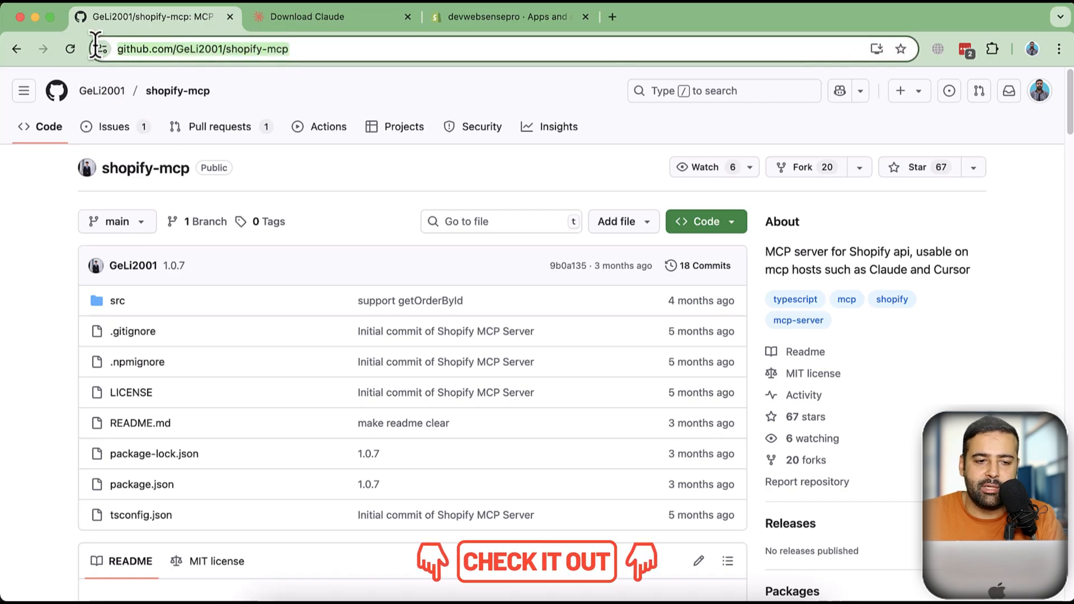
scroll("down", 3)
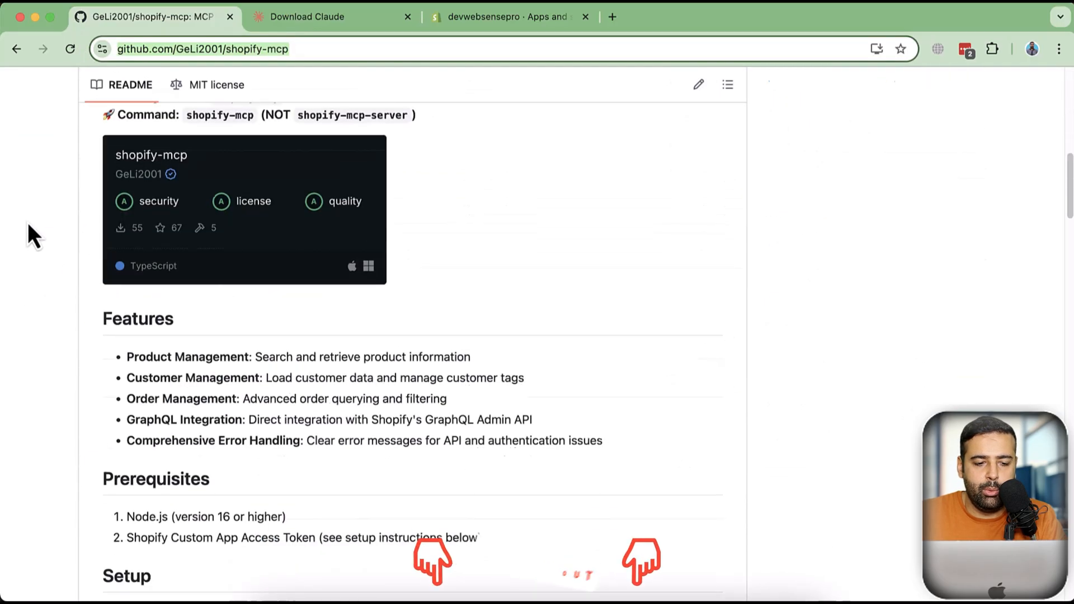
scroll("down", 3)
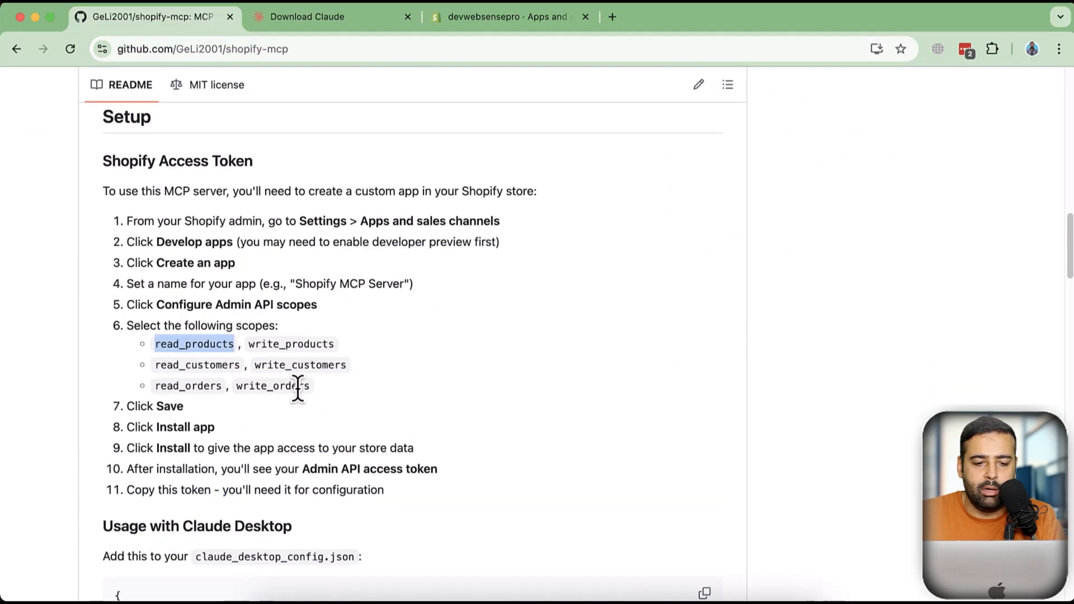
mouse_move(233, 408)
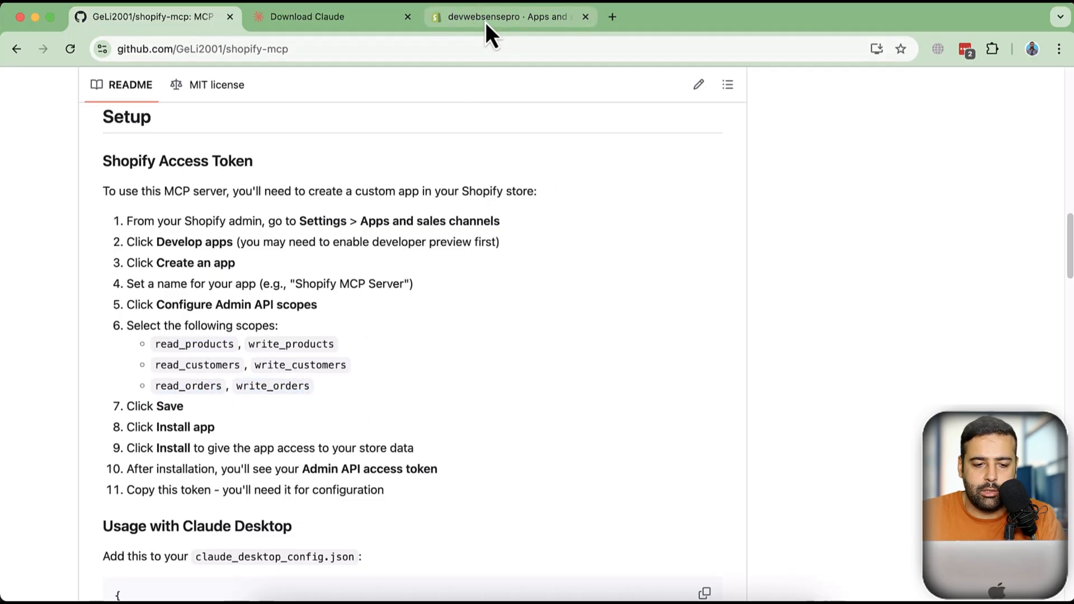
Step: Filter the scopes and grant write_products, write_orders and write_customers (reads auto-selected), then save
left_click(510, 17)
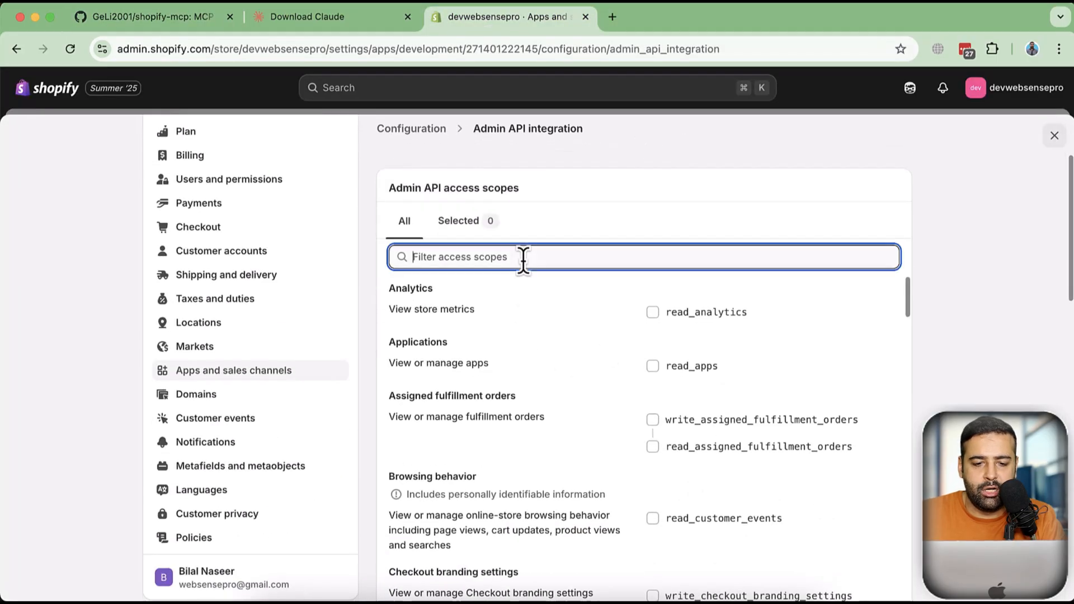
type("write_prod")
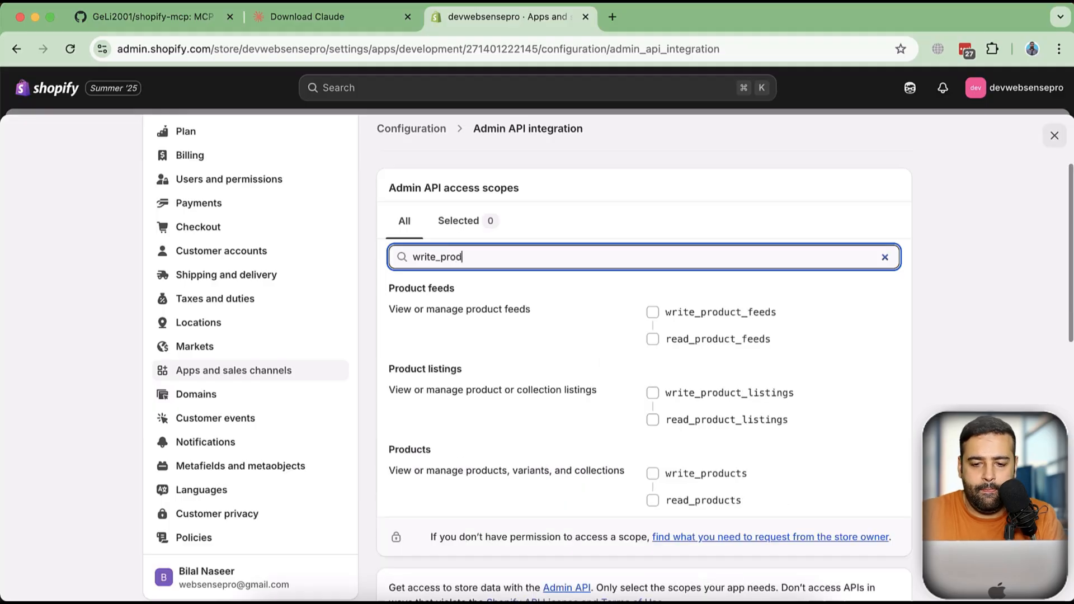
left_click(653, 474)
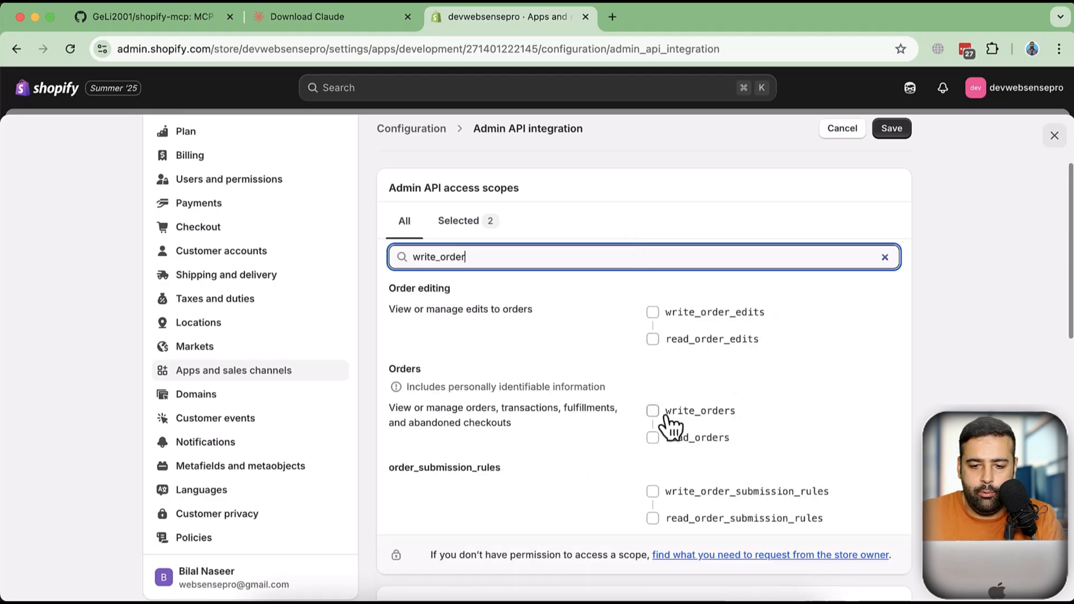
left_click(652, 411)
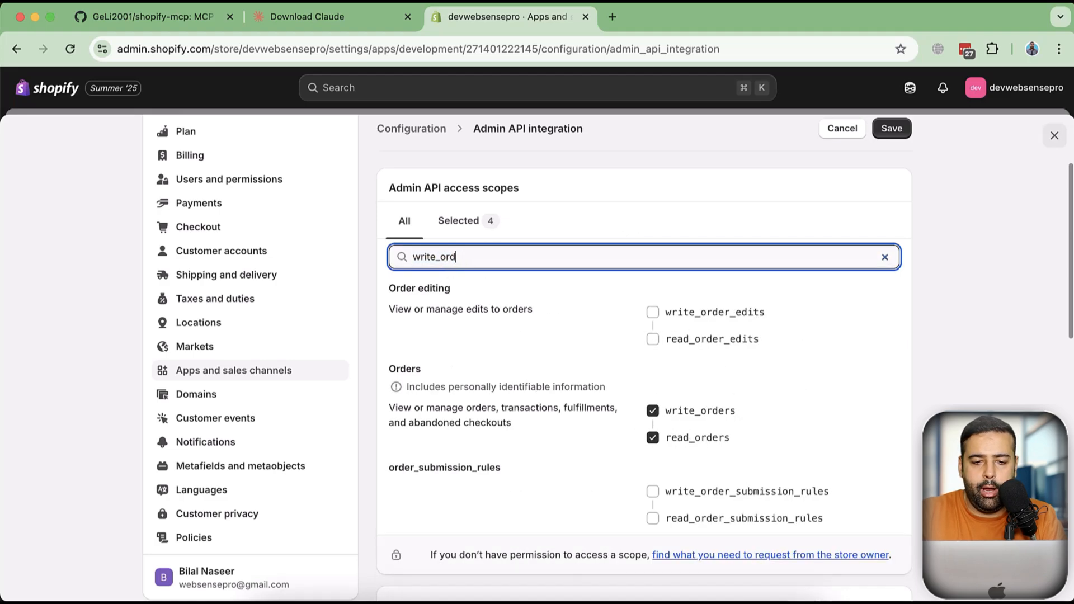
type("write_customer")
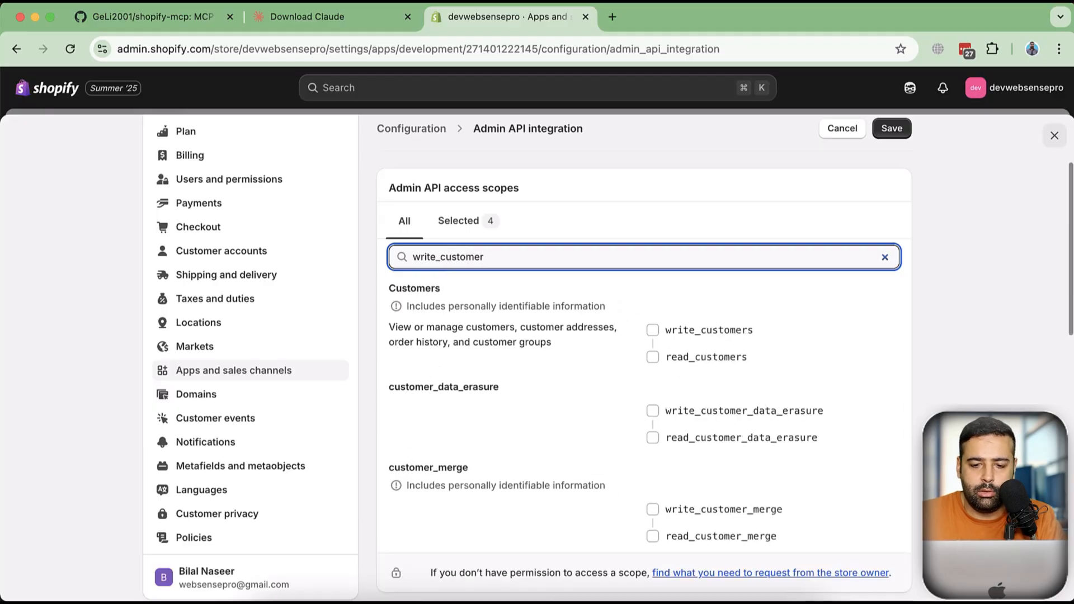
left_click(653, 330)
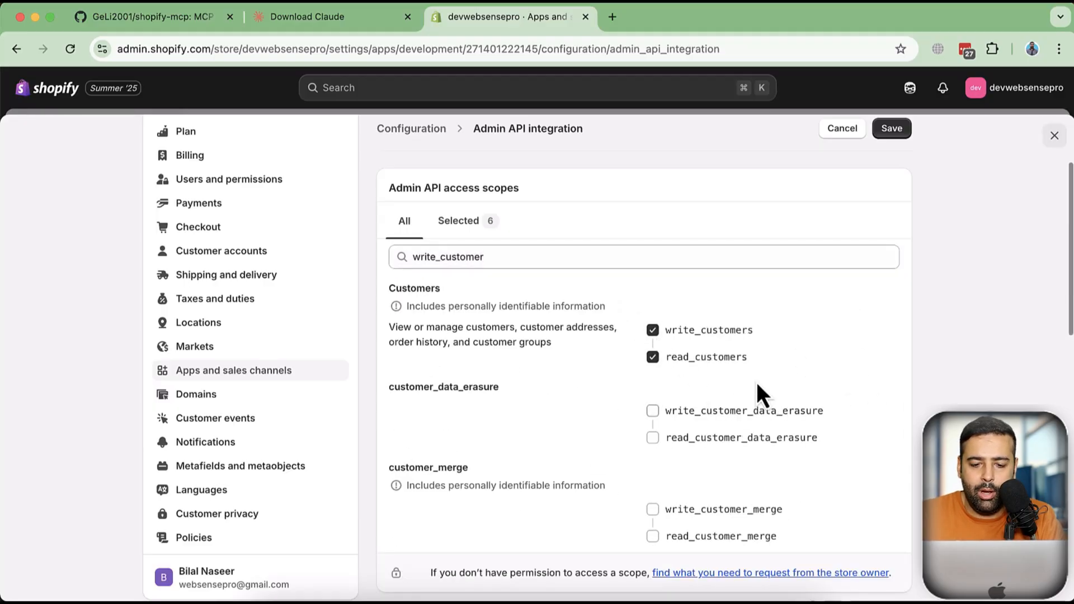
left_click(892, 127)
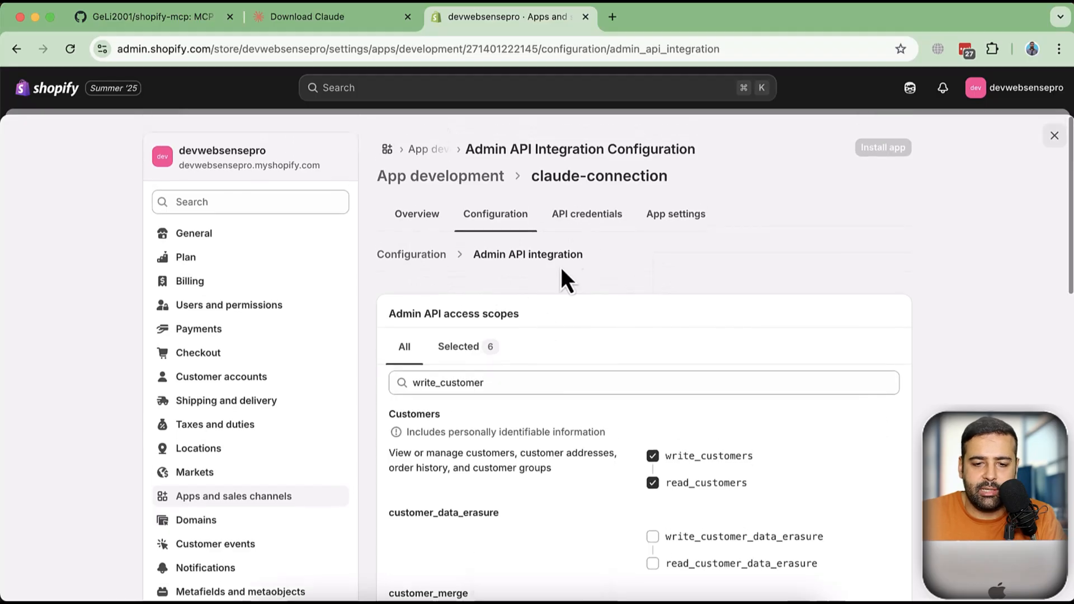
Step: Install claude-connection on the store from API credentials so an Admin API access token is created
left_click(586, 214)
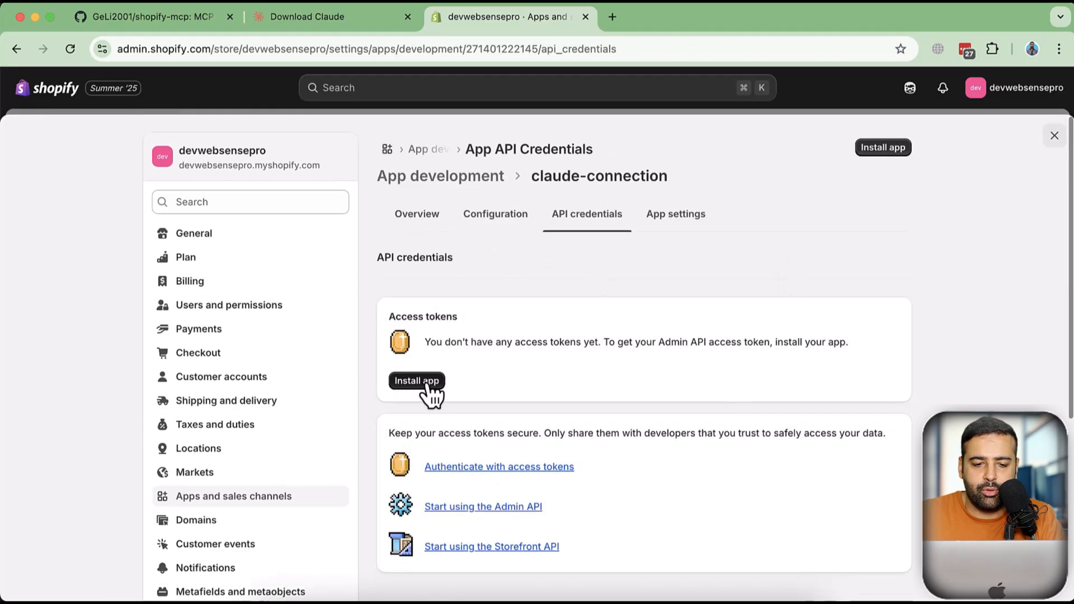
left_click(416, 380)
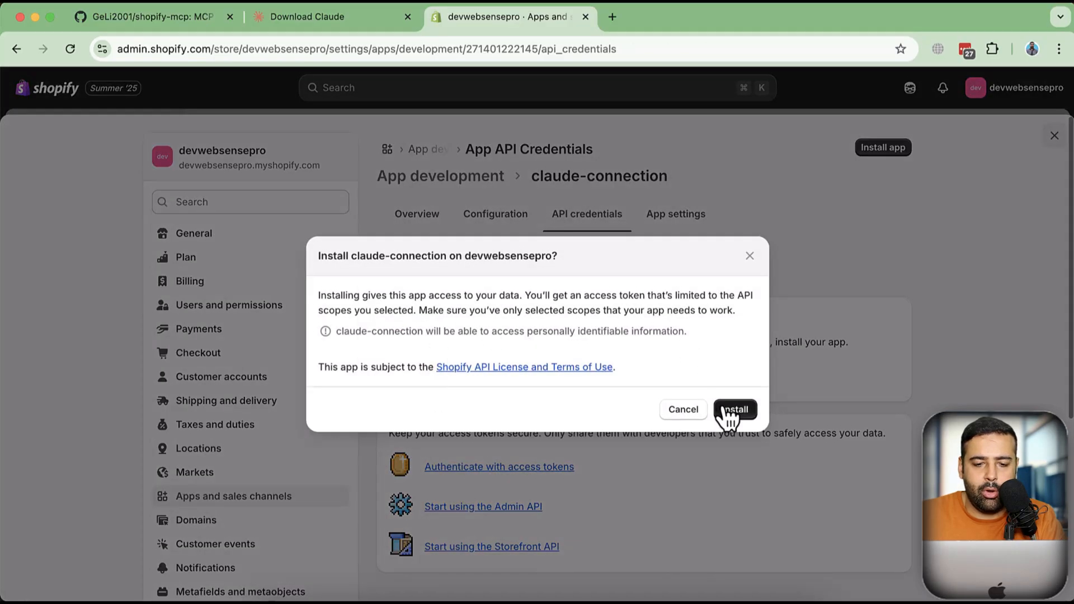
left_click(735, 410)
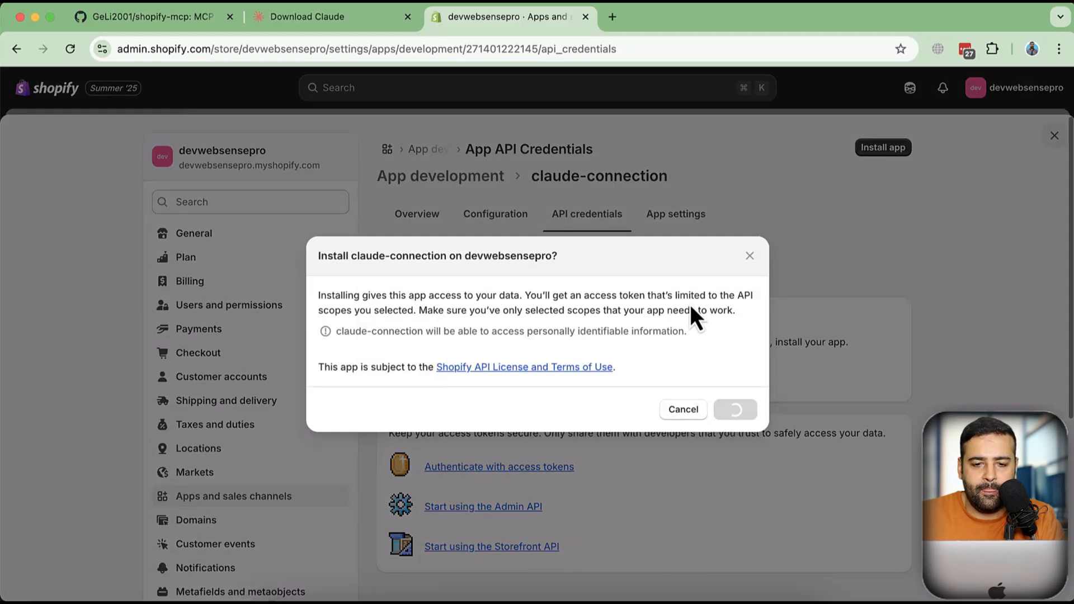
left_click(735, 409)
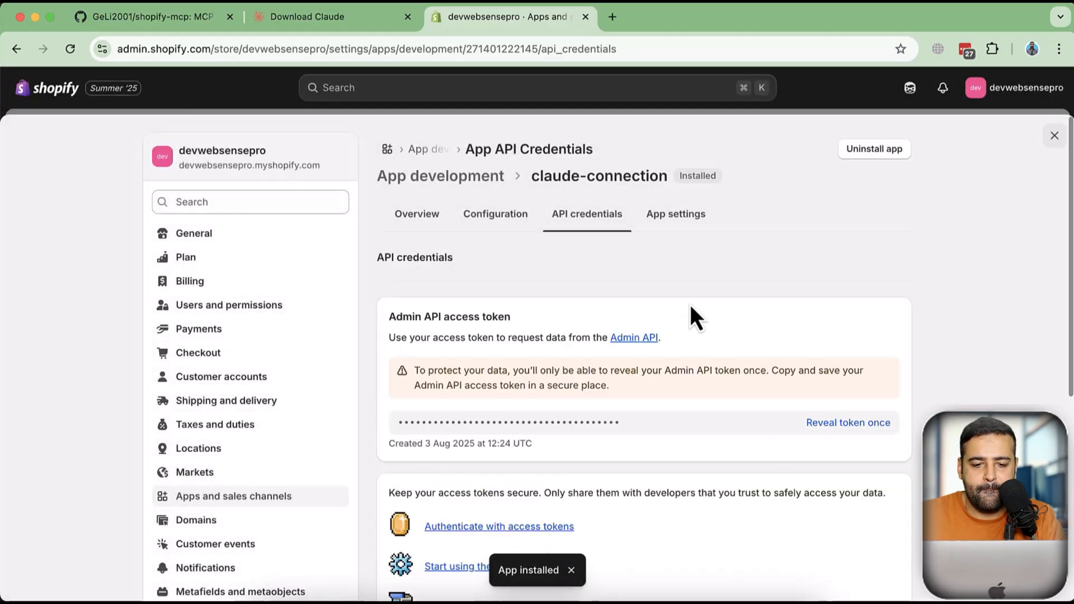
scroll("down", 3)
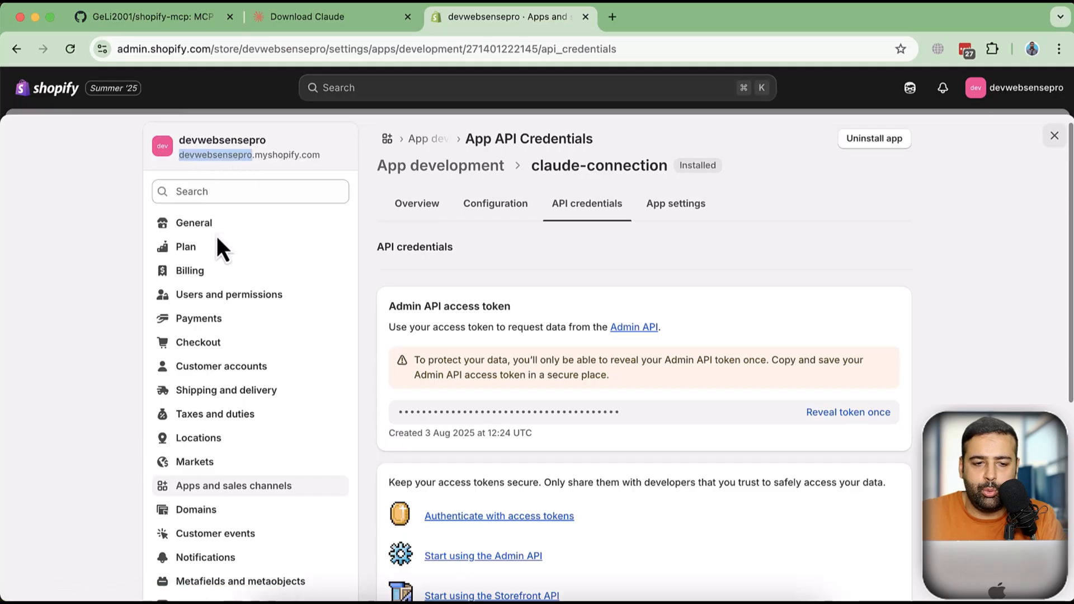
mouse_move(651, 279)
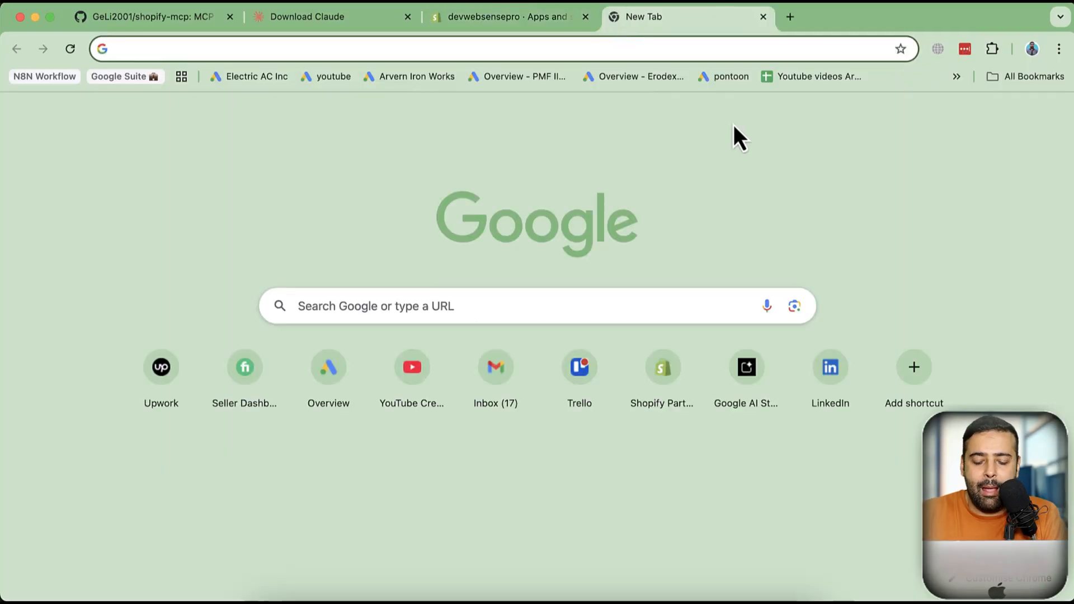
Step: Search Google for 'big bulk discount shopify' and load the BBD - Big Bulk Discount App Store listing
type("bi")
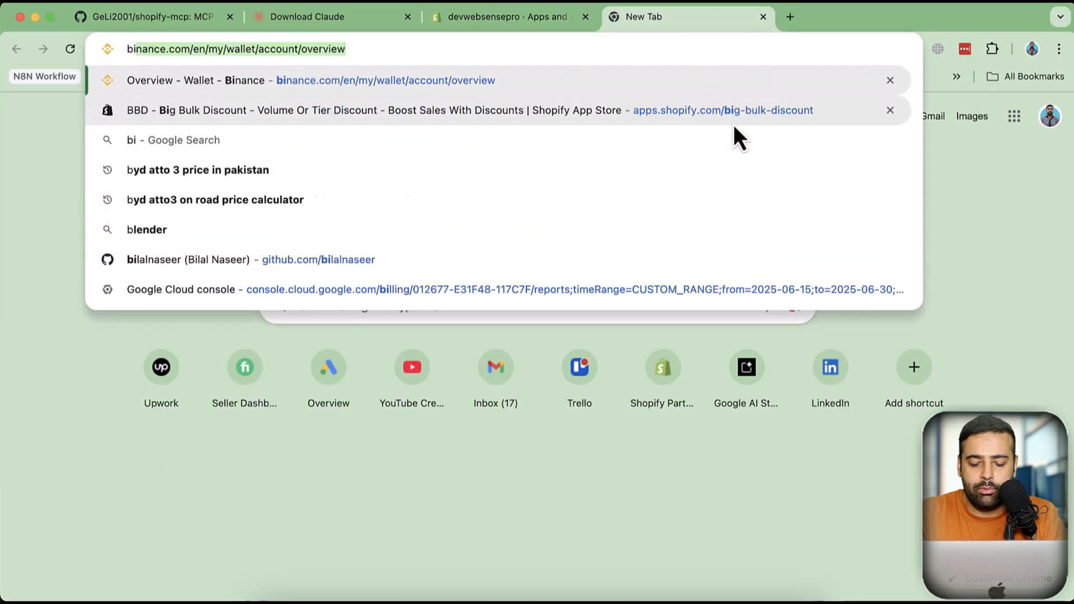
type("big bull")
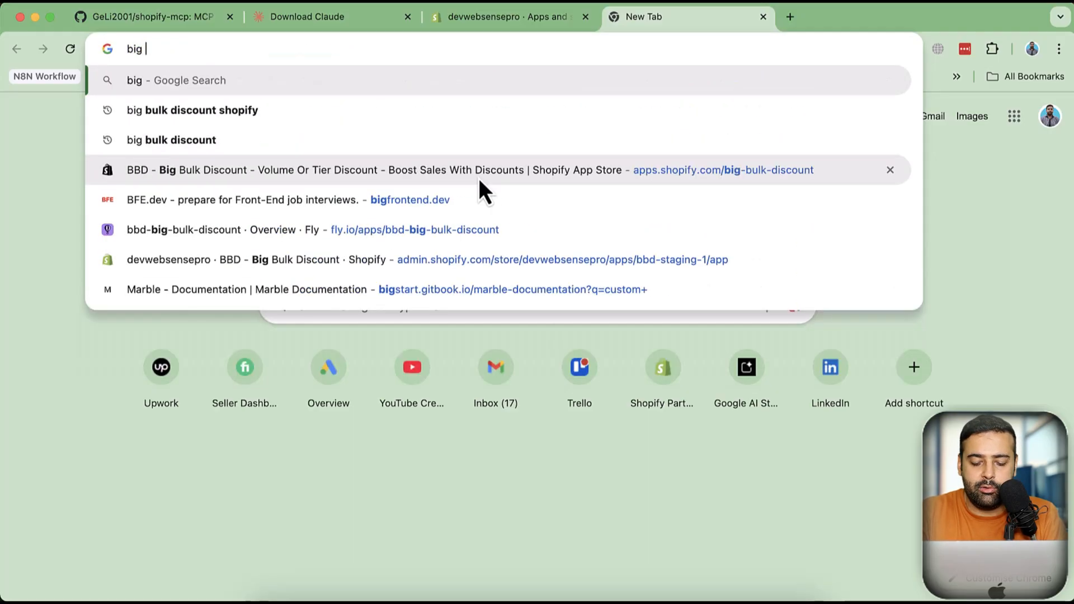
type("bulk di")
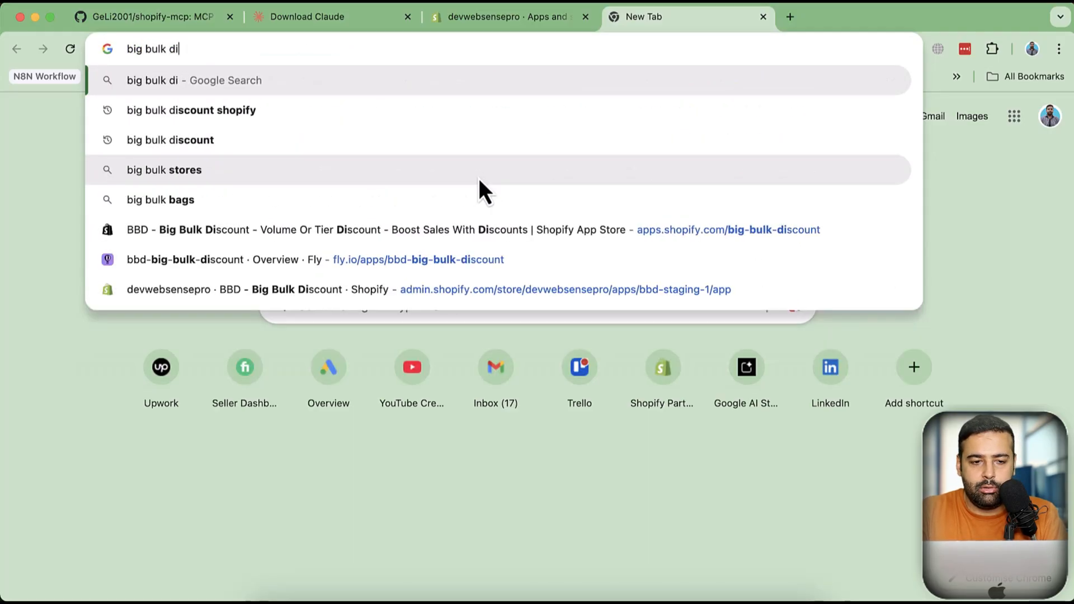
left_click(191, 110)
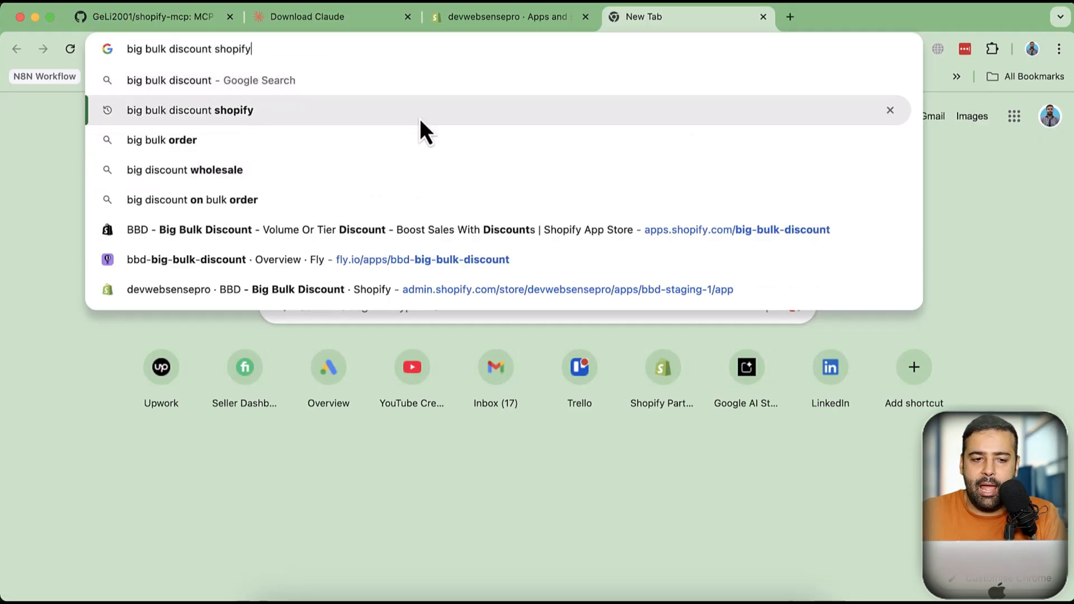
left_click(189, 109)
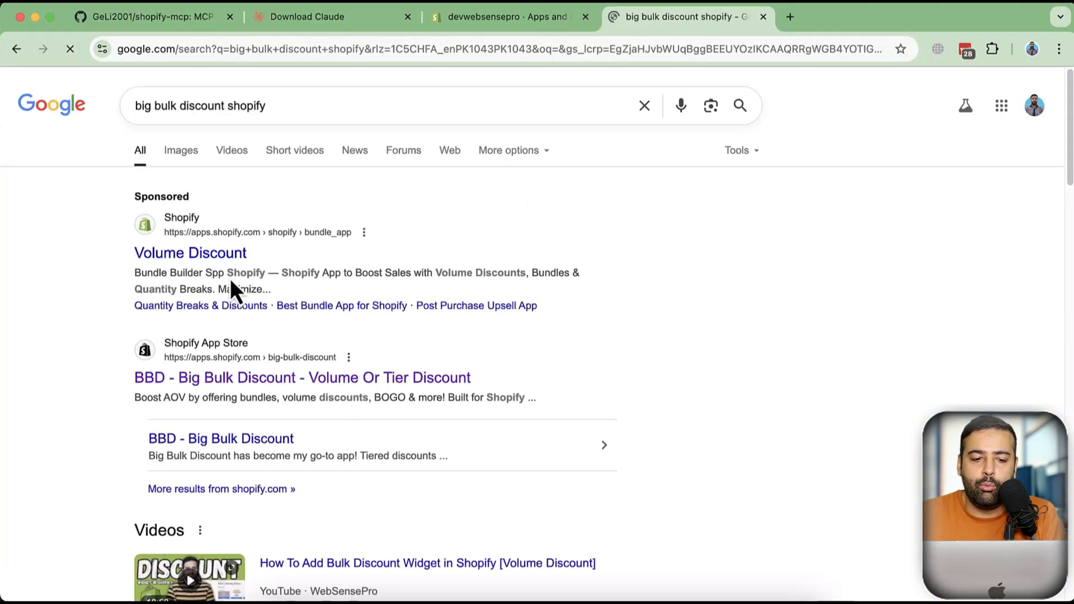
scroll("down", 3)
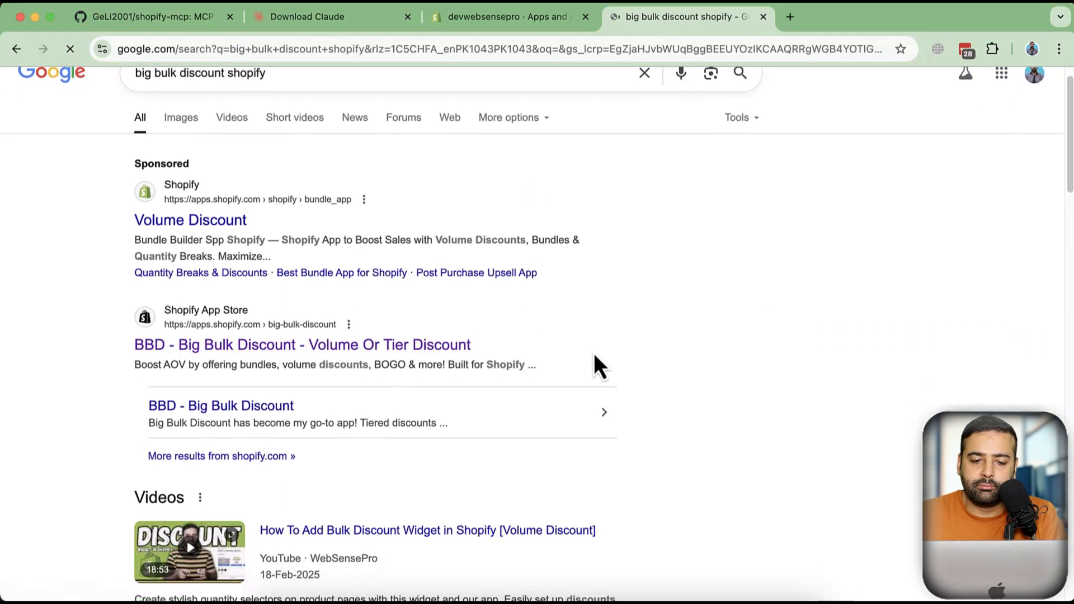
left_click(301, 345)
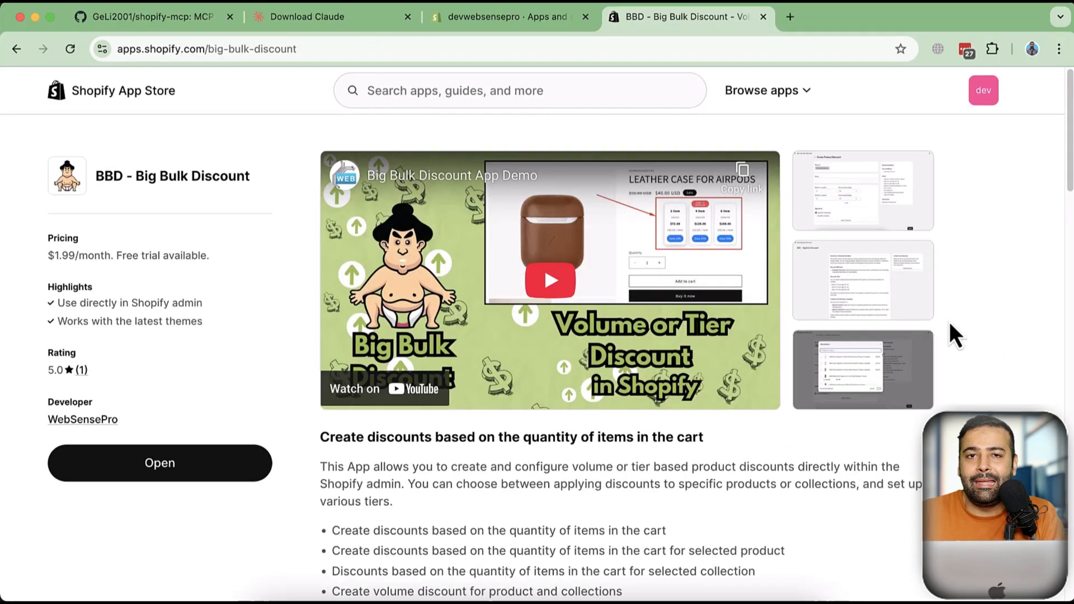
mouse_move(812, 331)
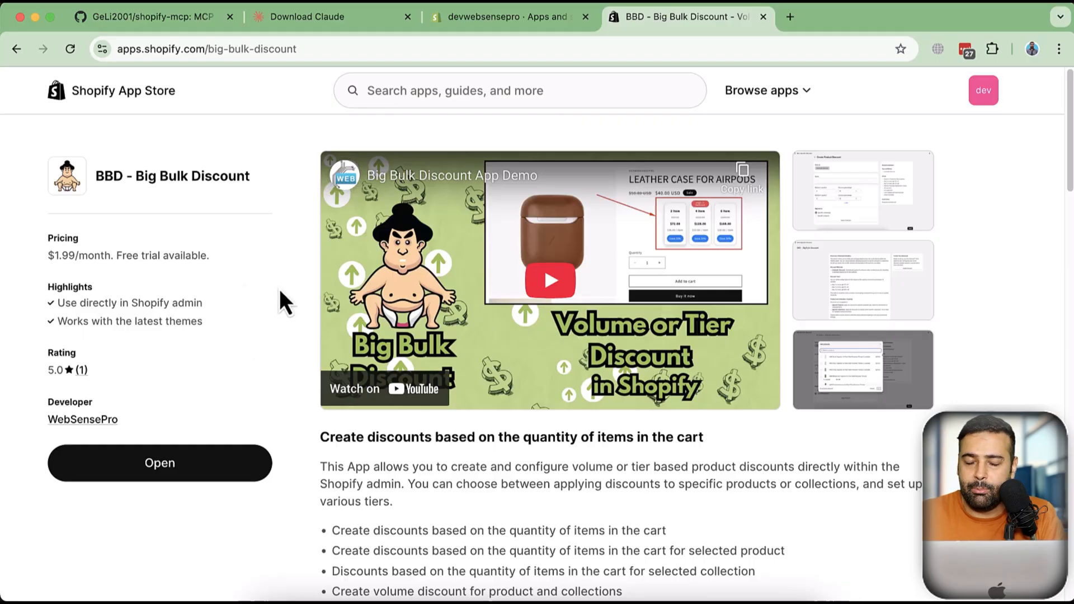
mouse_move(765, 306)
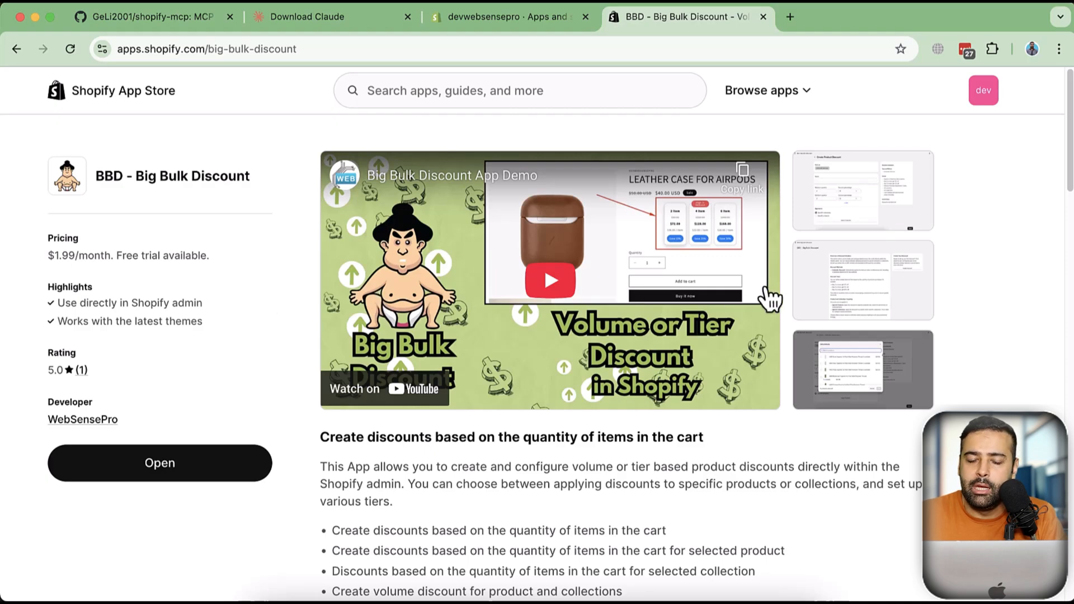
mouse_move(846, 430)
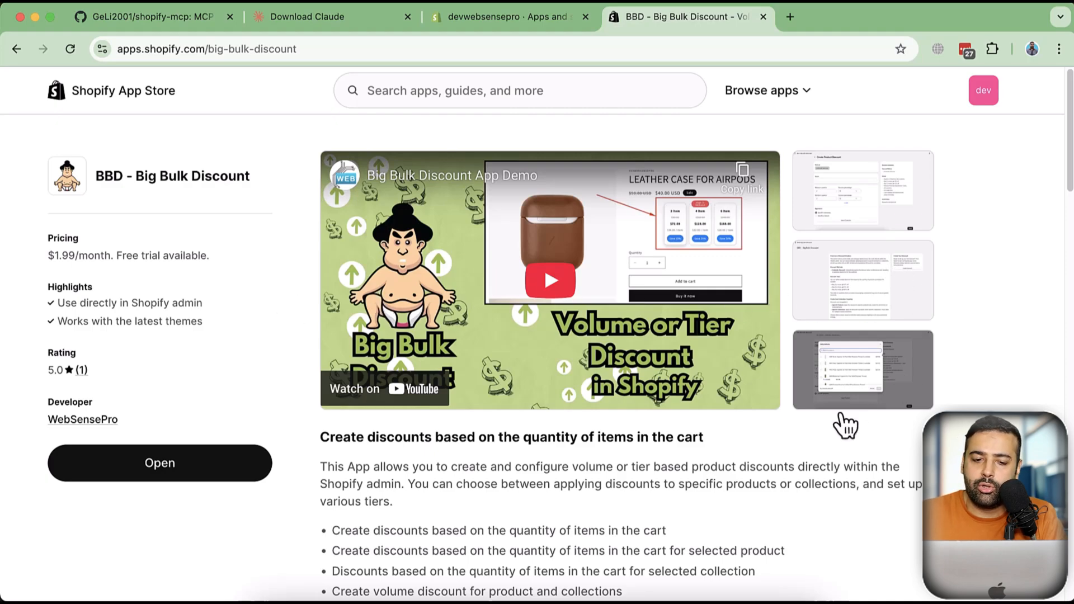
mouse_move(531, 400)
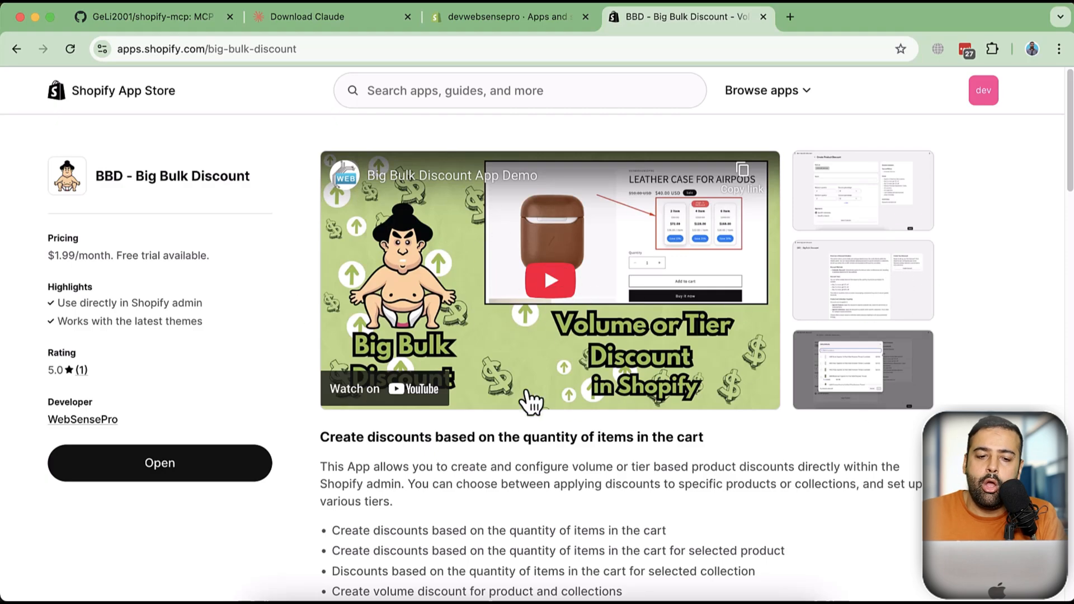
mouse_move(704, 274)
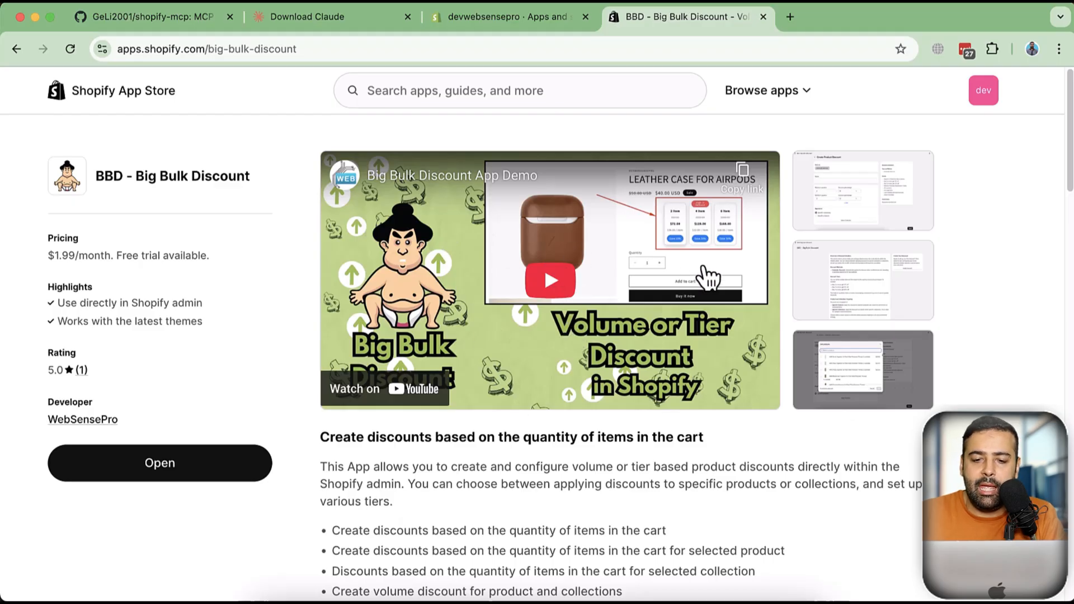
mouse_move(733, 237)
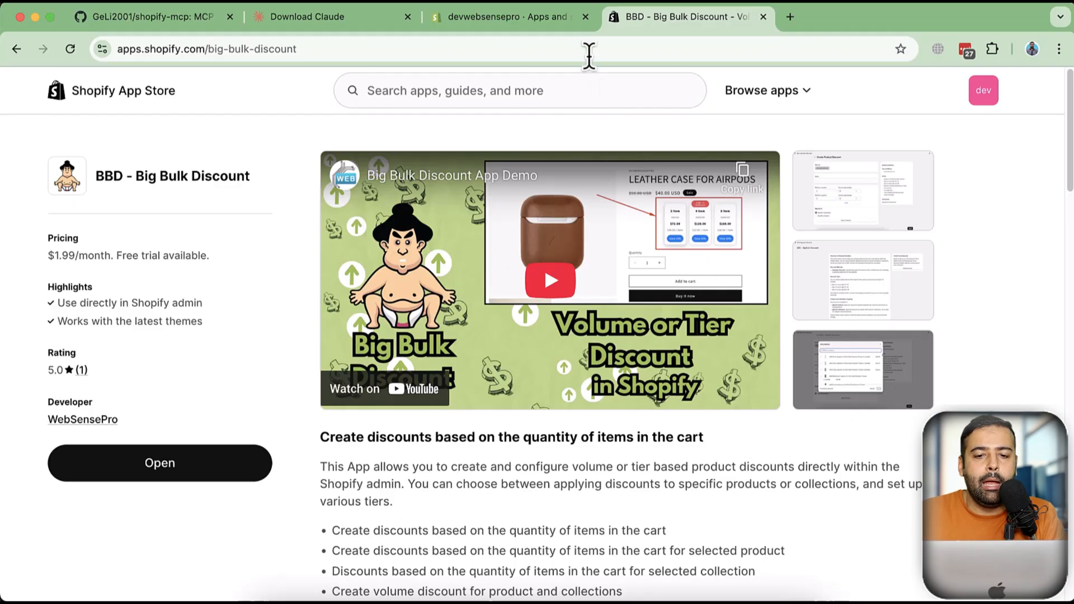
Step: Return to the API credentials tab, then go to Claude Desktop Settings > Developer showing the running shopify MCP server
left_click(589, 17)
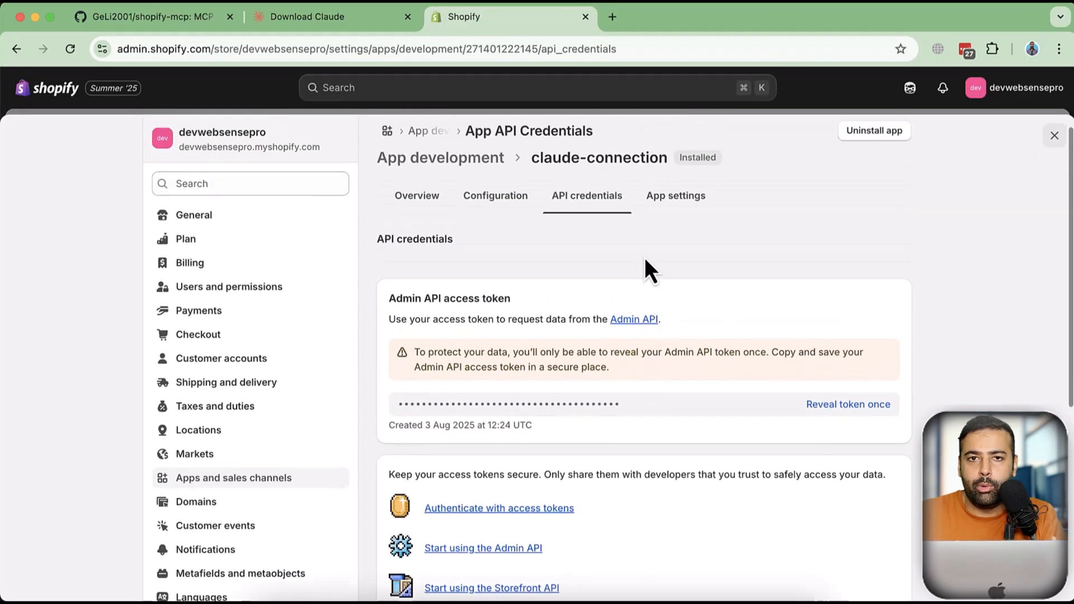
mouse_move(644, 262)
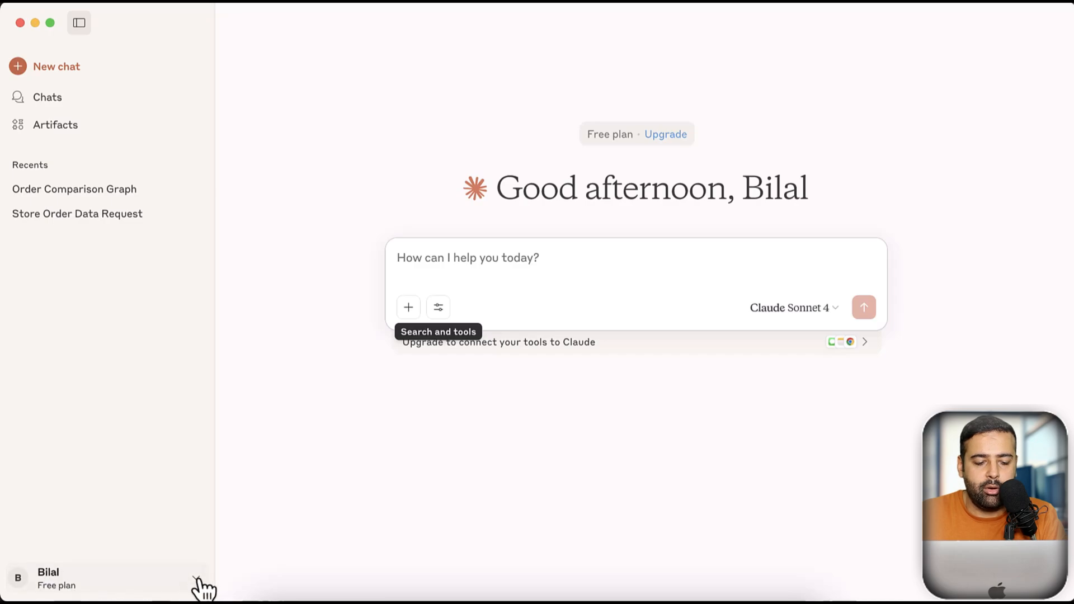
left_click(62, 576)
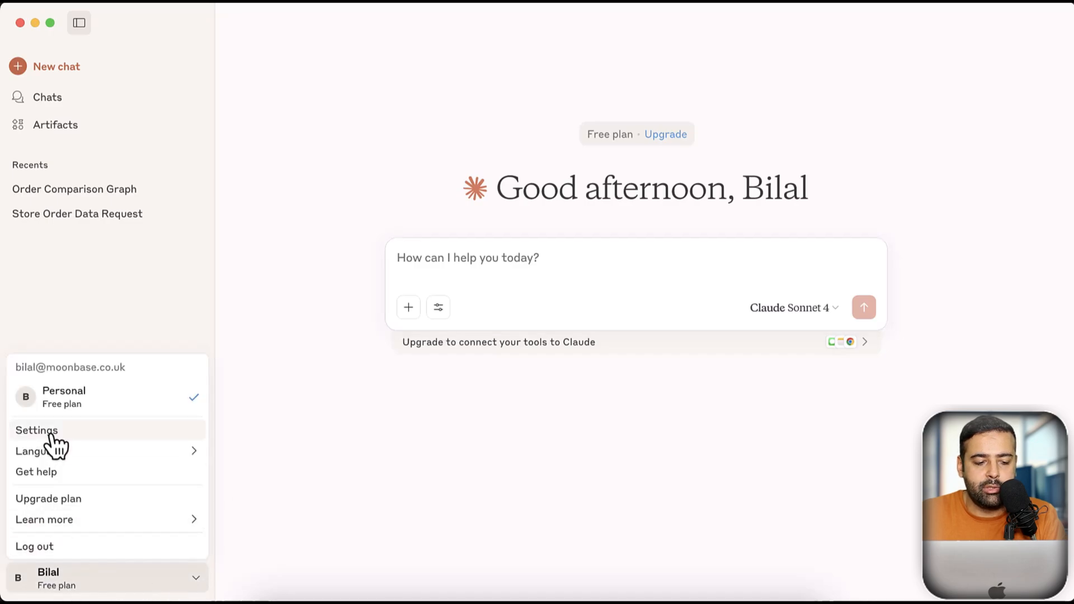
left_click(37, 430)
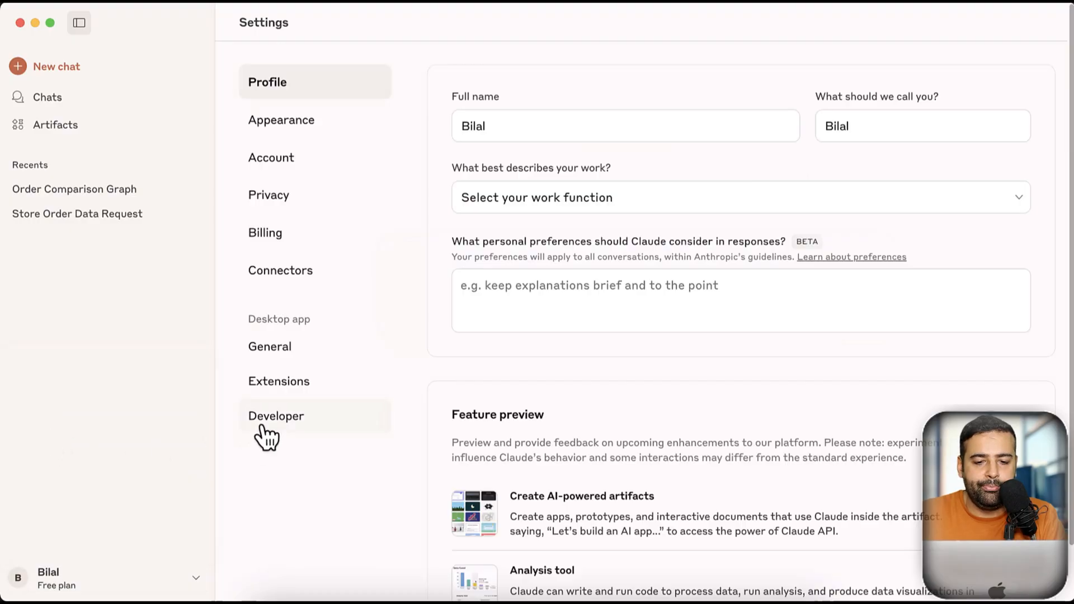
left_click(276, 416)
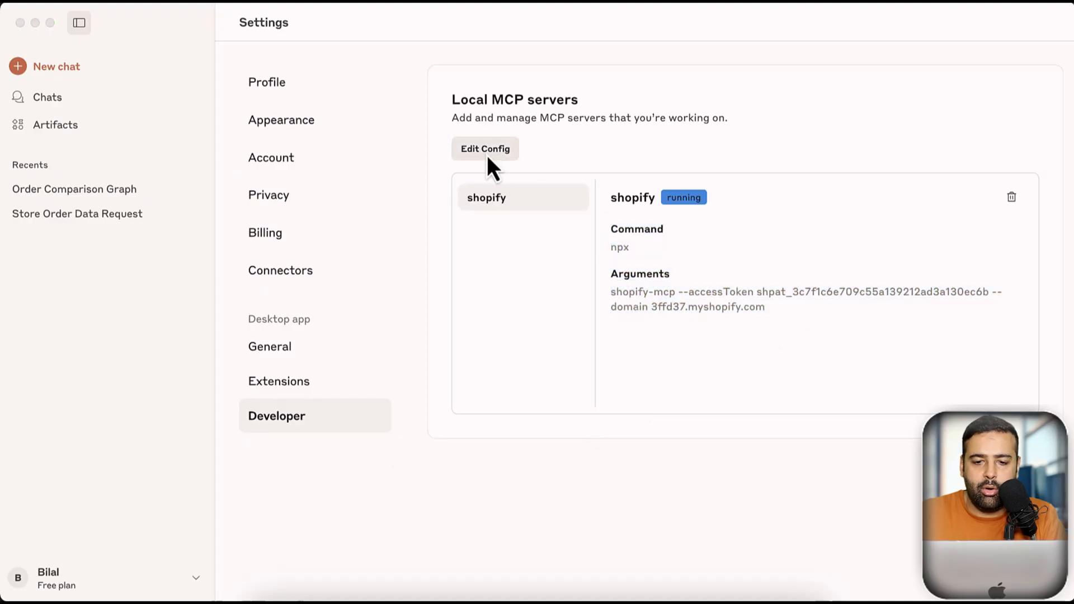
Step: Locate claude_desktop_config.json, open it for editing and clear the old Shopify server entry
left_click(486, 149)
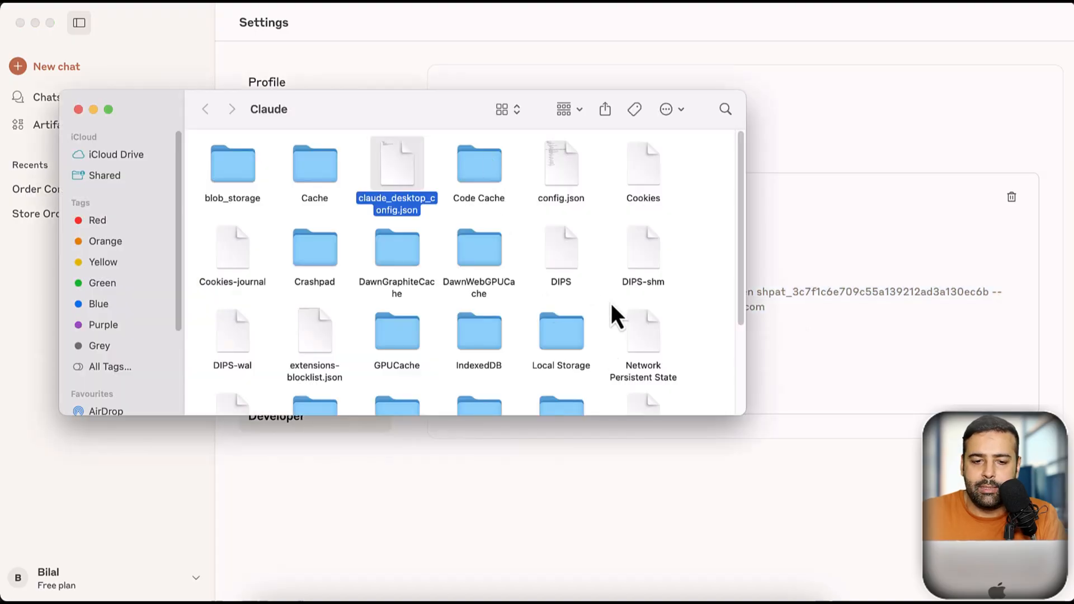
mouse_move(705, 297)
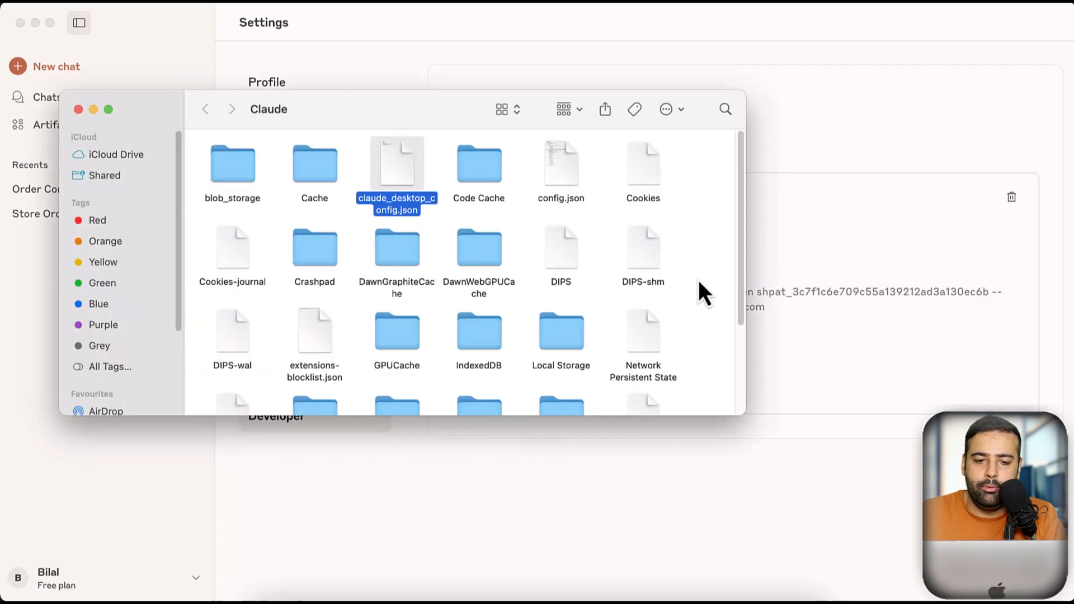
right_click(396, 161)
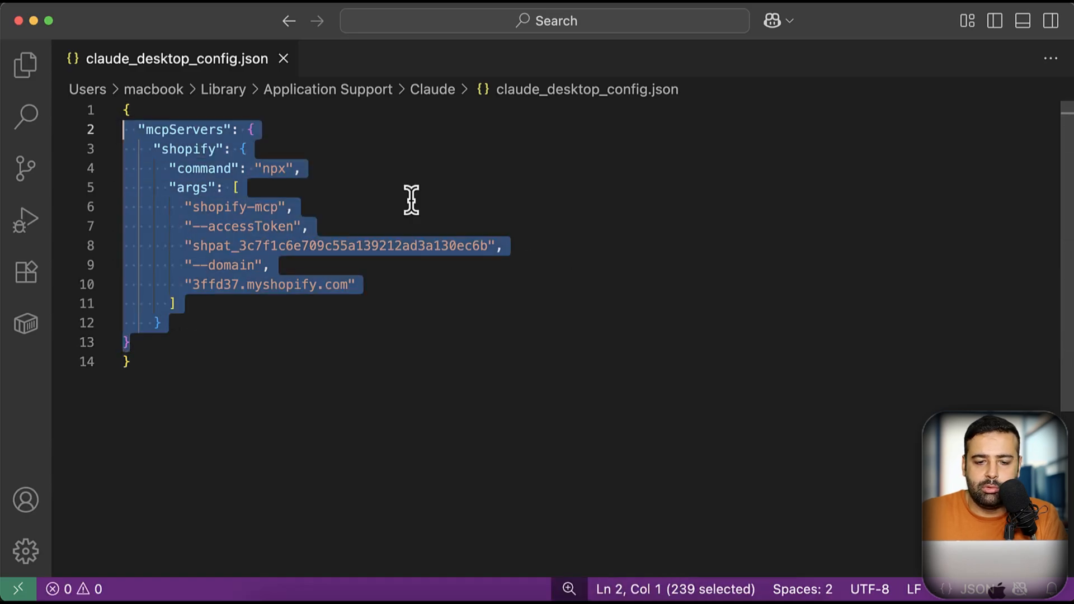
key("Delete")
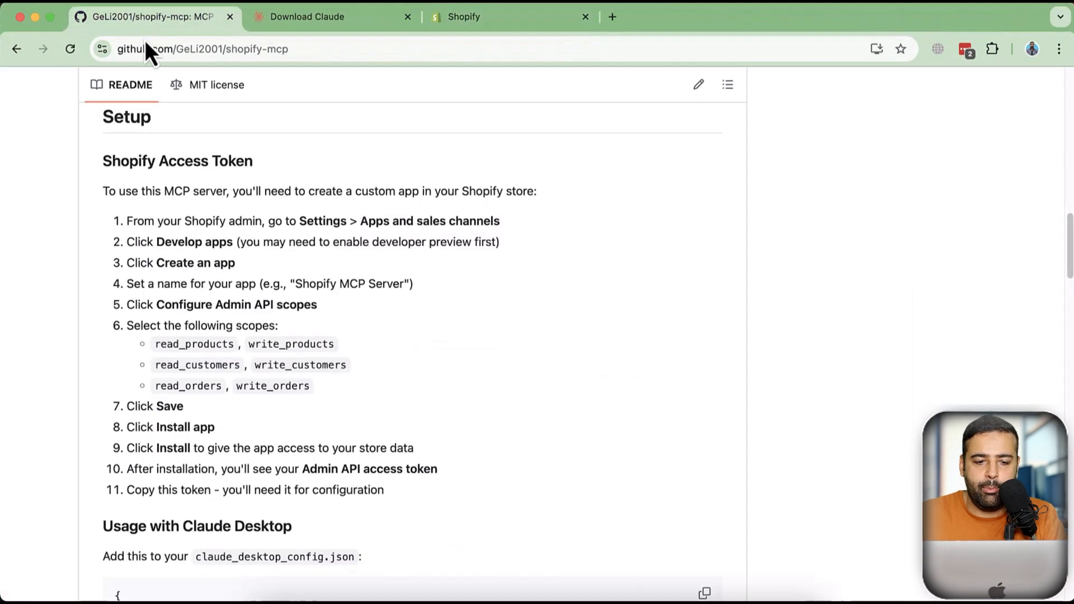
Step: Copy the README's mcpServers template with placeholder token and shop into the config
scroll("down", 3)
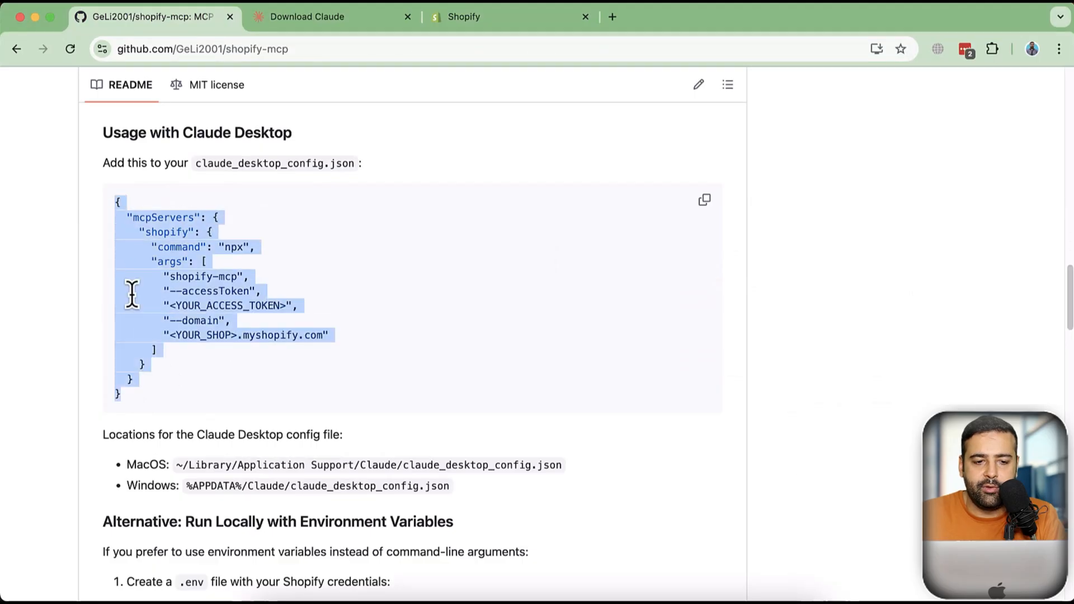
left_click(704, 200)
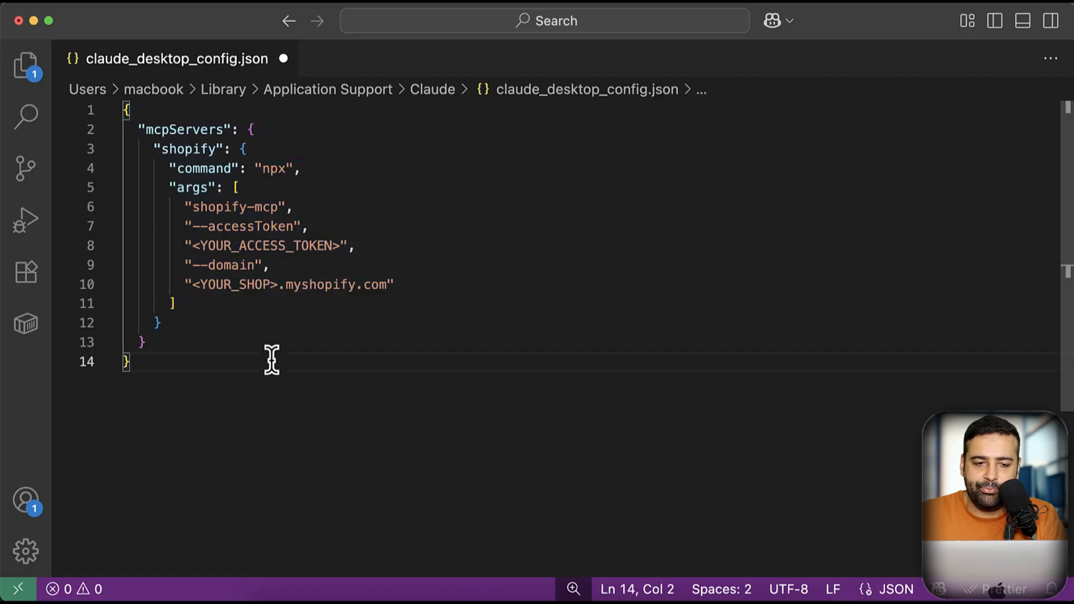
left_click(192, 245)
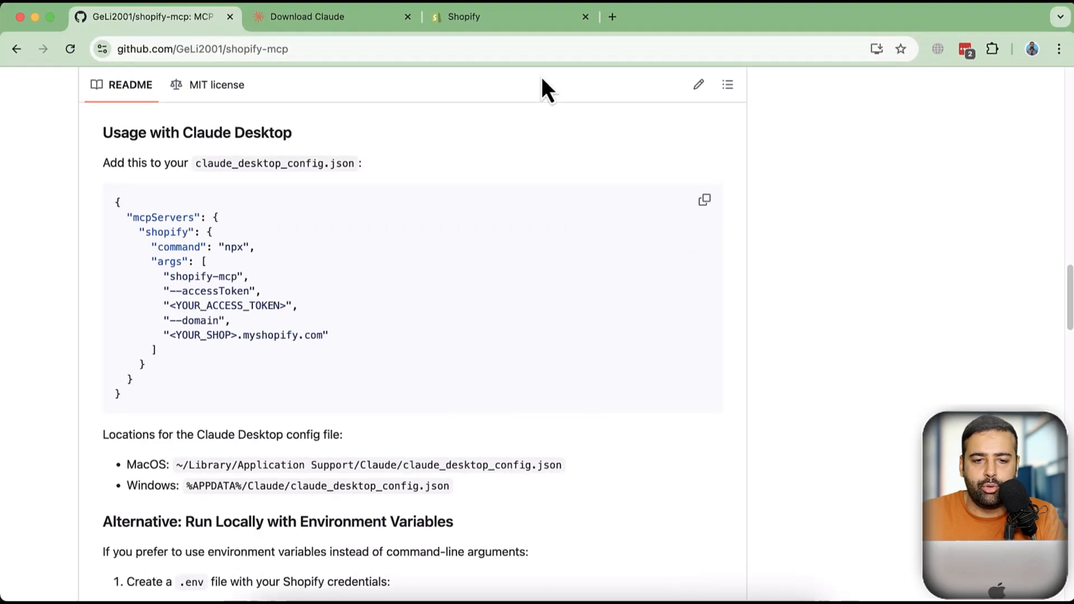
left_click(469, 16)
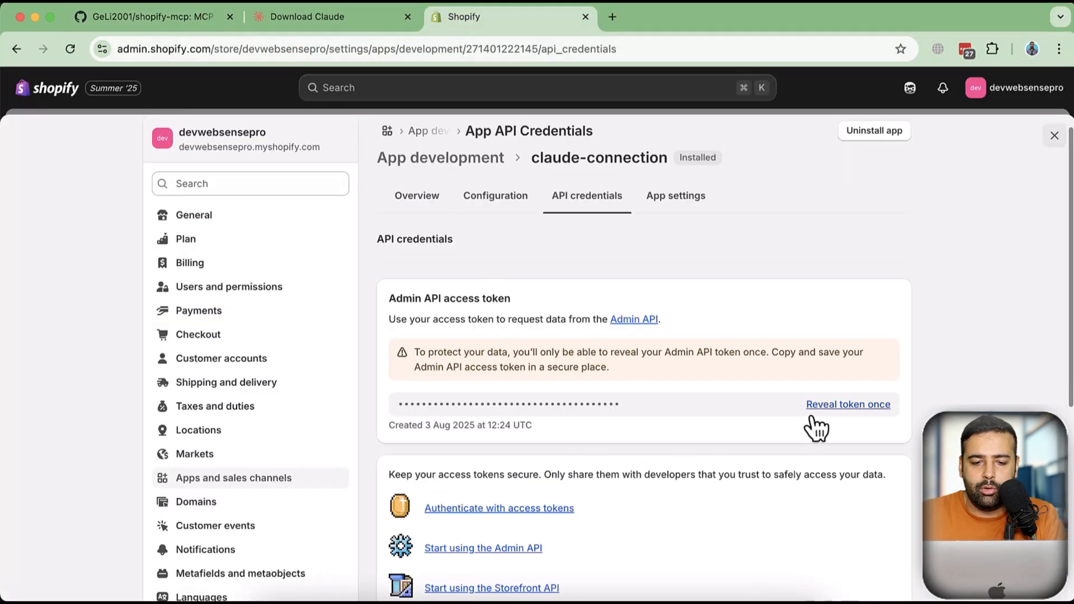
left_click(848, 405)
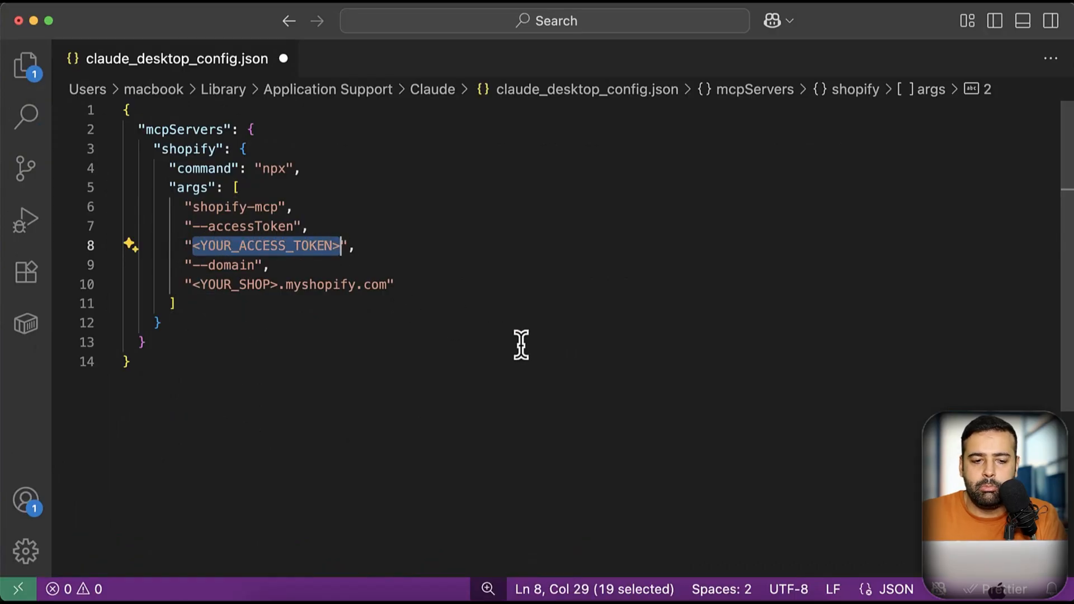
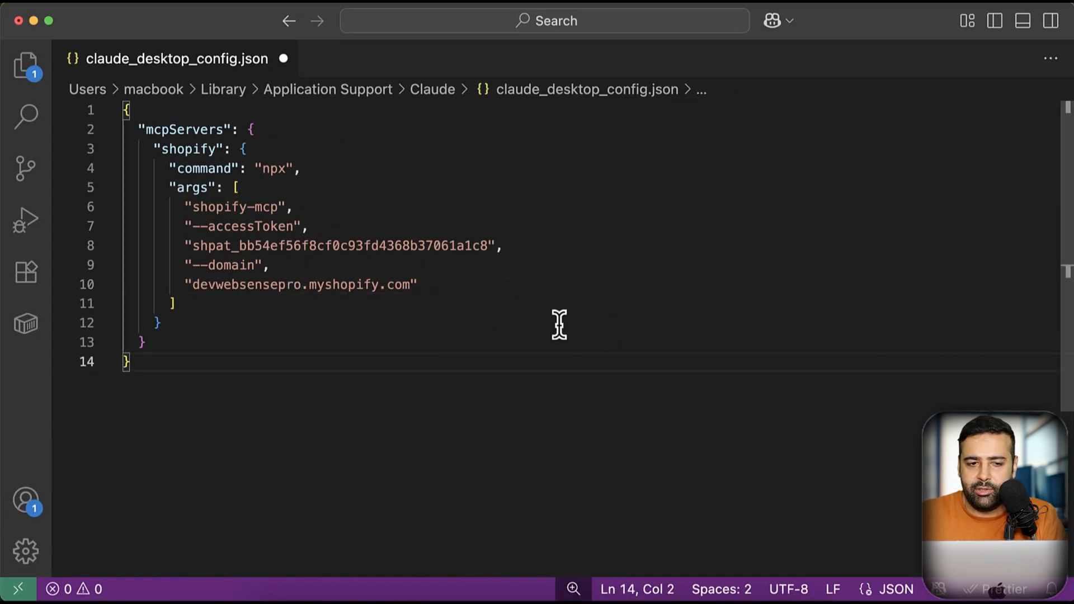
key("Cmd+S")
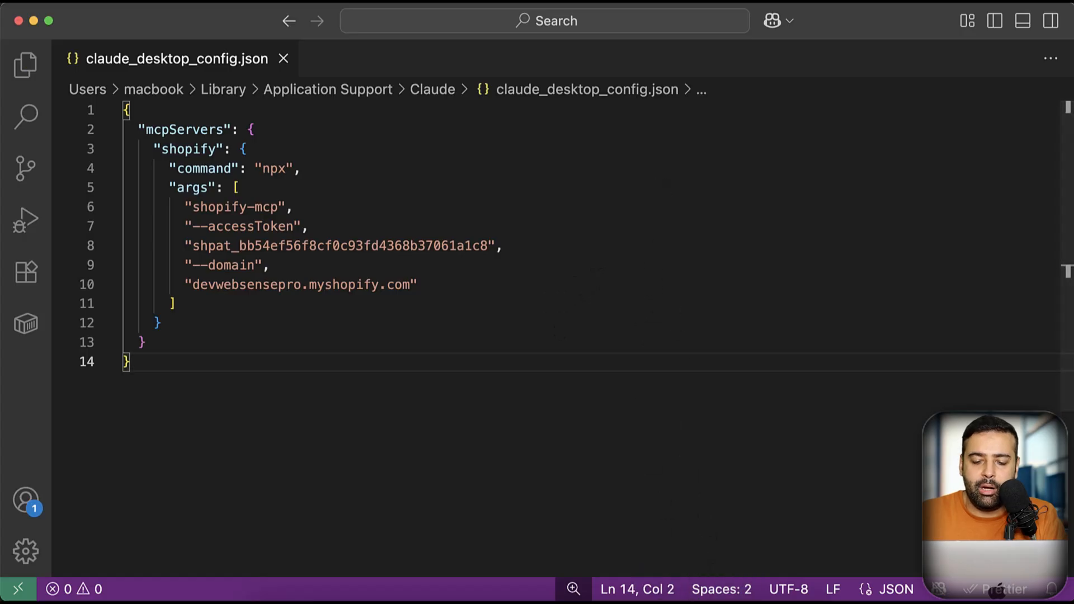
mouse_move(660, 377)
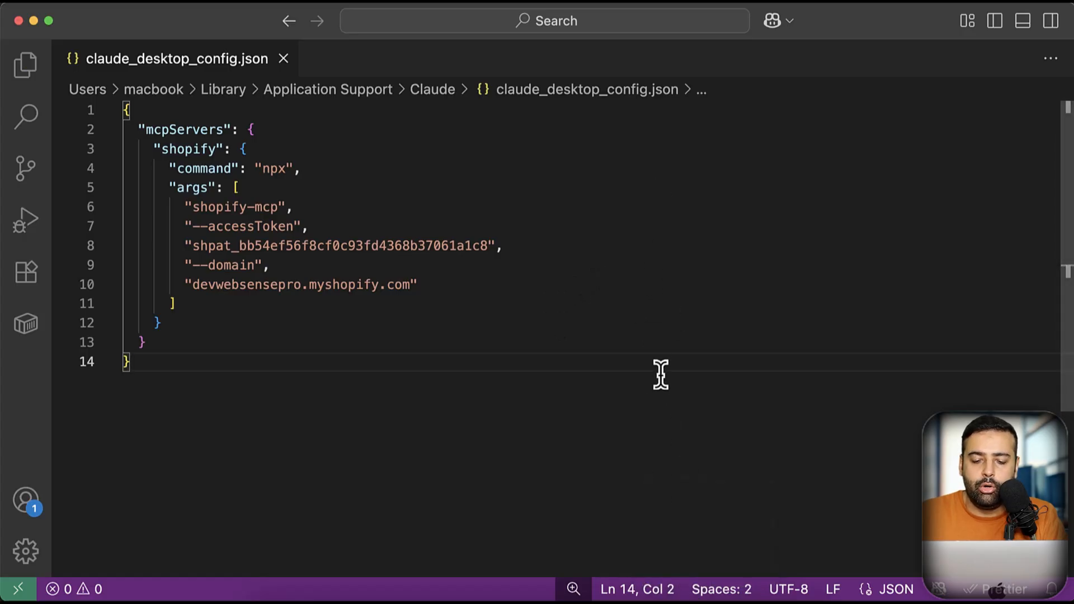
mouse_move(680, 361)
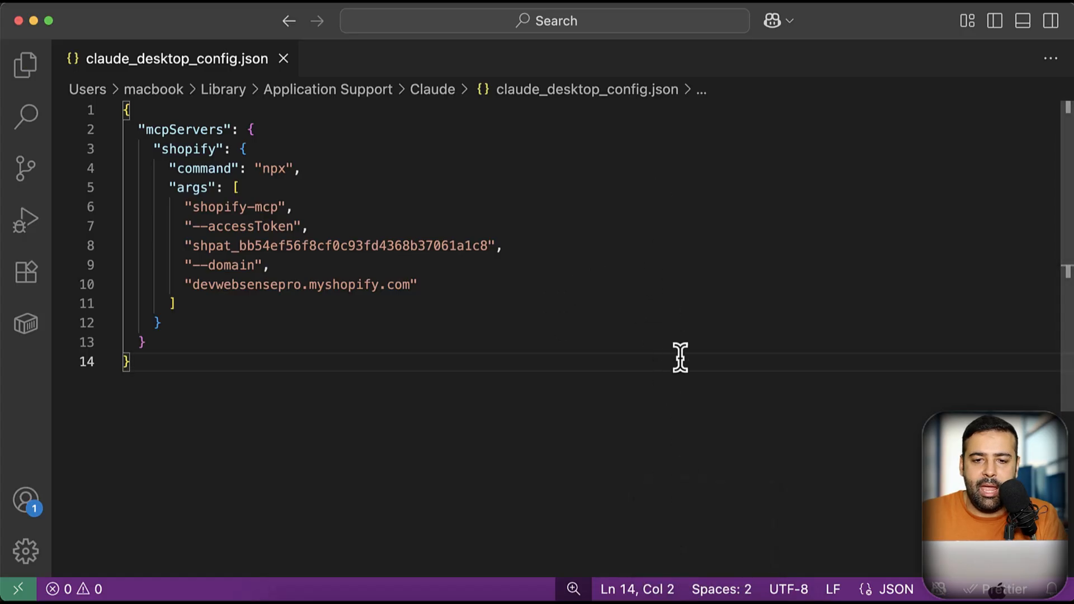
Step: Relaunch Claude and confirm under Settings > Developer that the shopify MCP server is running
type("cla")
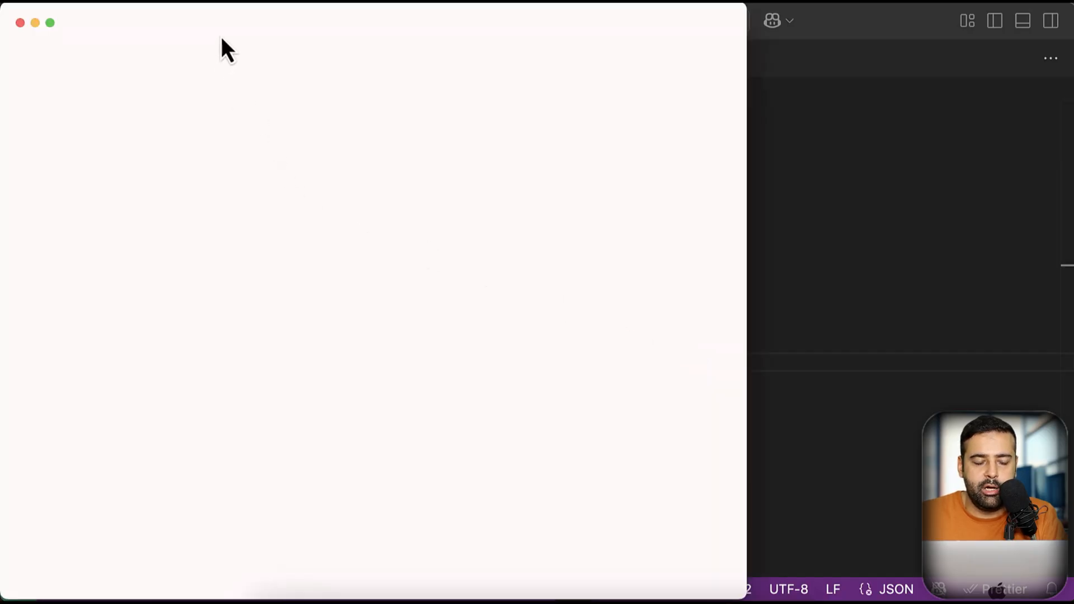
mouse_move(223, 36)
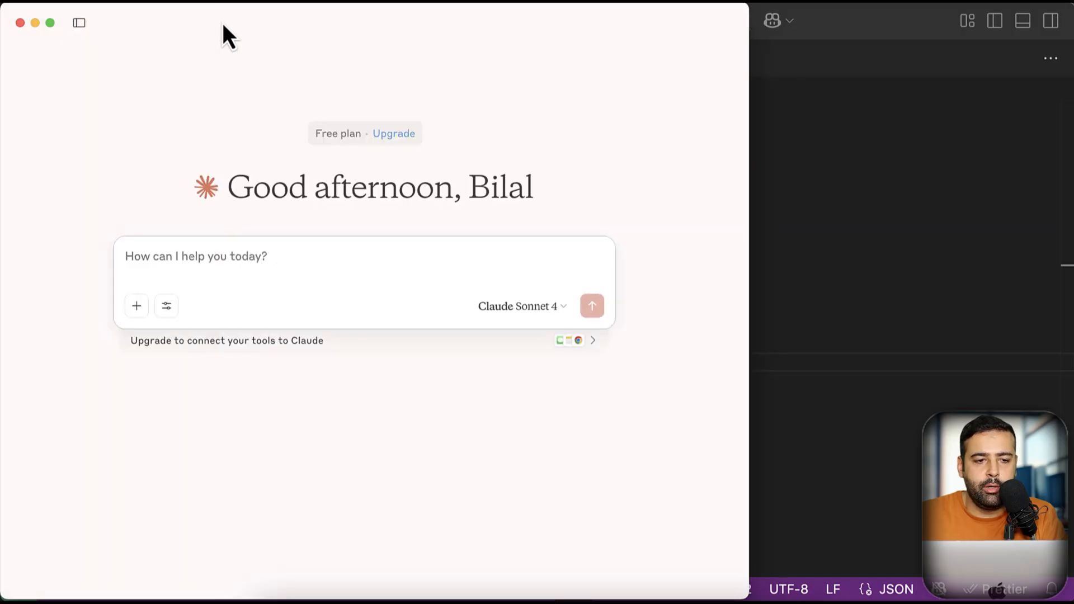
left_click(79, 23)
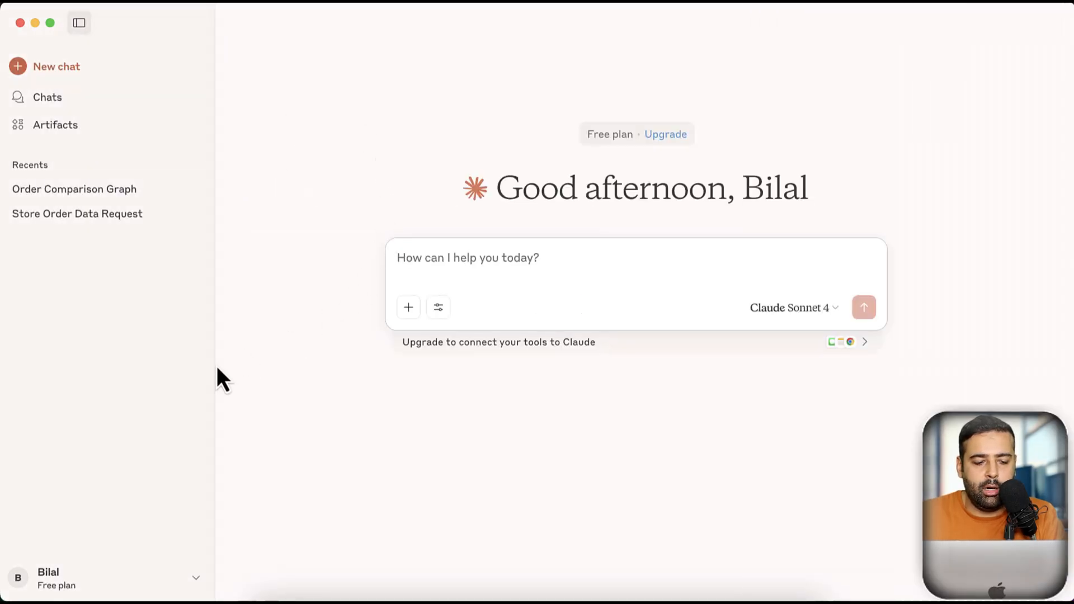
left_click(62, 579)
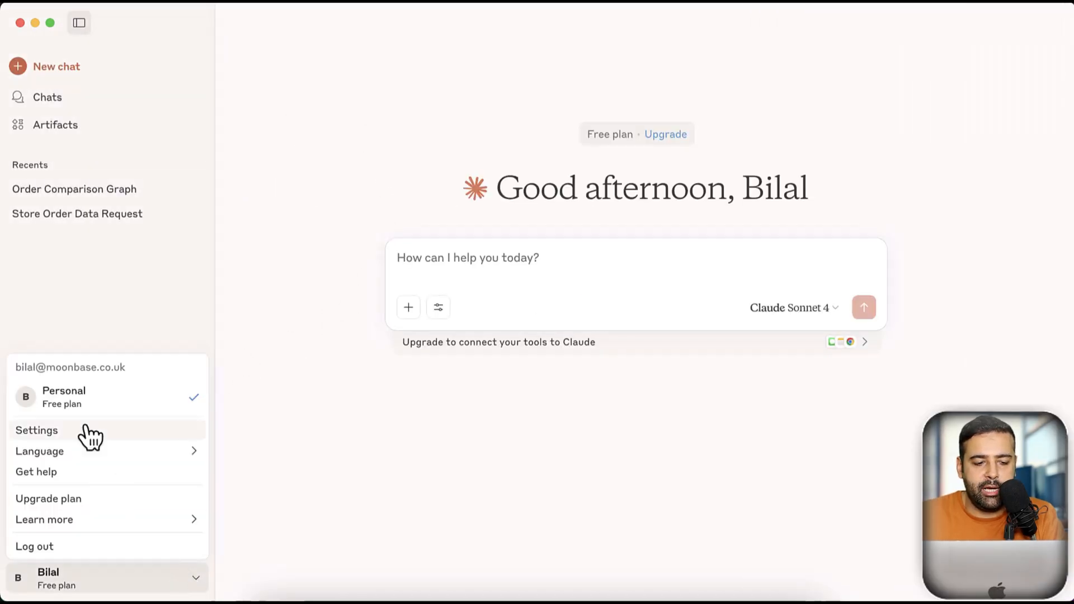
left_click(36, 430)
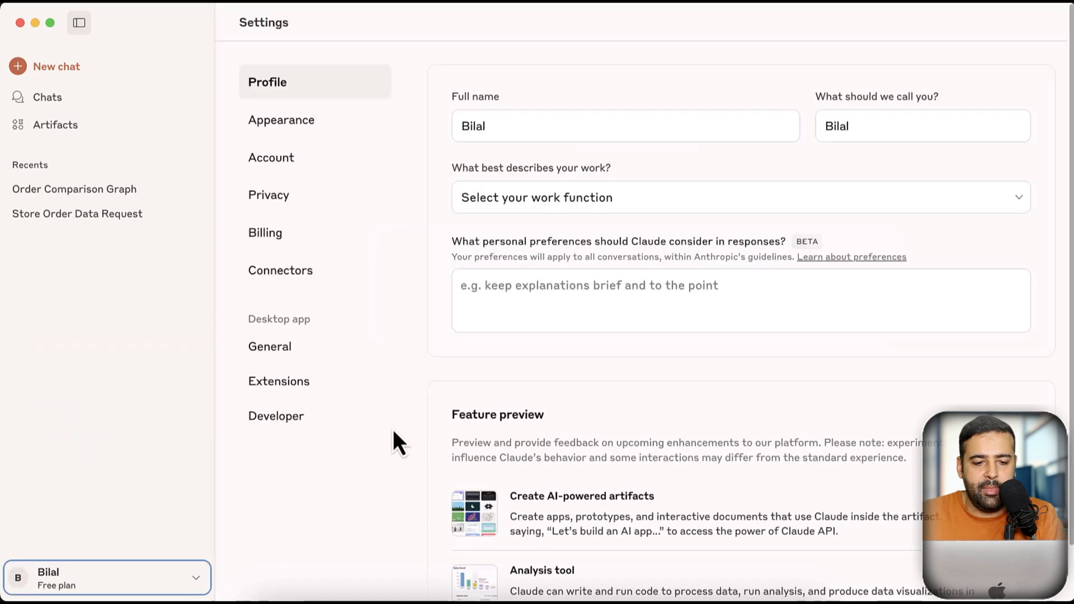
left_click(276, 415)
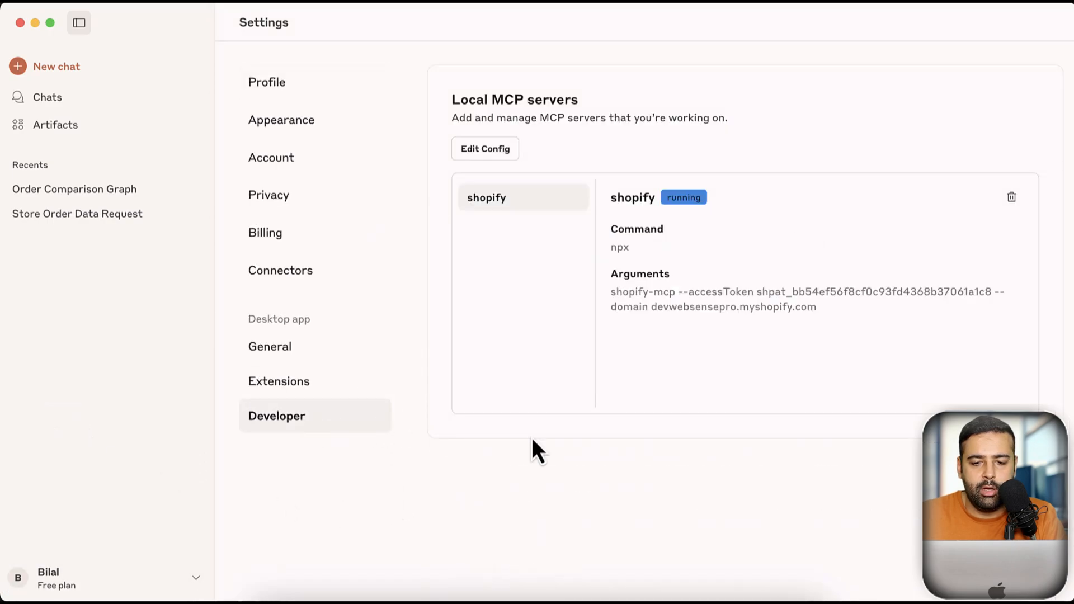
double_click(689, 307)
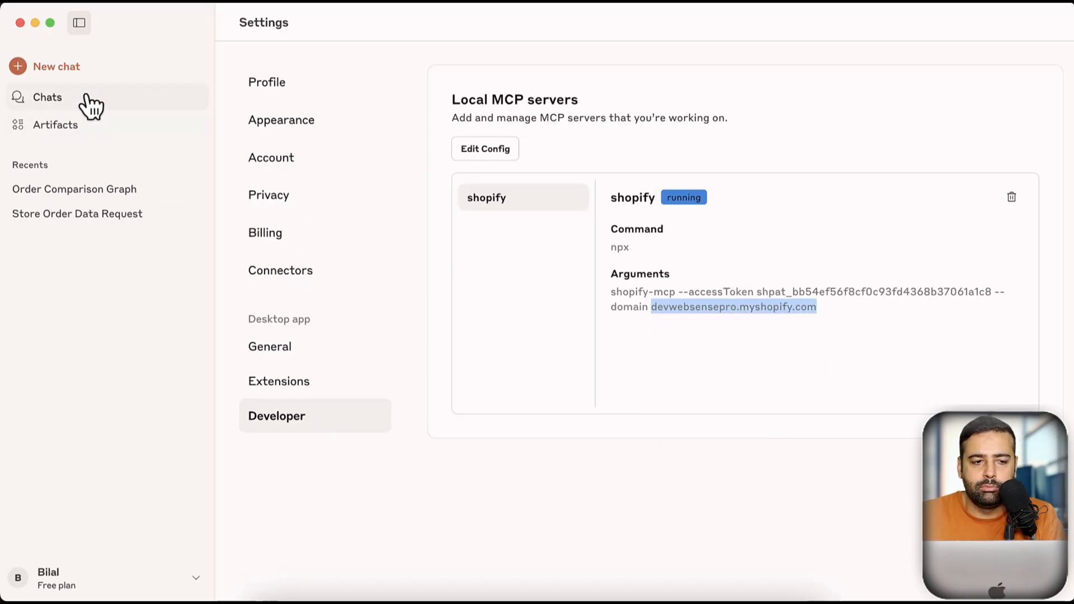
Step: Bring up the chat history listing the previous chats
left_click(47, 98)
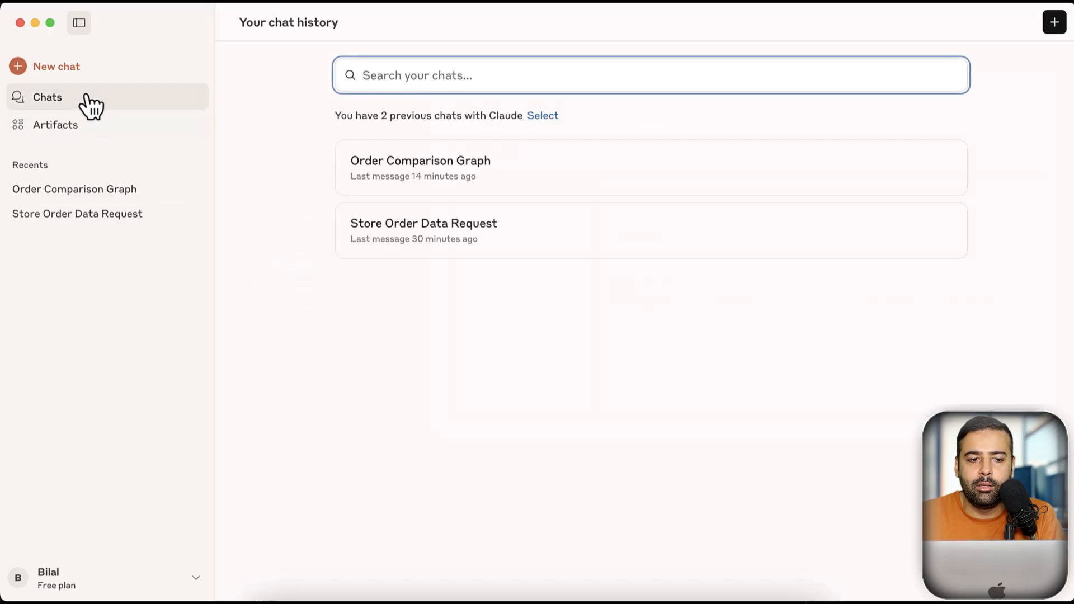
mouse_move(705, 289)
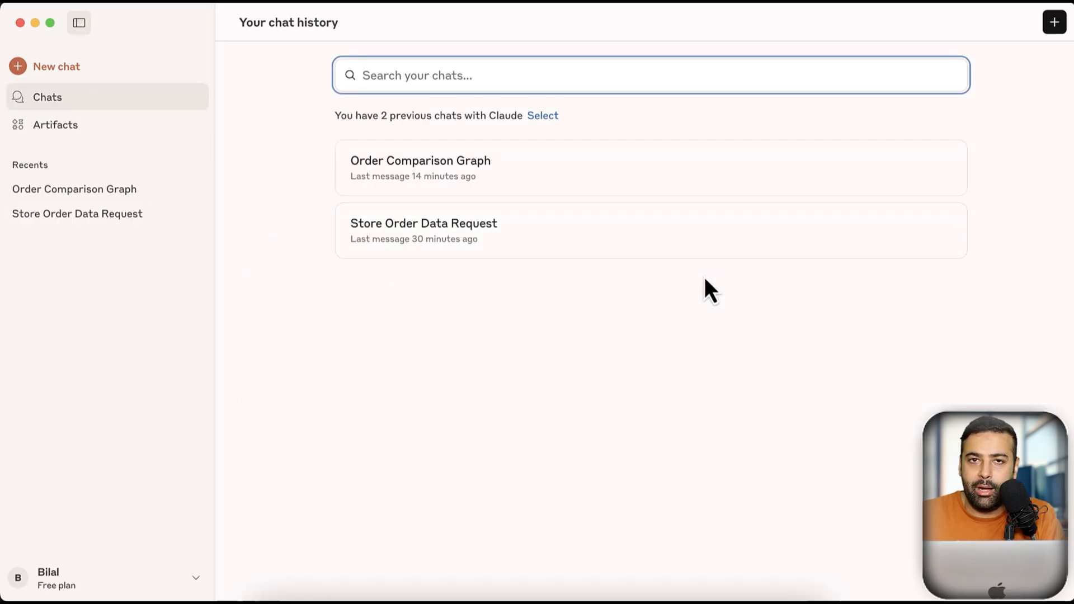
mouse_move(1059, 101)
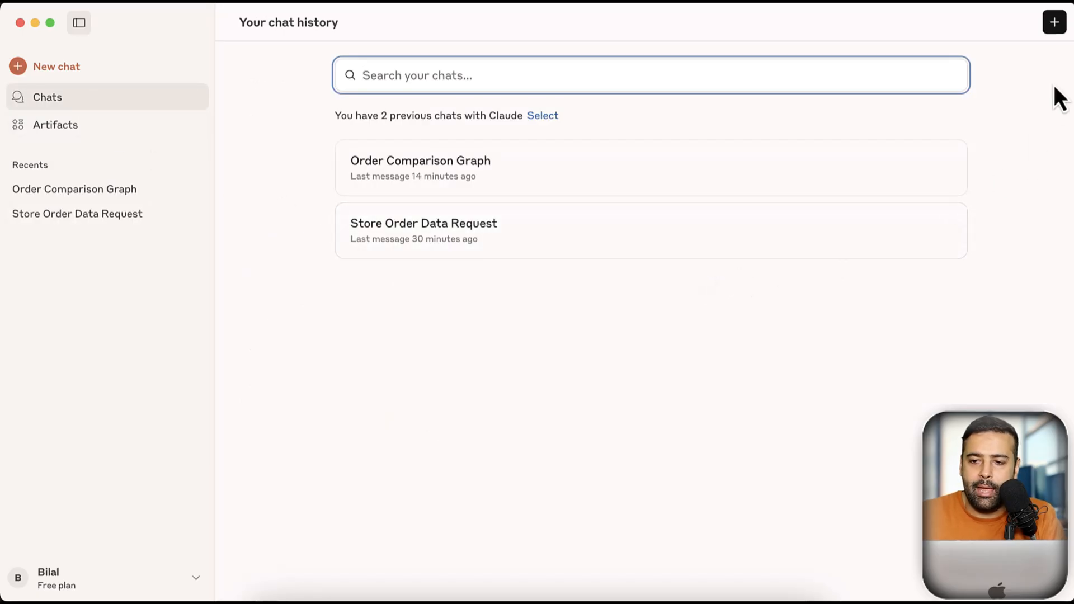
Step: Send a new chat asking for the last 7 days of Shopify orders, reaching the get-orders permission prompt
left_click(54, 66)
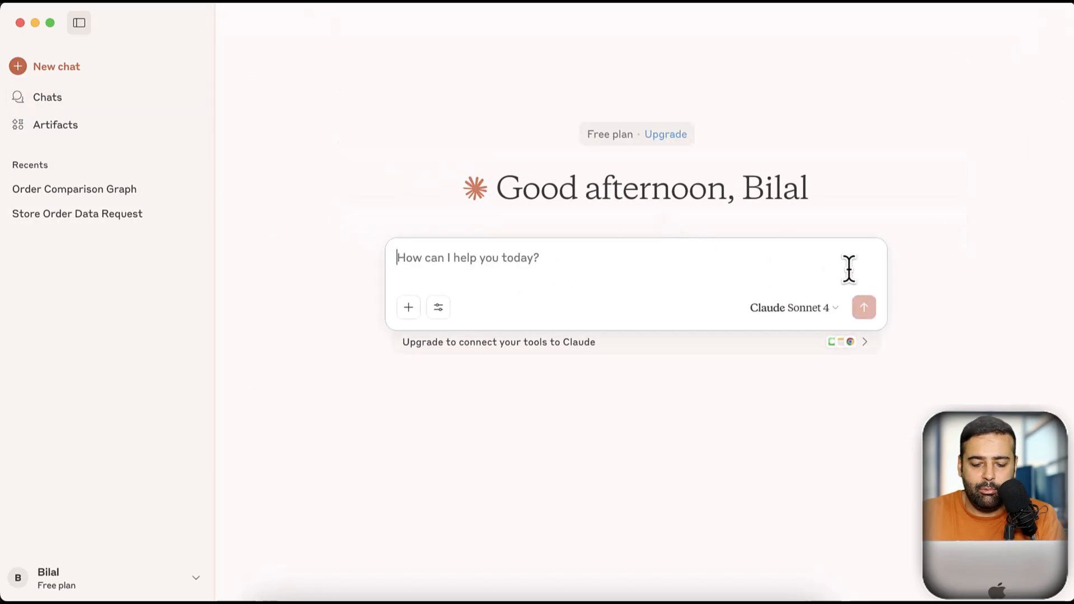
type("Please pull up")
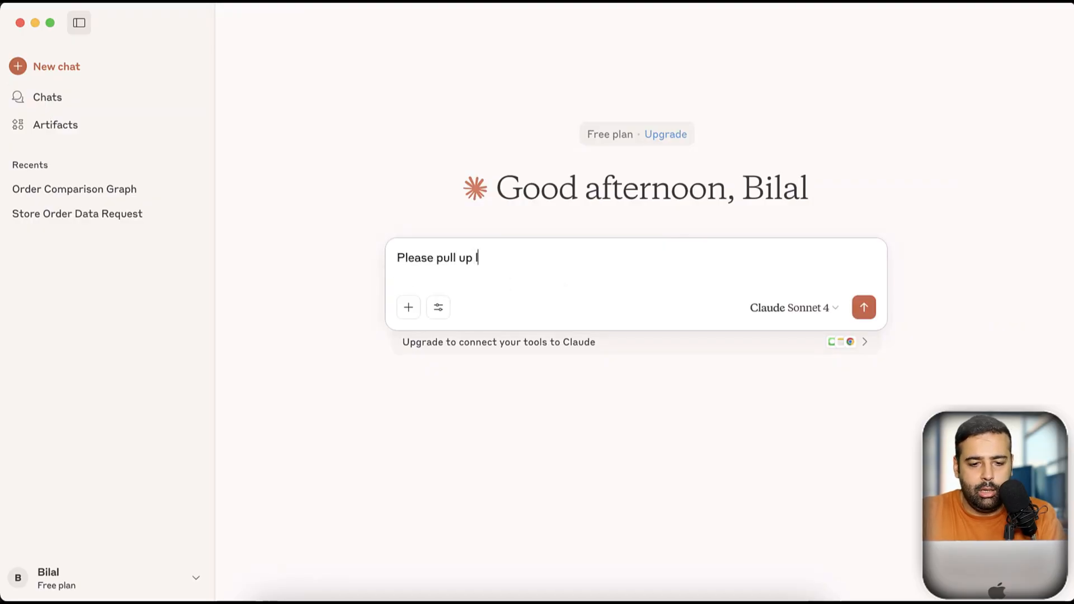
type("last 7 days")
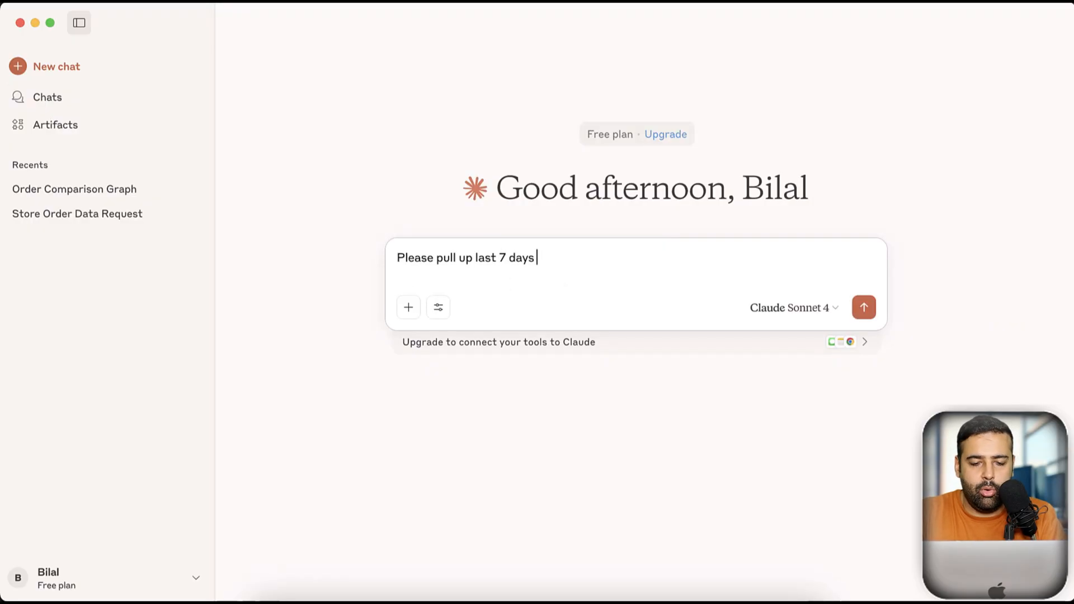
type("order from my sh")
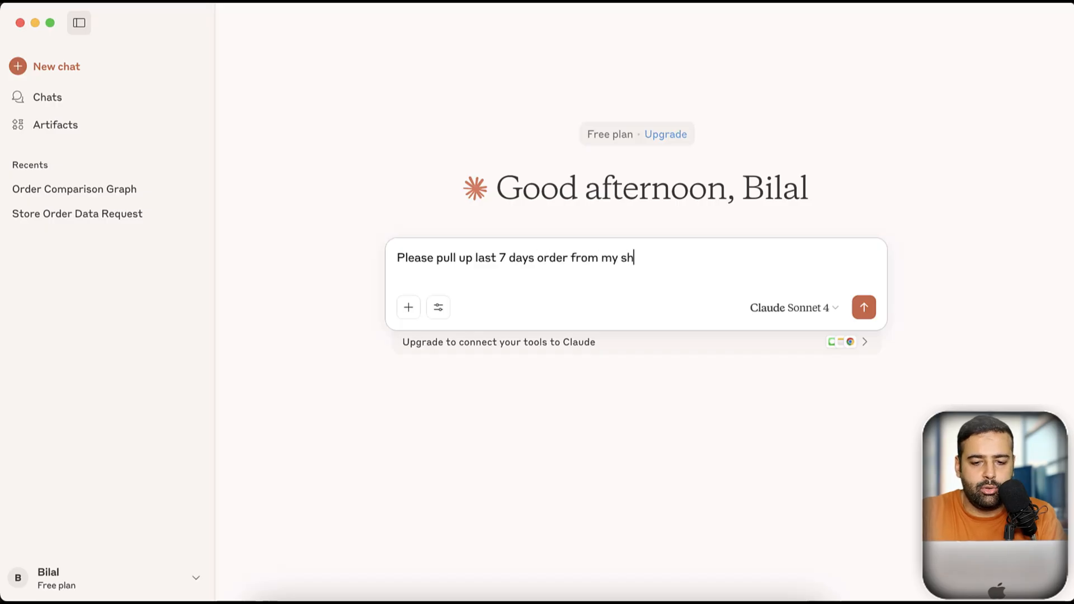
left_click(864, 307)
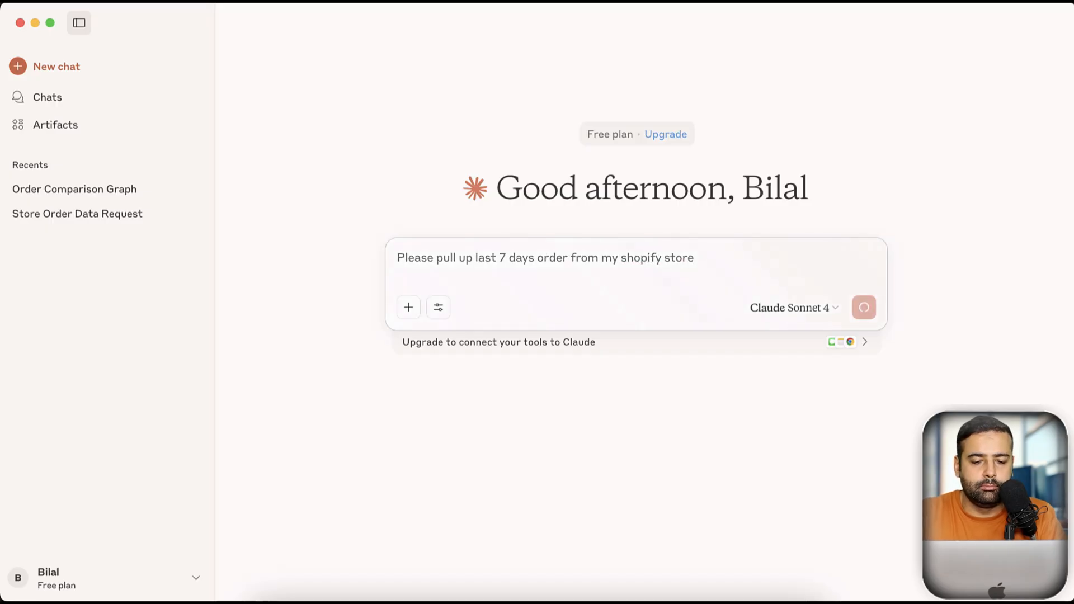
left_click(864, 307)
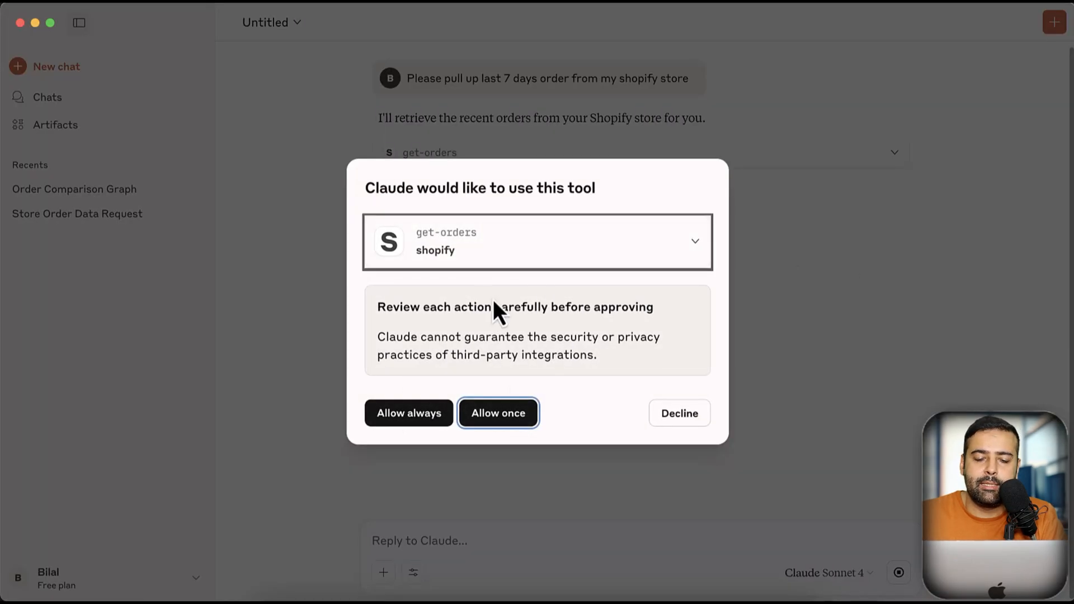
mouse_move(506, 287)
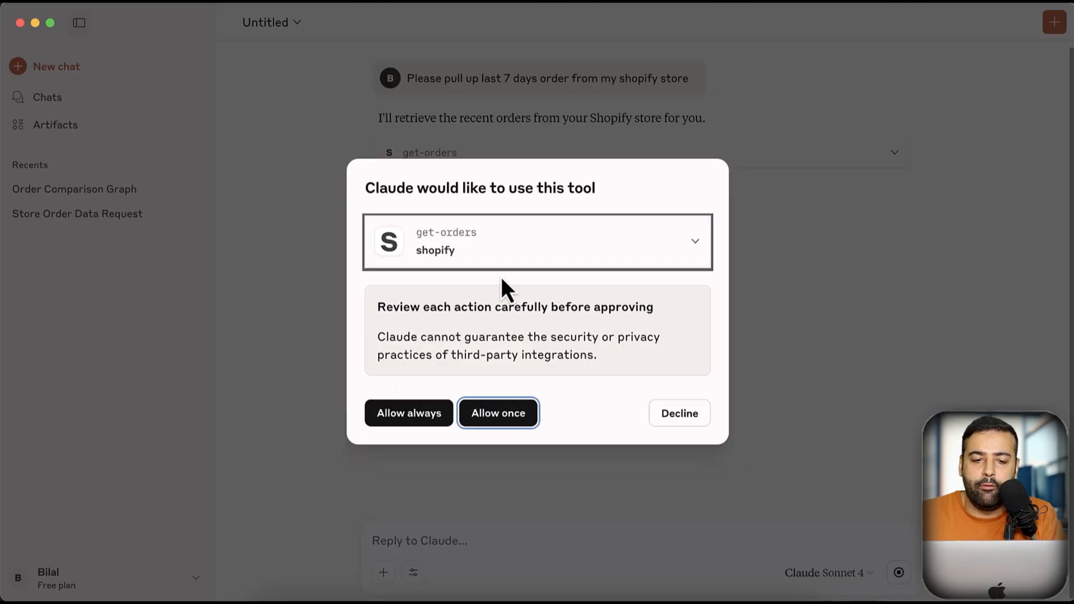
double_click(576, 188)
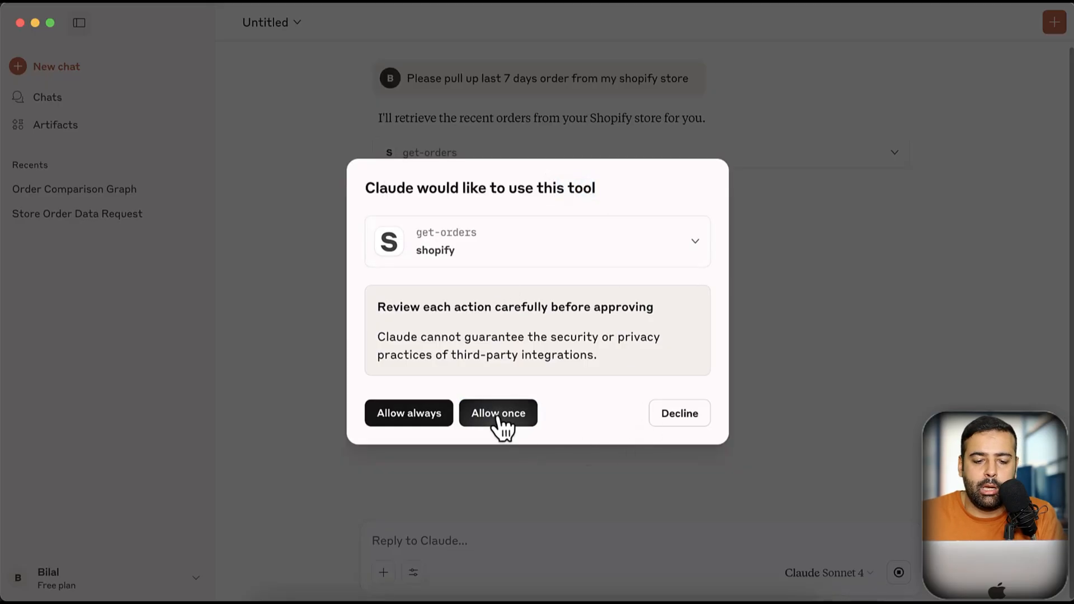
left_click(498, 414)
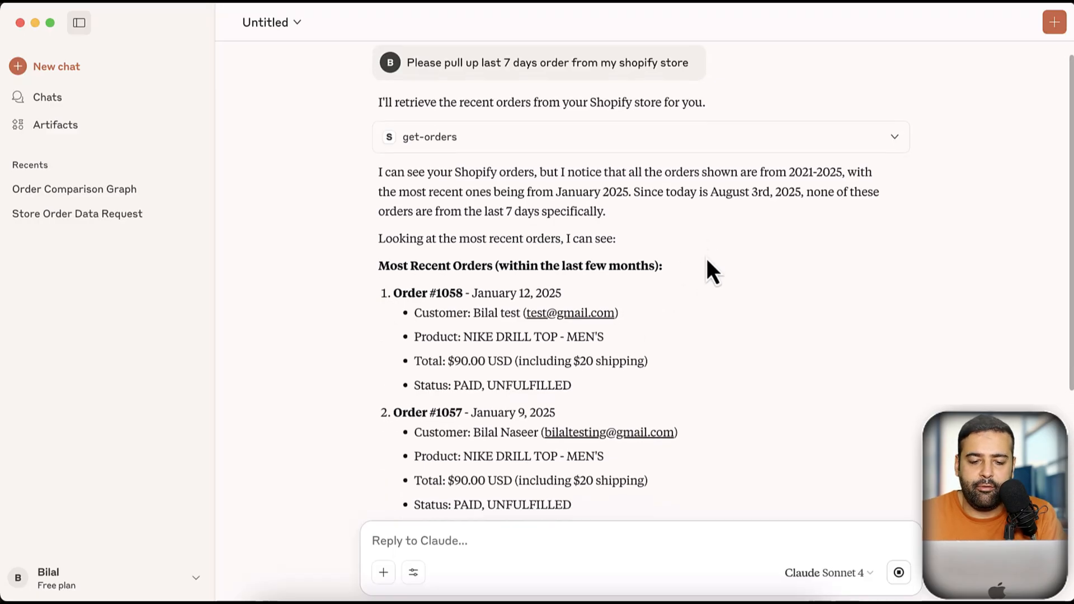
scroll("down", 3)
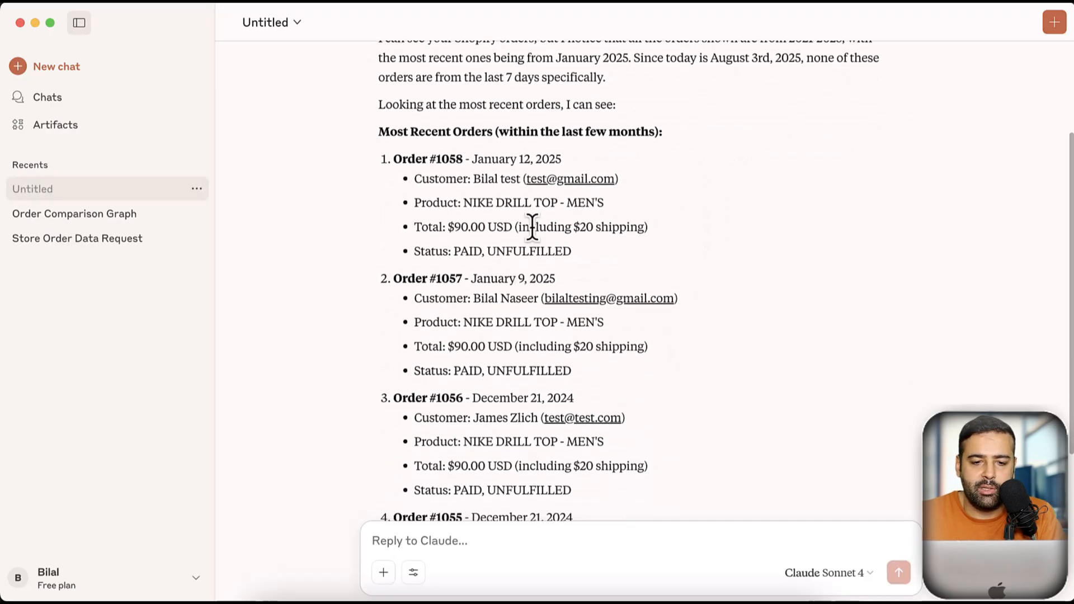
mouse_move(479, 183)
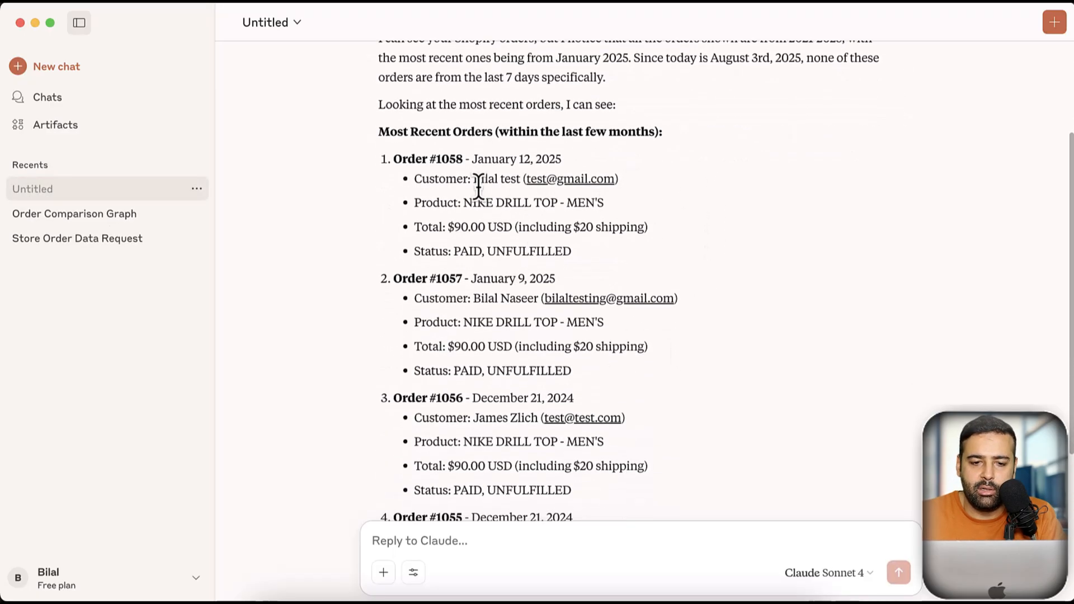
mouse_move(658, 307)
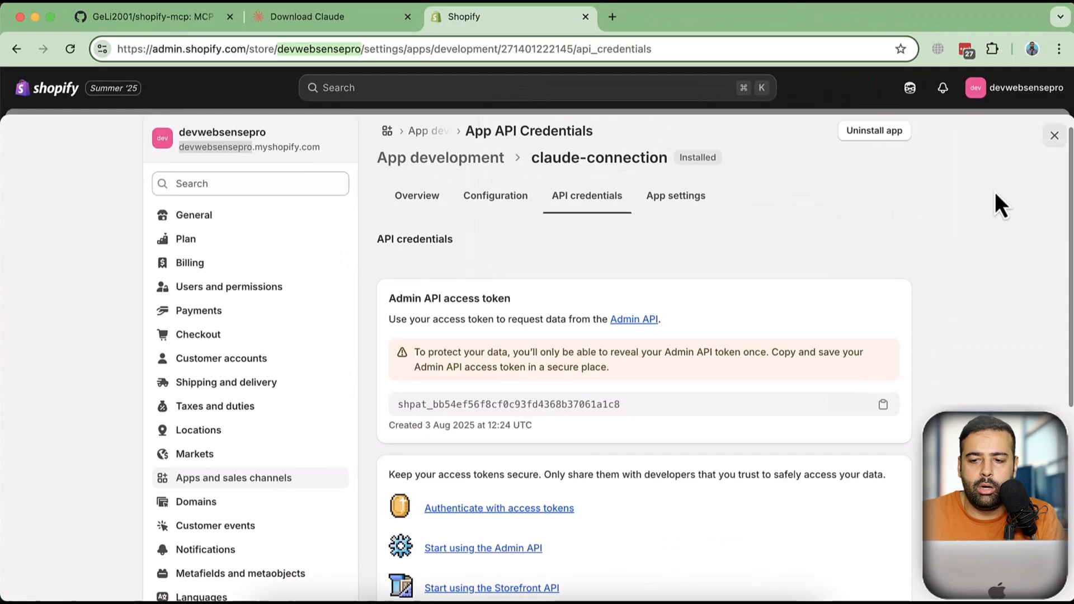
left_click(1054, 135)
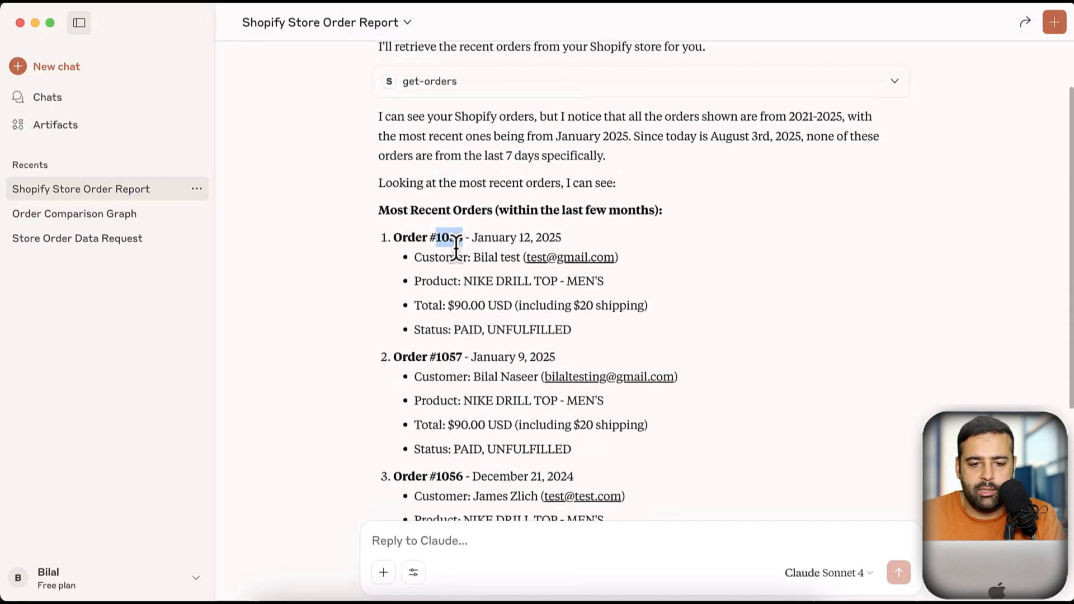
scroll("down", 3)
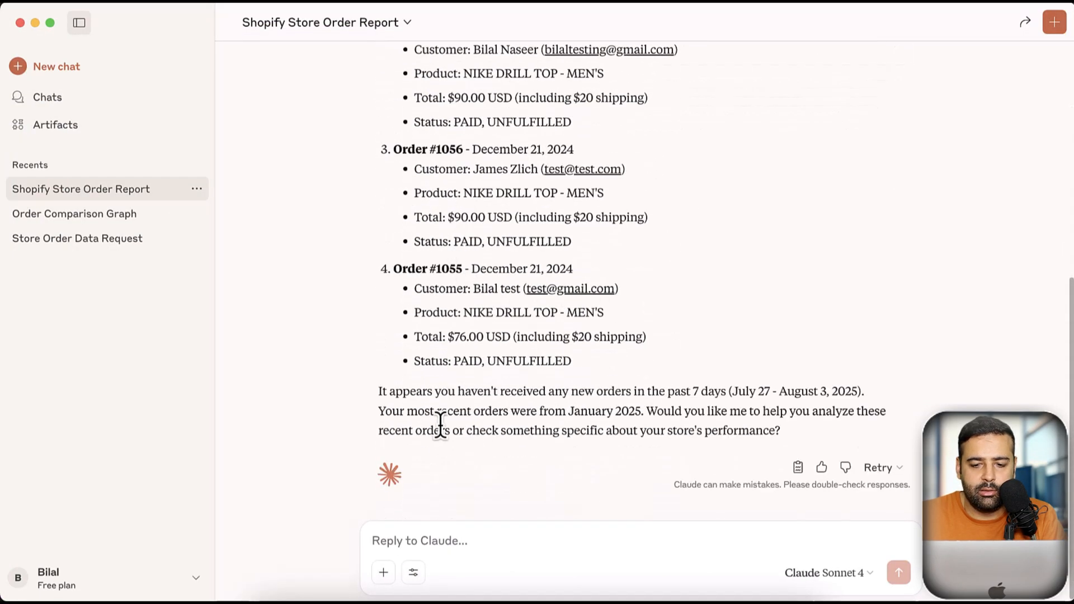
mouse_move(711, 411)
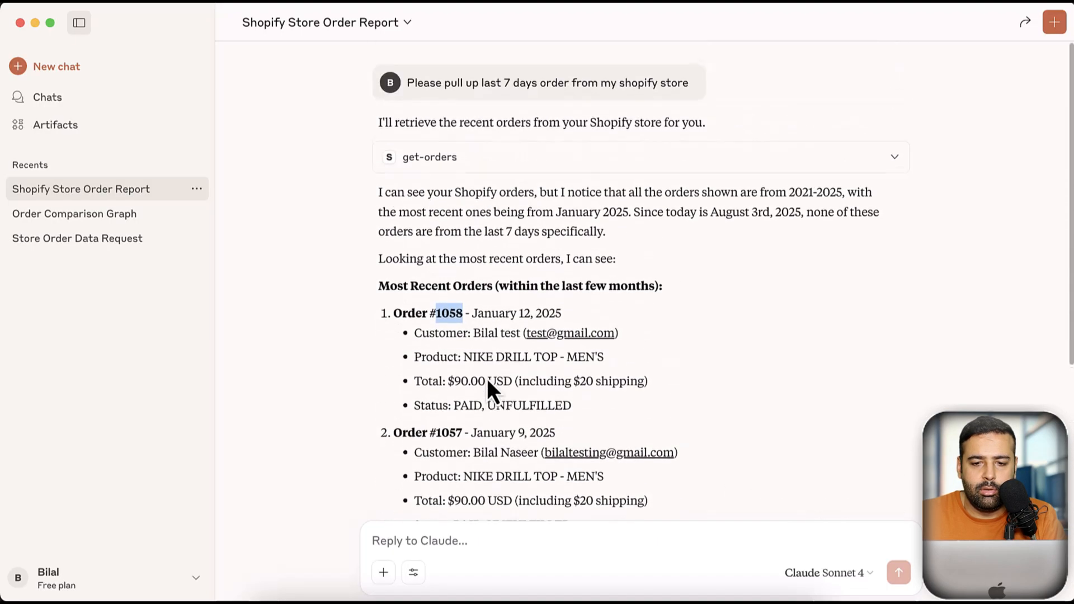
mouse_move(501, 261)
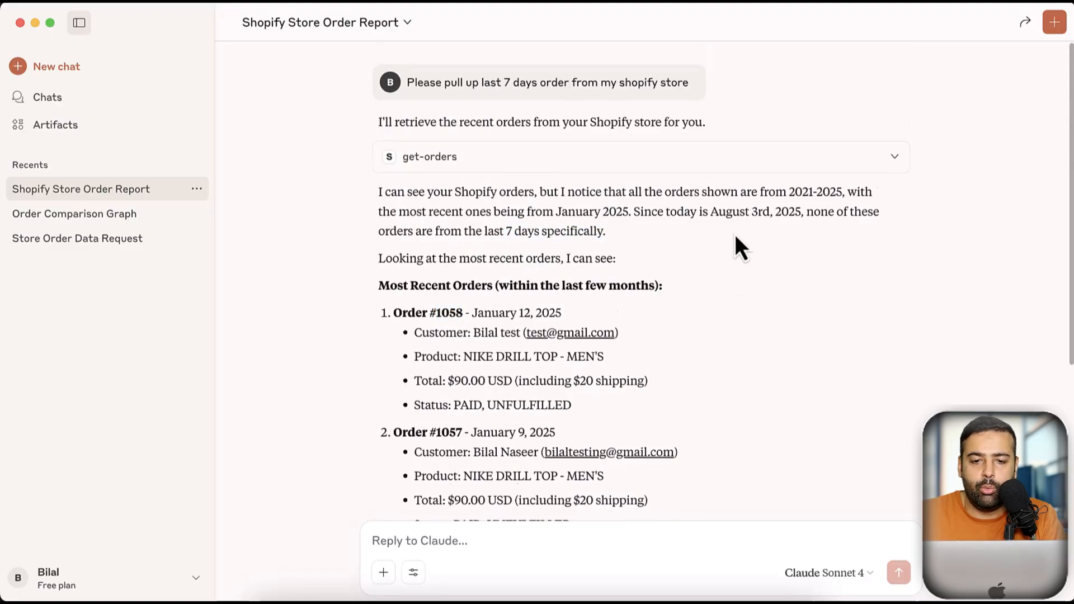
Step: Send 'Please pull last 7 orders in my shopify and create a simple graph for it'
scroll("down", 3)
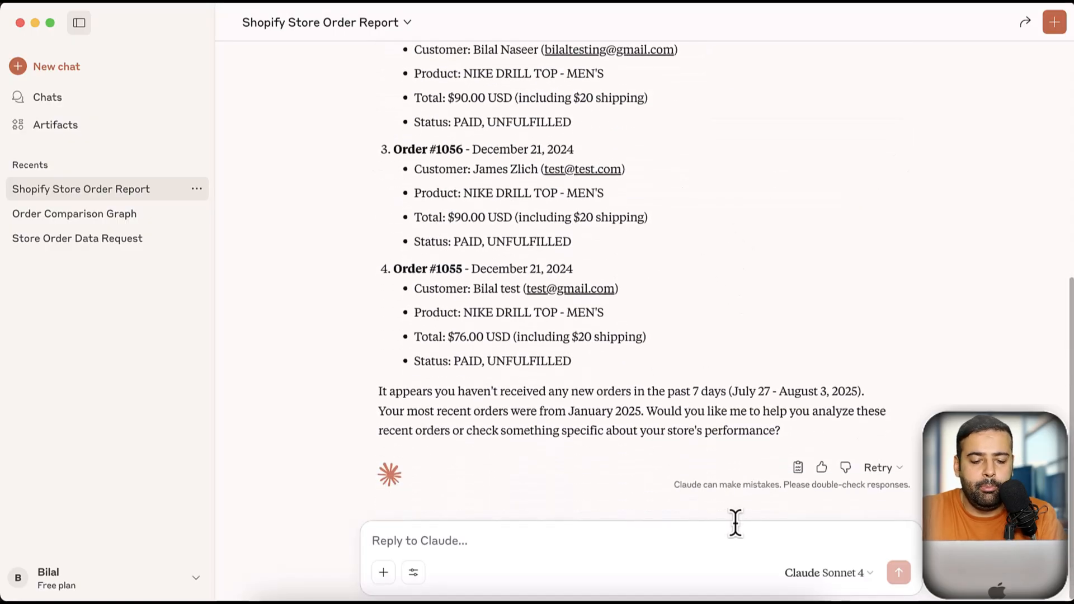
type("Please pull")
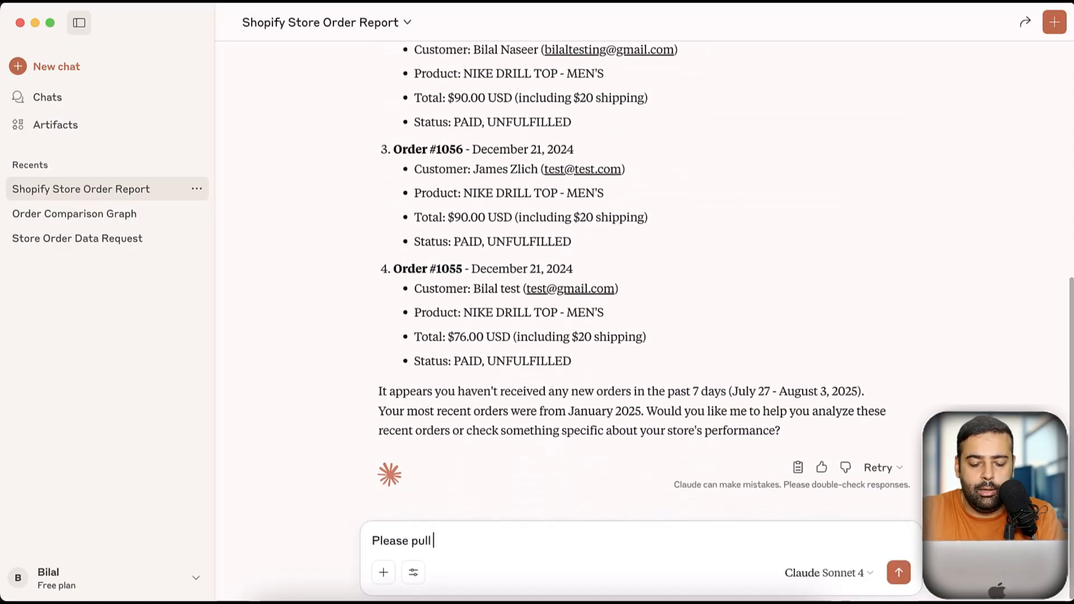
type("last 7 orders")
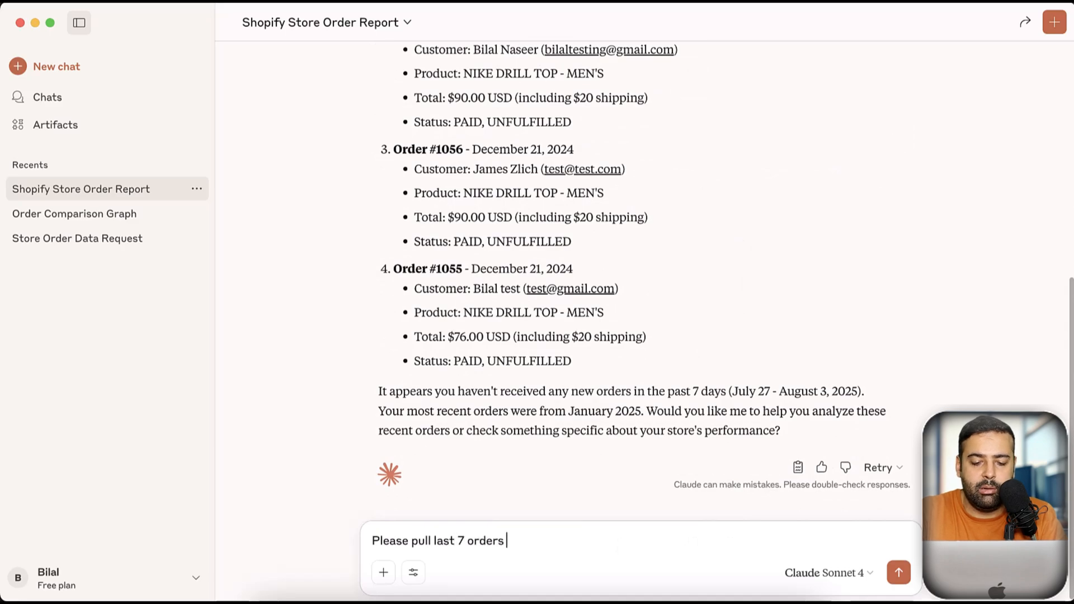
type("in m y")
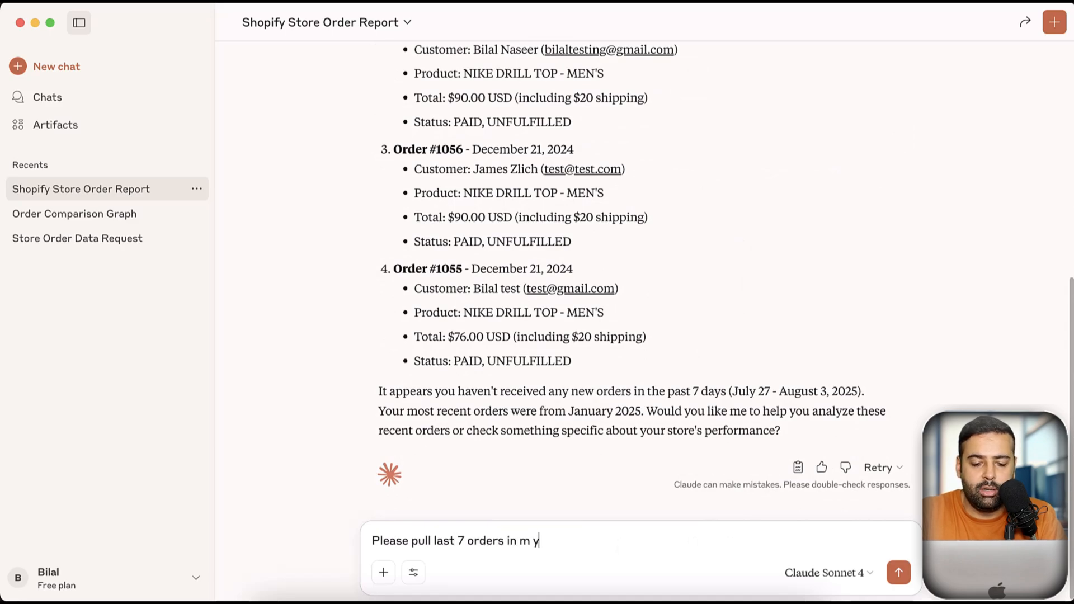
type("shopify")
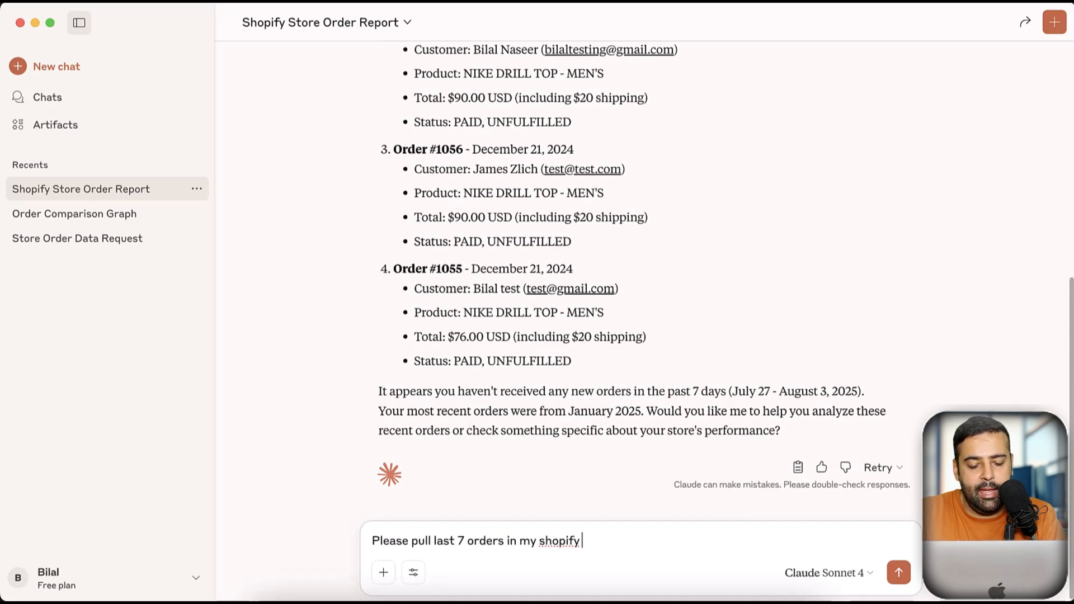
type("and create a simple graph")
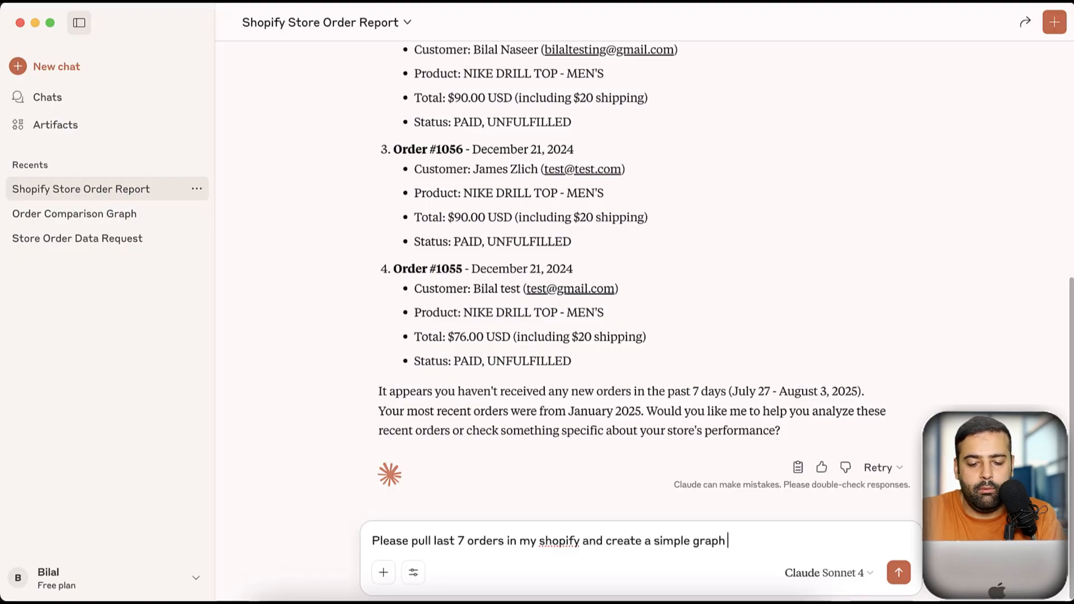
type("for it")
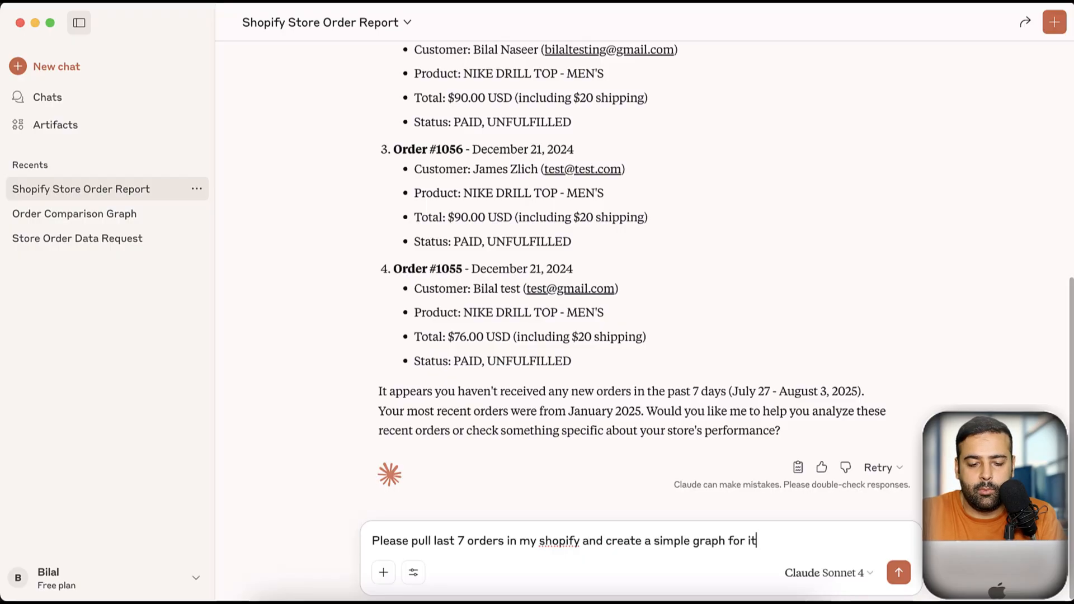
left_click(899, 573)
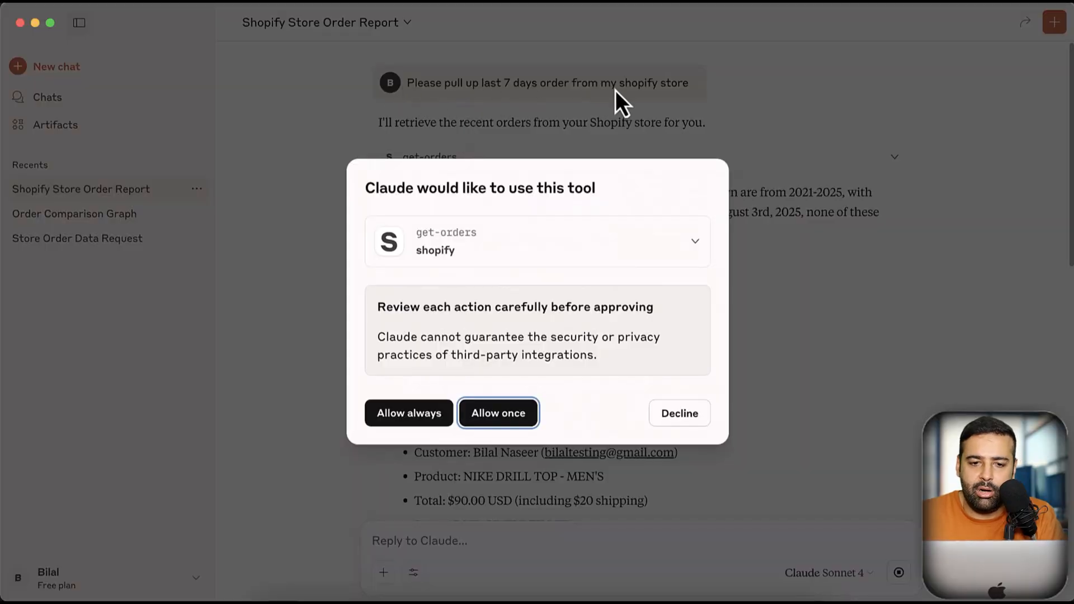
mouse_move(593, 110)
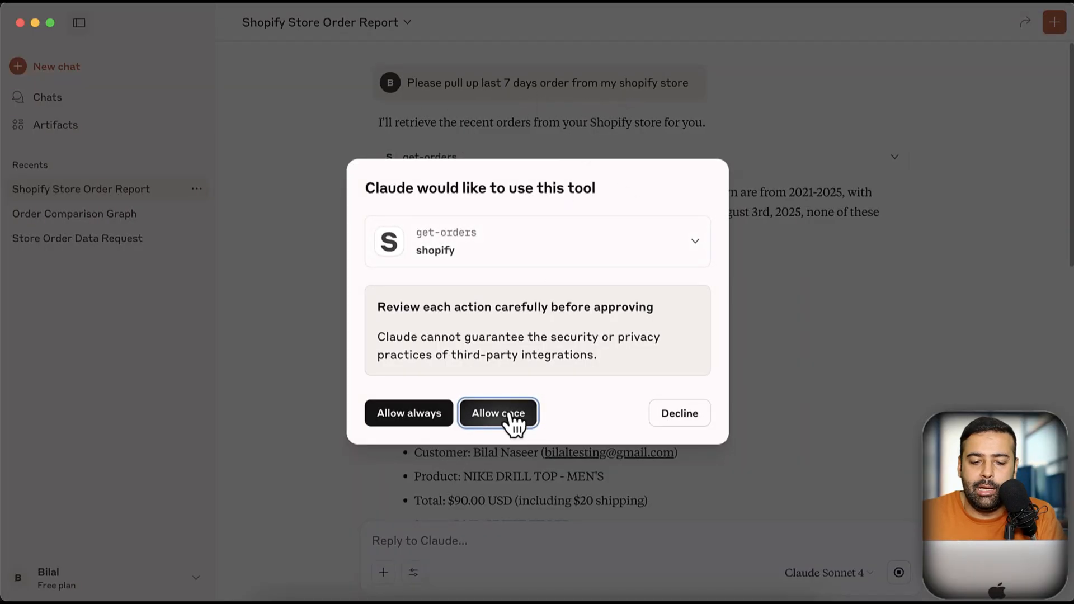
Step: Allow the orders lookup once and review the generated Last 7 Shopify Orders Dashboard code
left_click(499, 413)
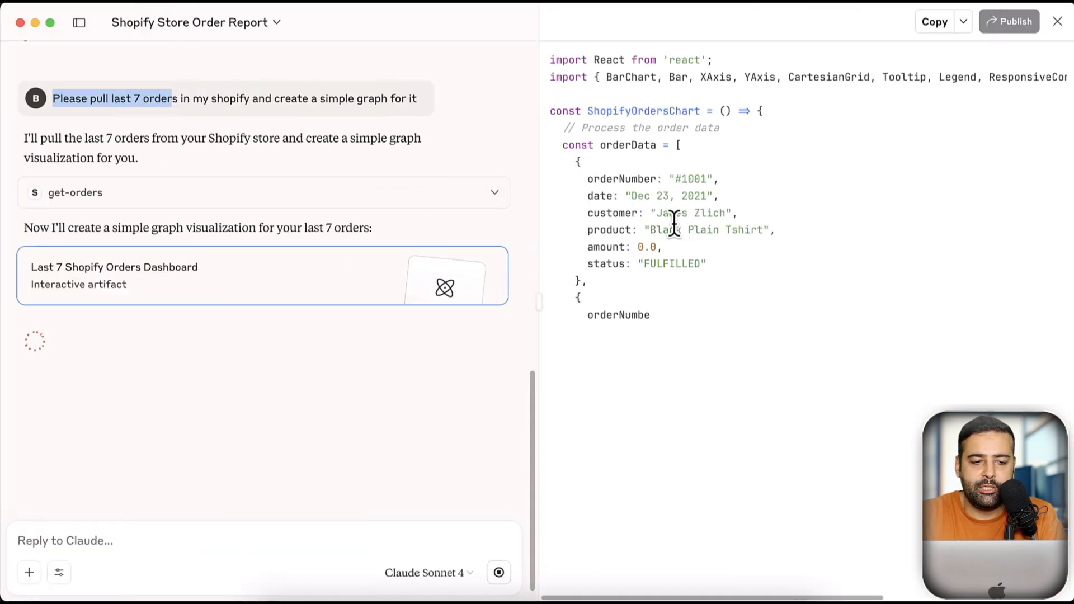
scroll("down", 3)
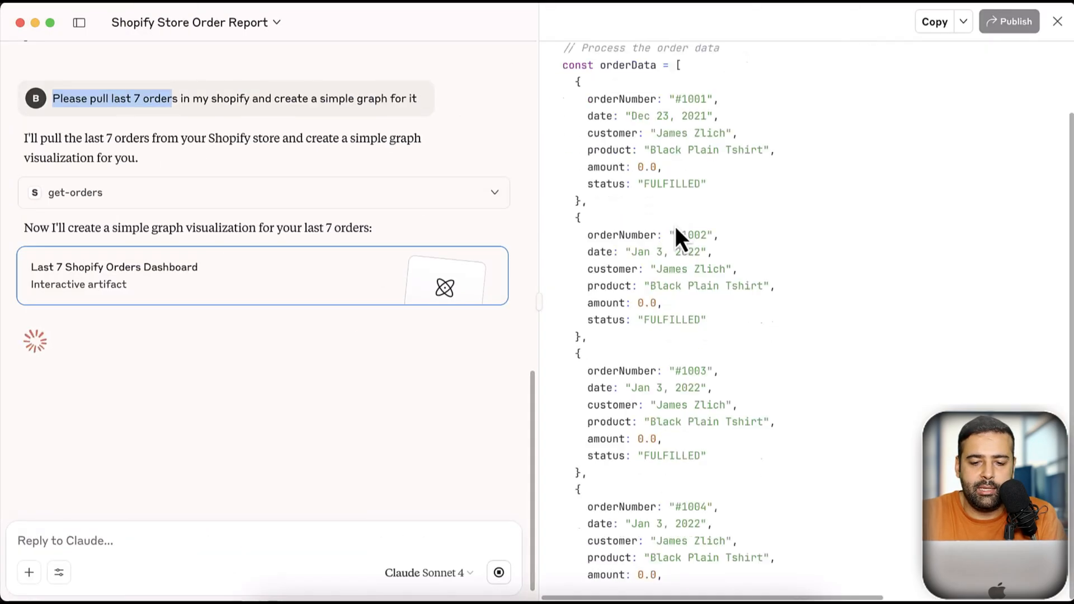
scroll("down", 3)
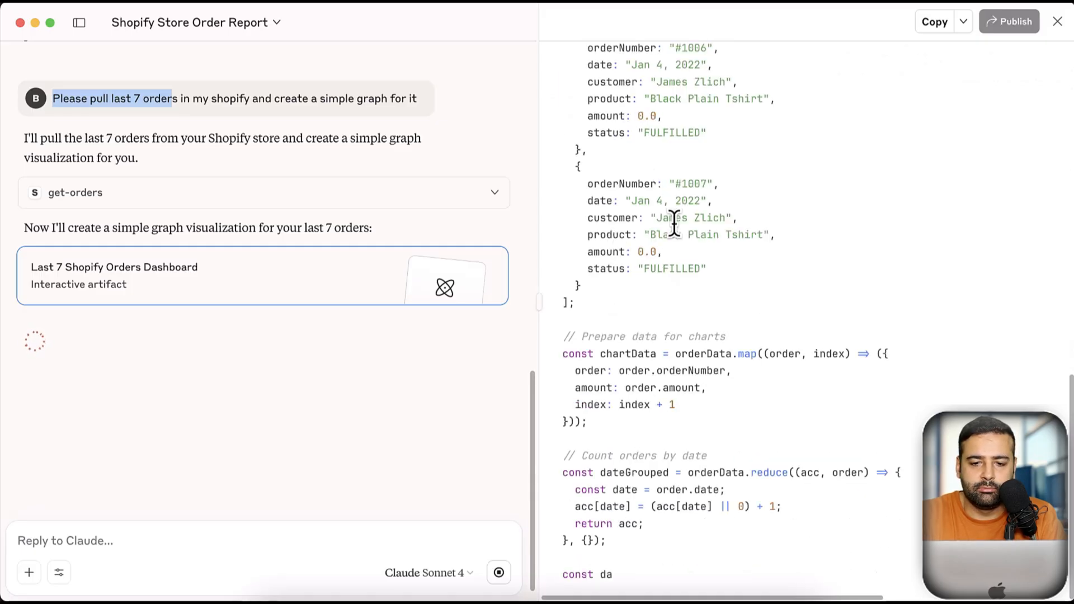
scroll("down", 3)
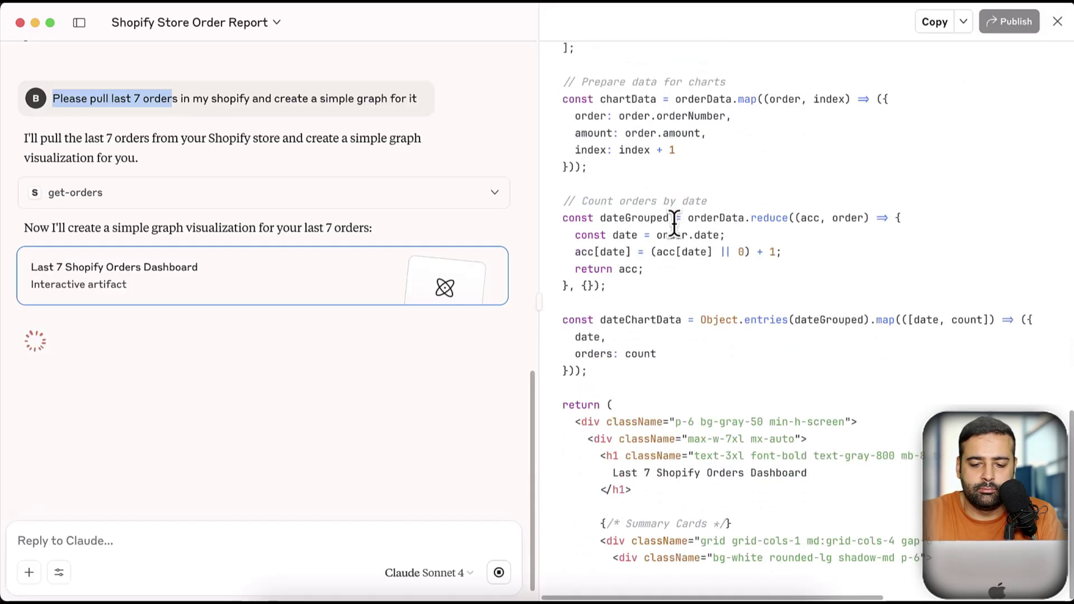
scroll("down", 3)
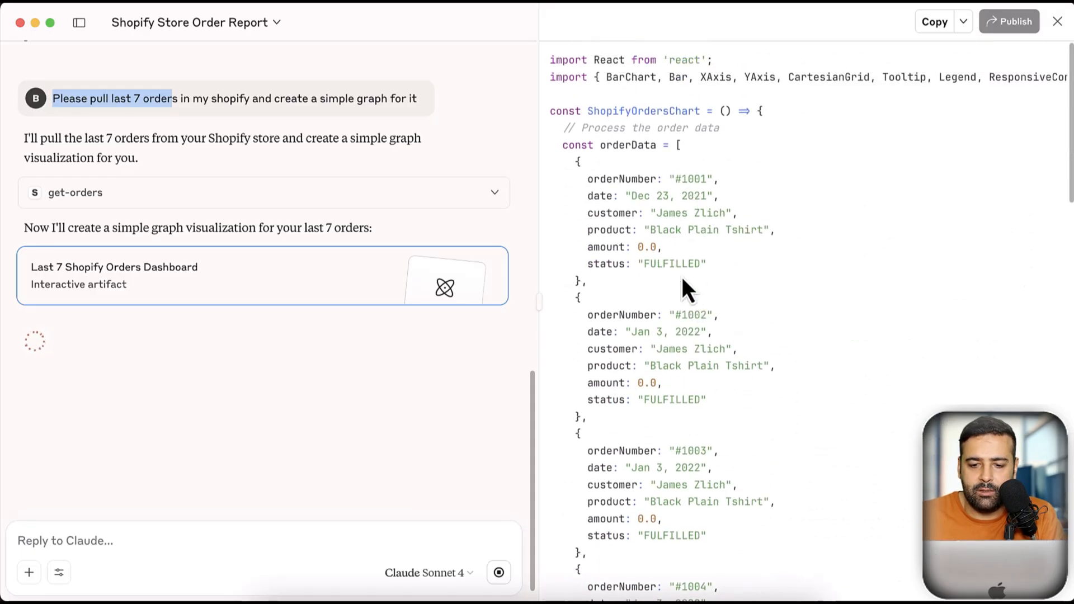
scroll("down", 3)
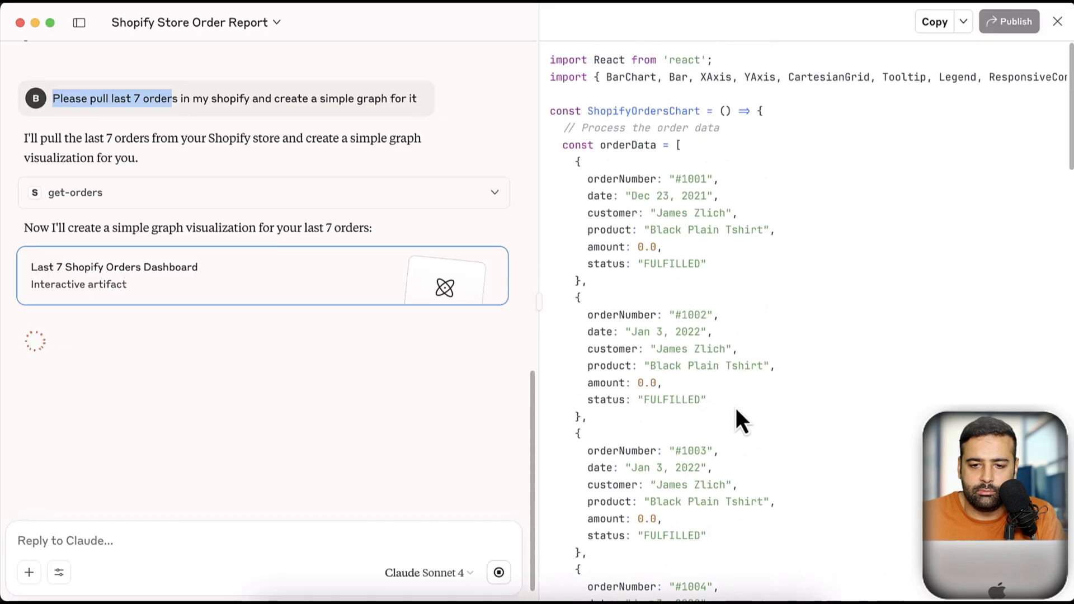
scroll("down", 3)
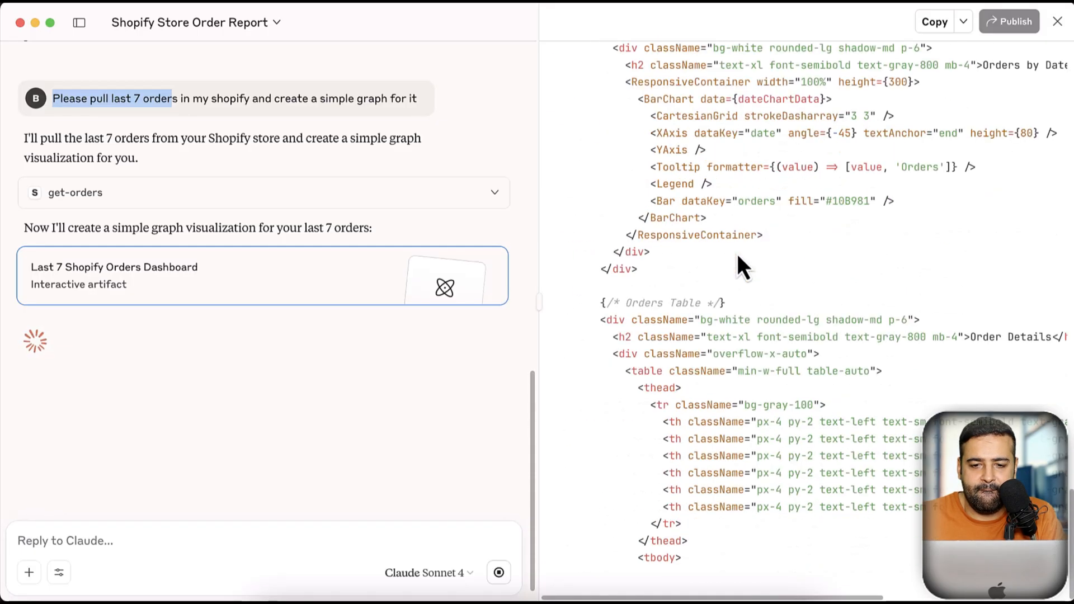
scroll("down", 3)
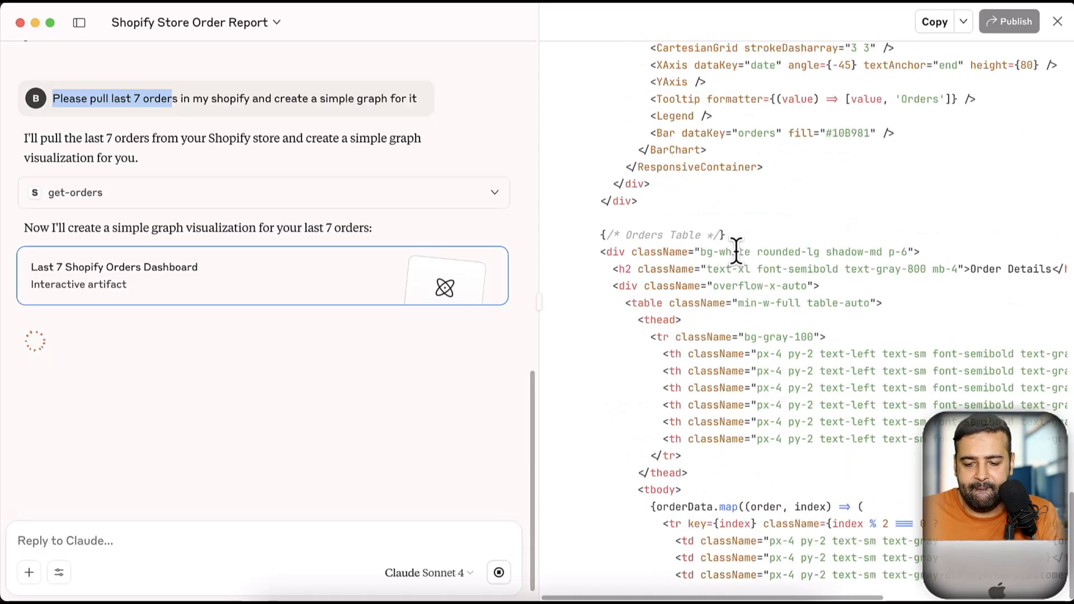
scroll("down", 3)
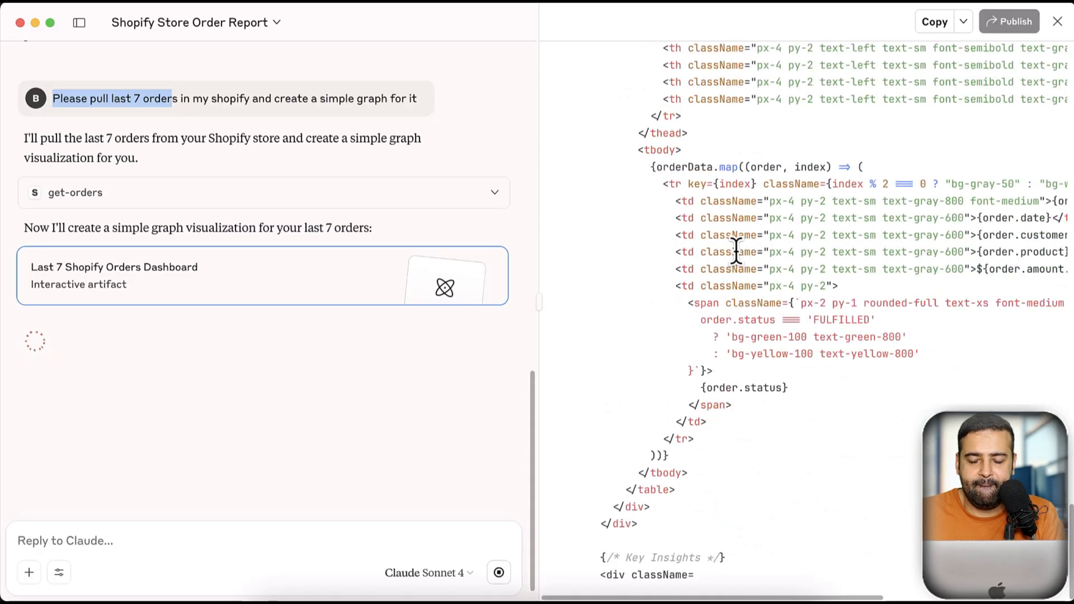
scroll("down", 3)
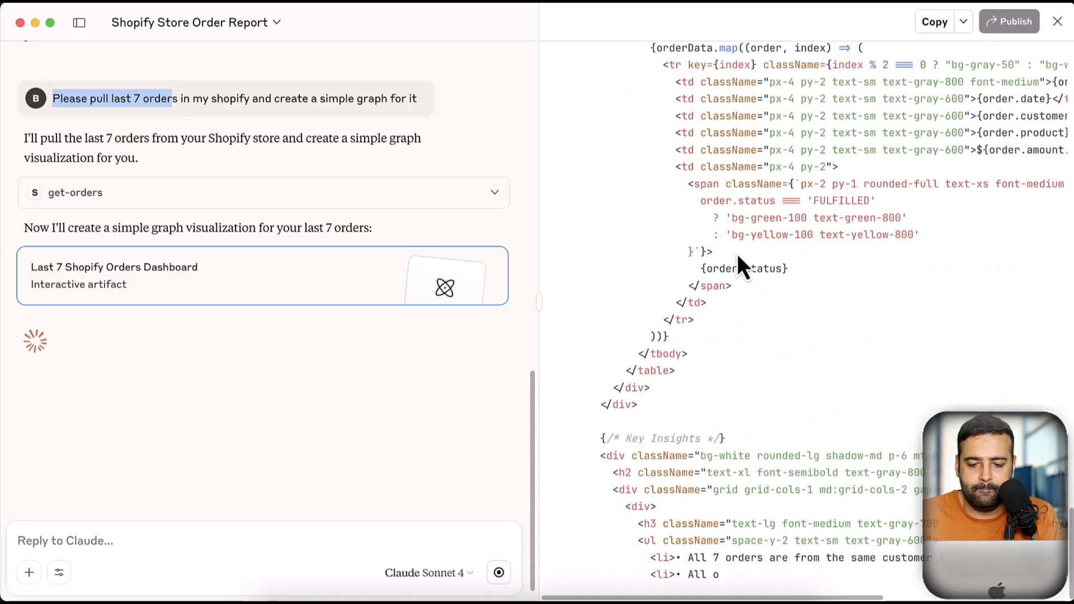
scroll("down", 3)
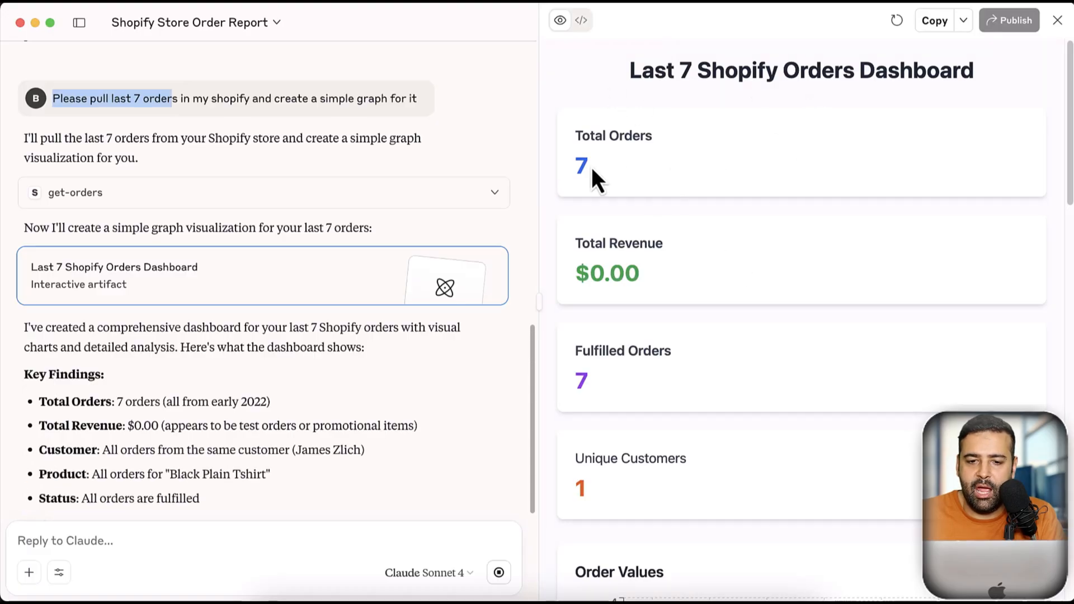
scroll("down", 3)
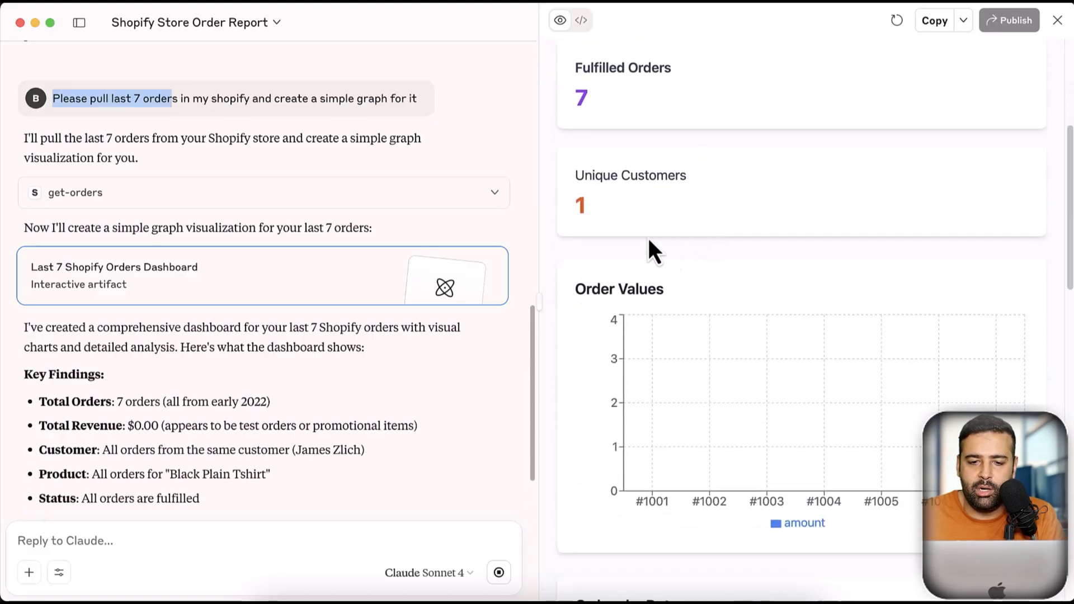
scroll("down", 3)
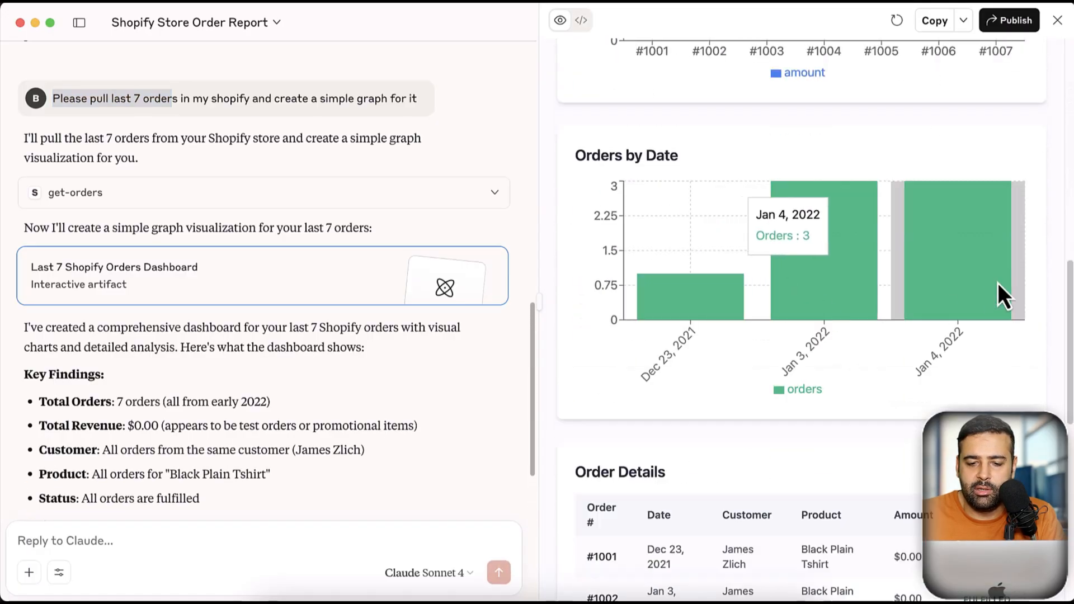
scroll("down", 3)
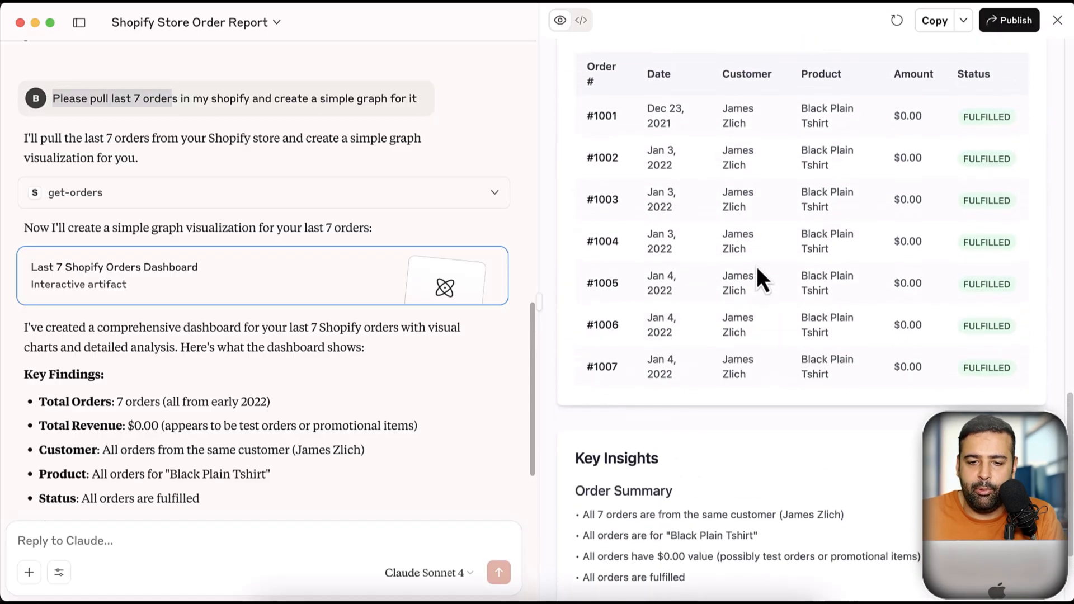
scroll("down", 3)
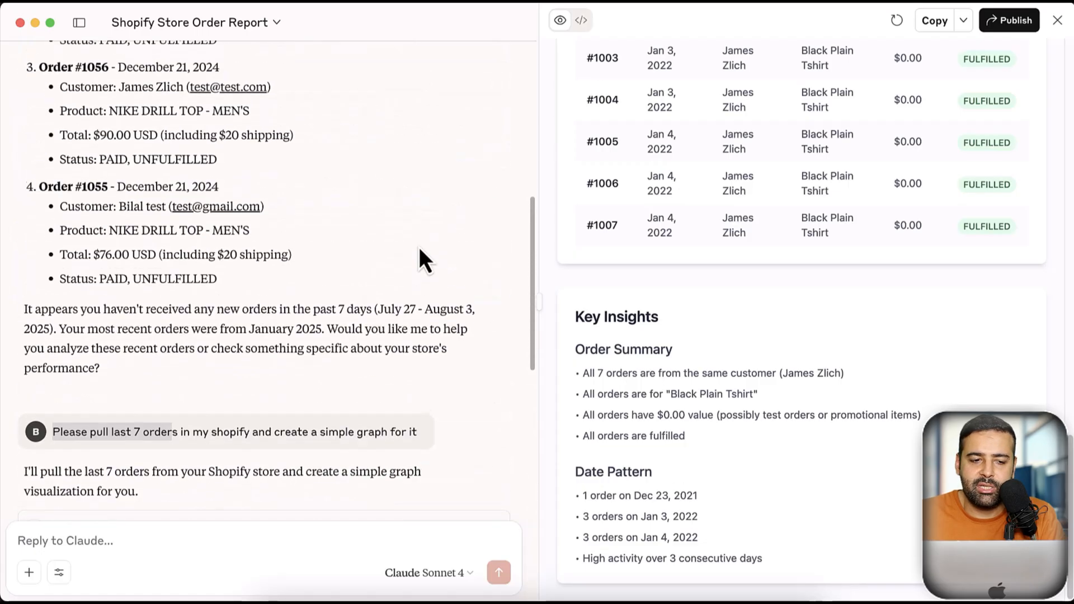
scroll("down", 3)
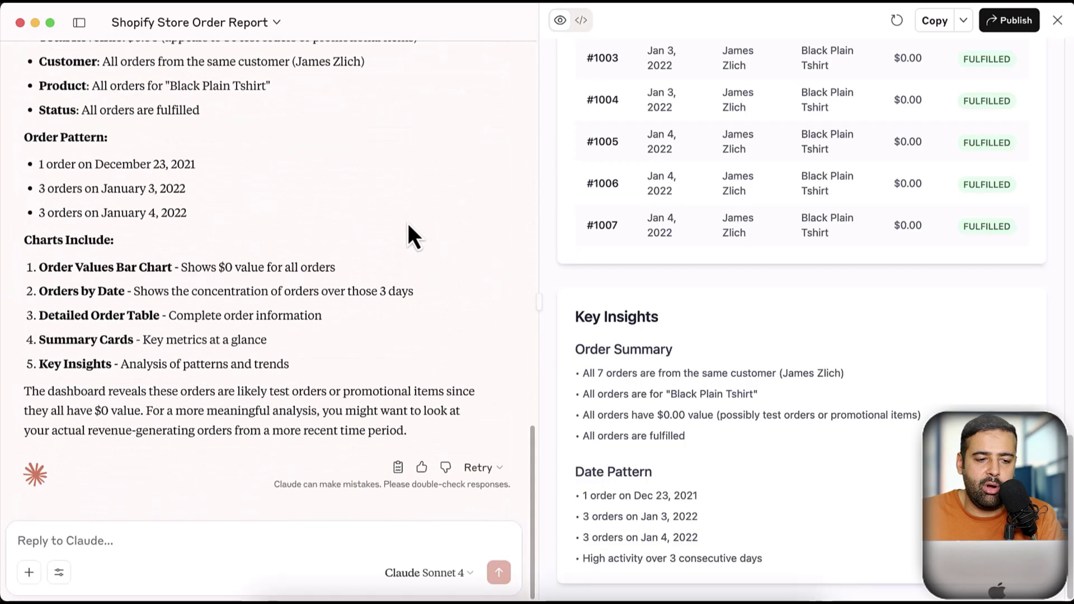